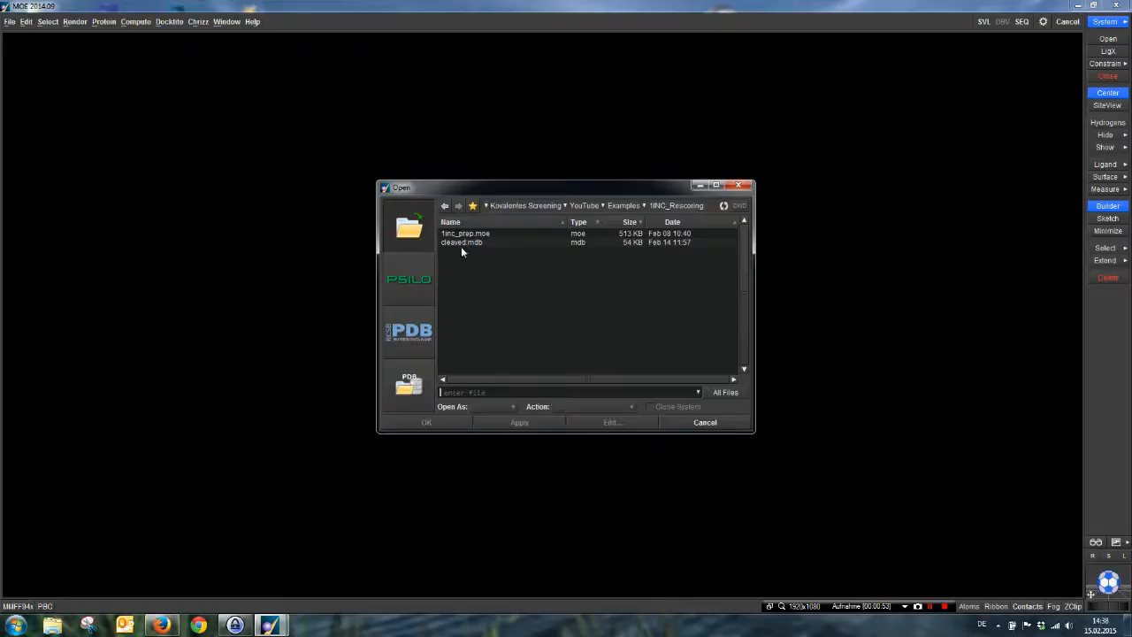
Load the prepared receptor 1inc_prep.moe so the protein ribbon shows in the 3D view.
{"action": "left_click", "coordinate": [460, 242]}
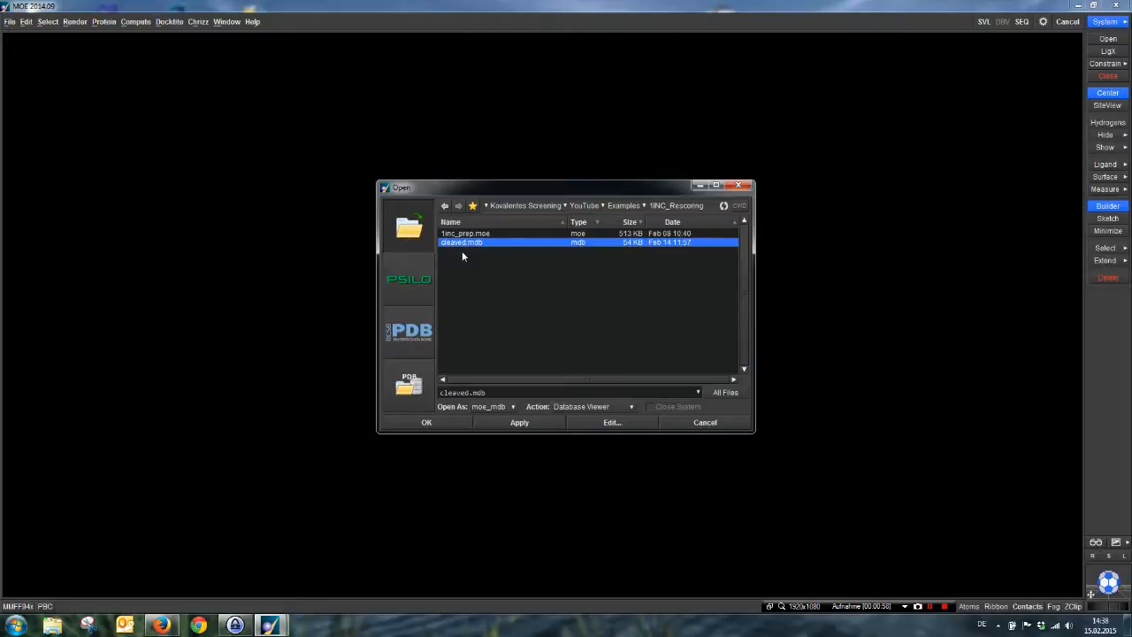
{"action": "left_click", "coordinate": [466, 233]}
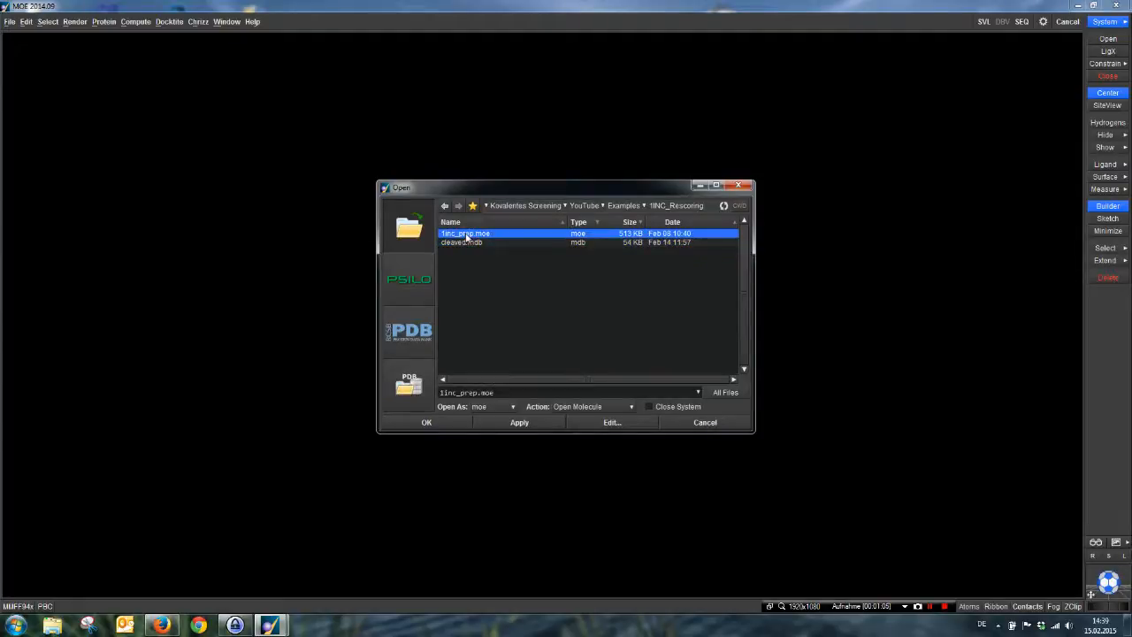
{"action": "left_click", "coordinate": [426, 421]}
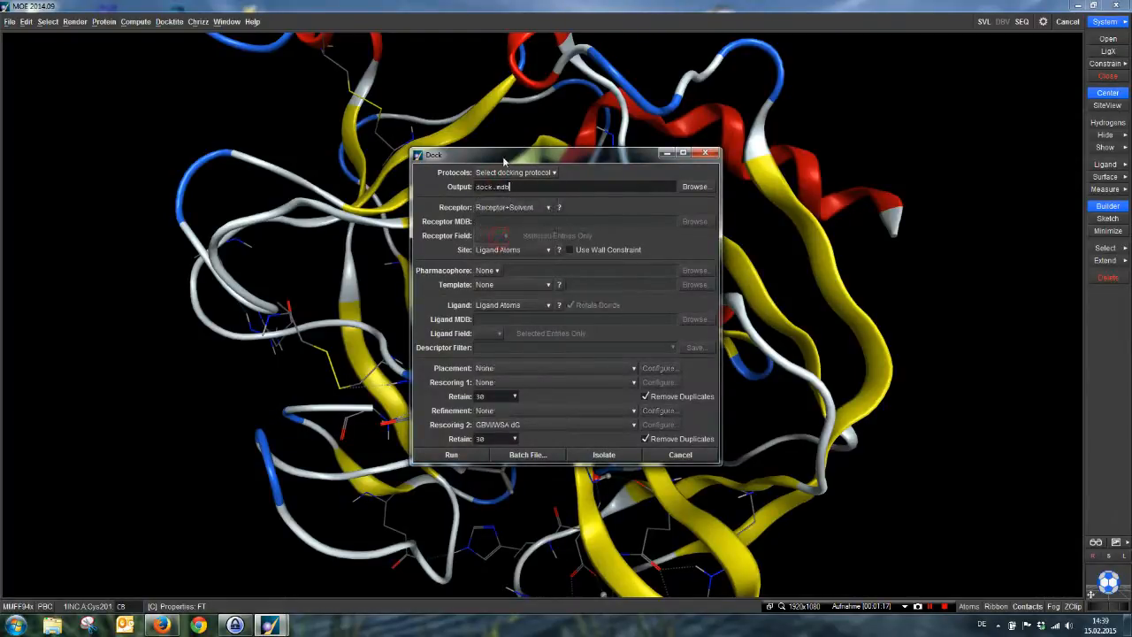
Dock cleaved.mdb as ligand with Affinity dG and London dG rescoring only, and run it.
{"action": "left_click_drag", "start_coordinate": [433, 154], "coordinate": [786, 286]}
{"action": "type", "text": "rescore"}
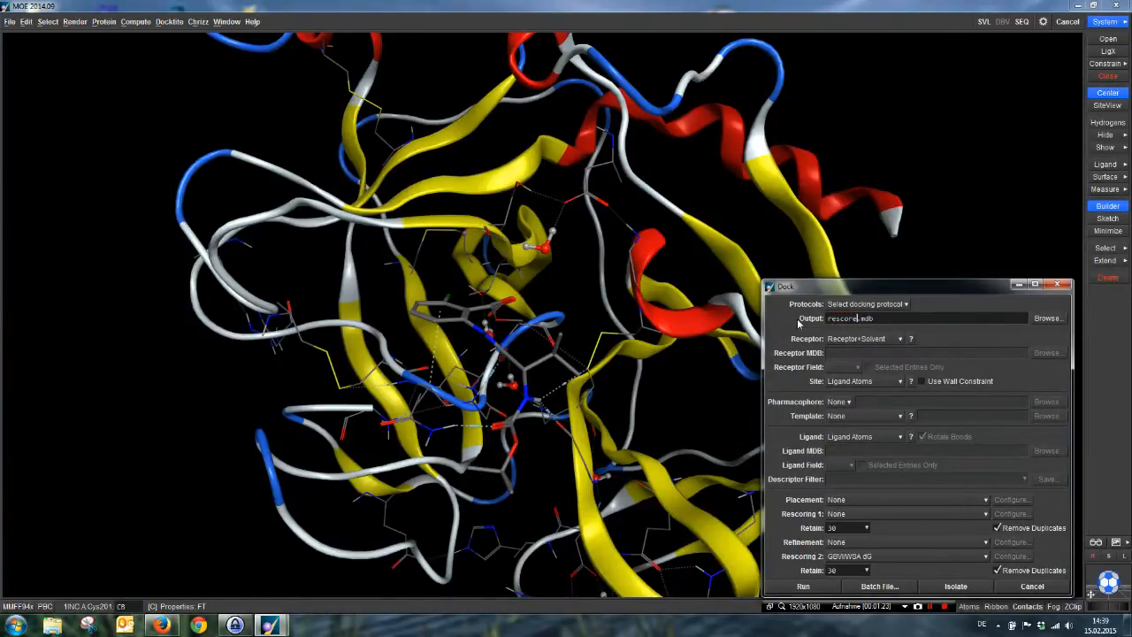
{"action": "mouse_move", "coordinate": [883, 386]}
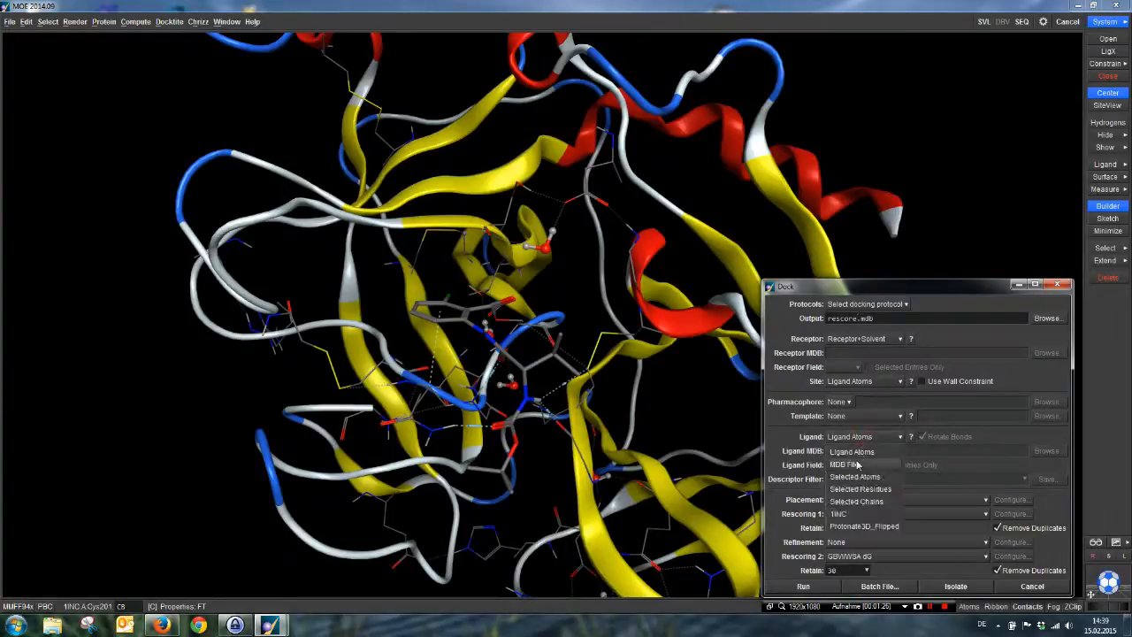
{"action": "left_click", "coordinate": [846, 463]}
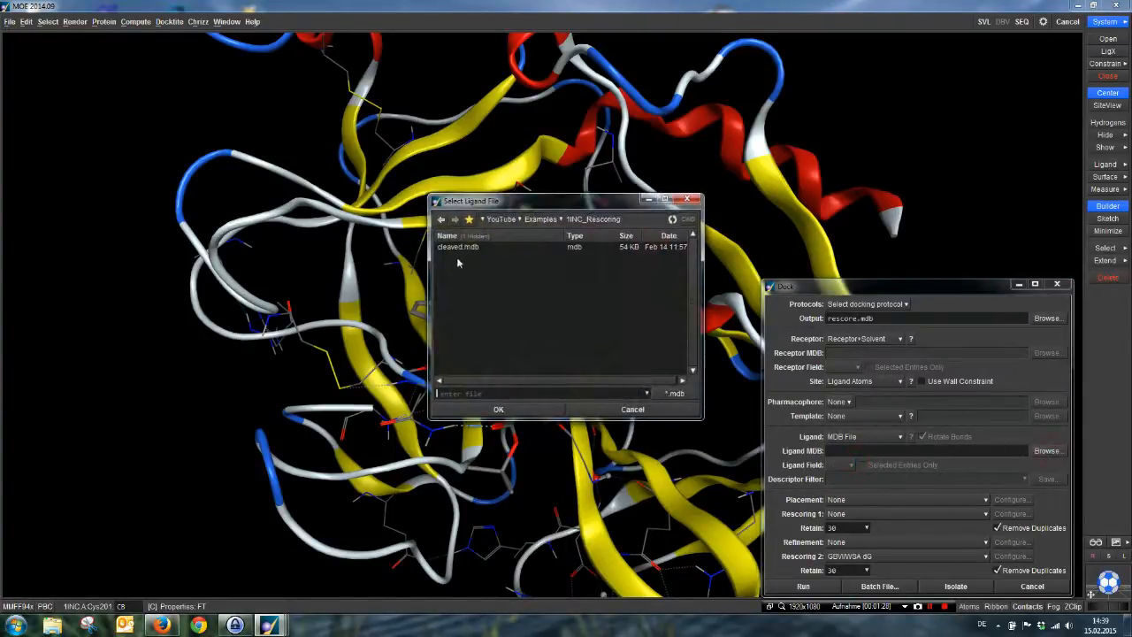
{"action": "left_click", "coordinate": [499, 409]}
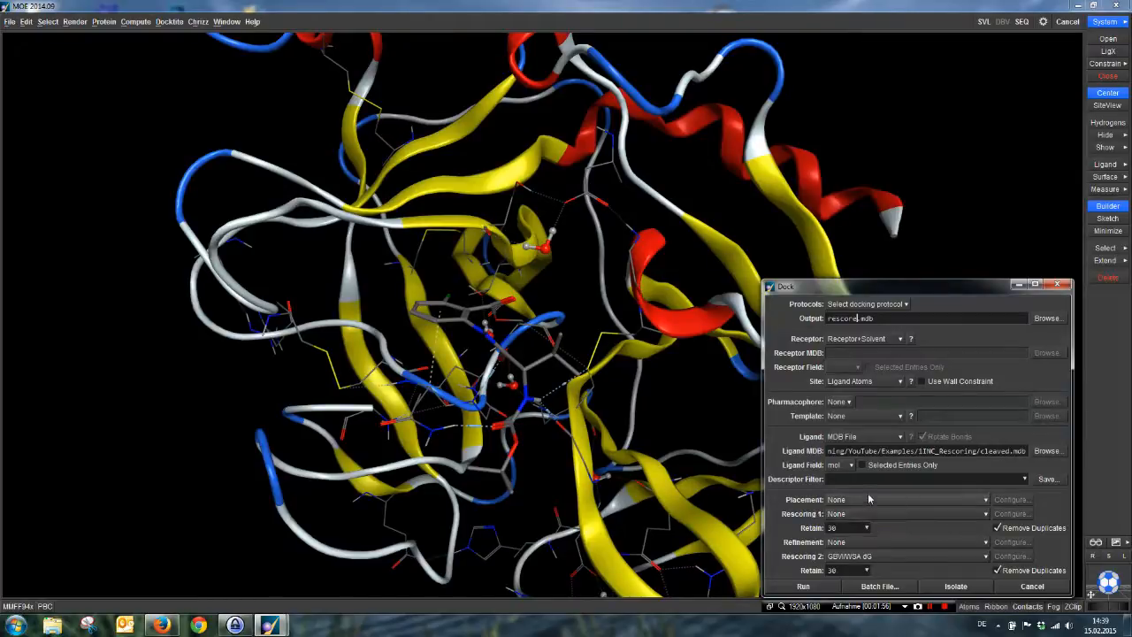
{"action": "mouse_move", "coordinate": [867, 517]}
{"action": "type", "text": "100"}
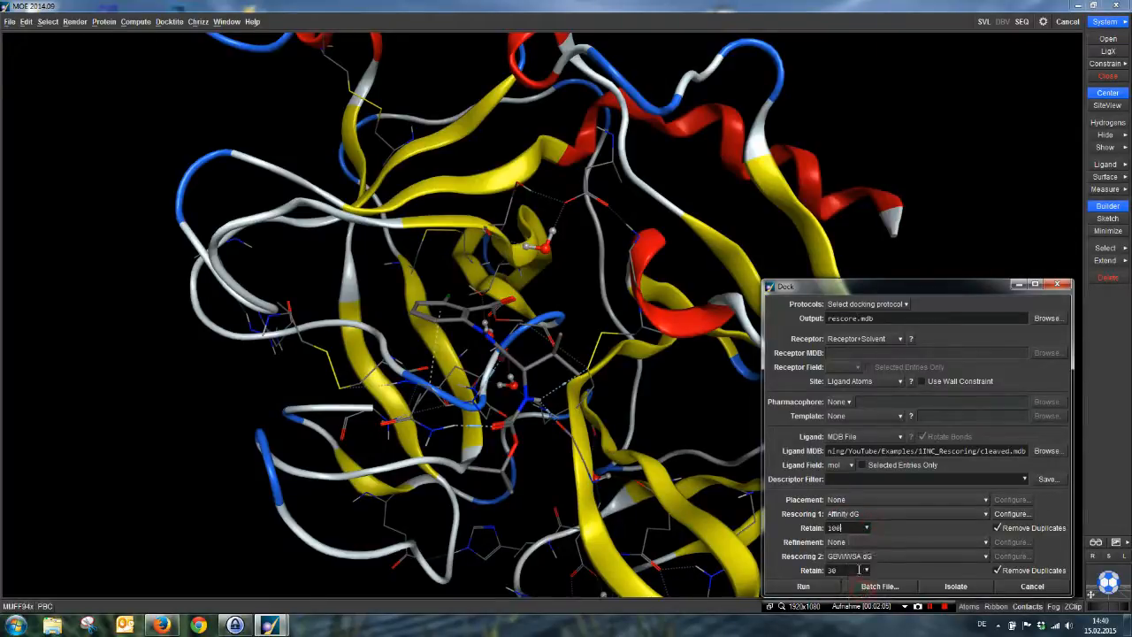
{"action": "left_click", "coordinate": [902, 556]}
{"action": "type", "text": "100"}
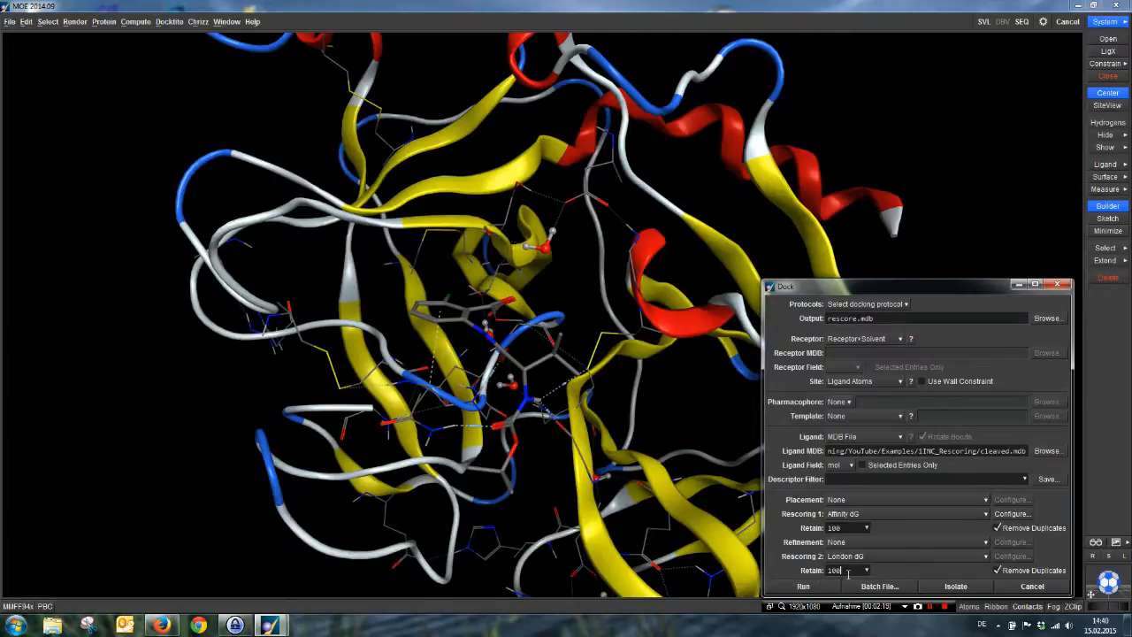
{"action": "mouse_move", "coordinate": [835, 570]}
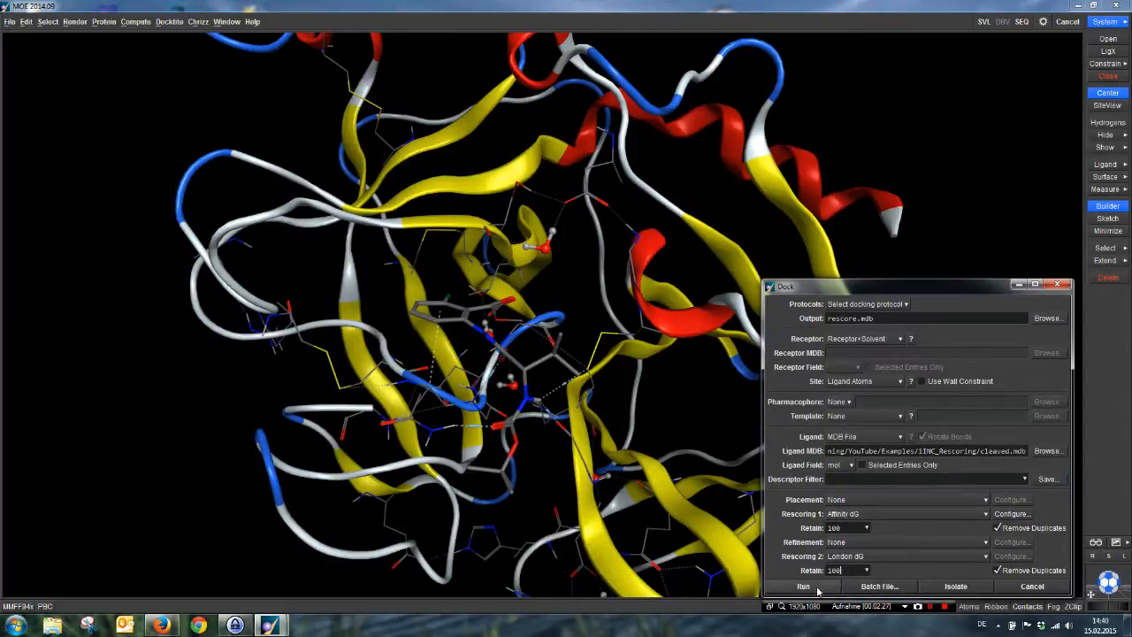
{"action": "left_click", "coordinate": [804, 586]}
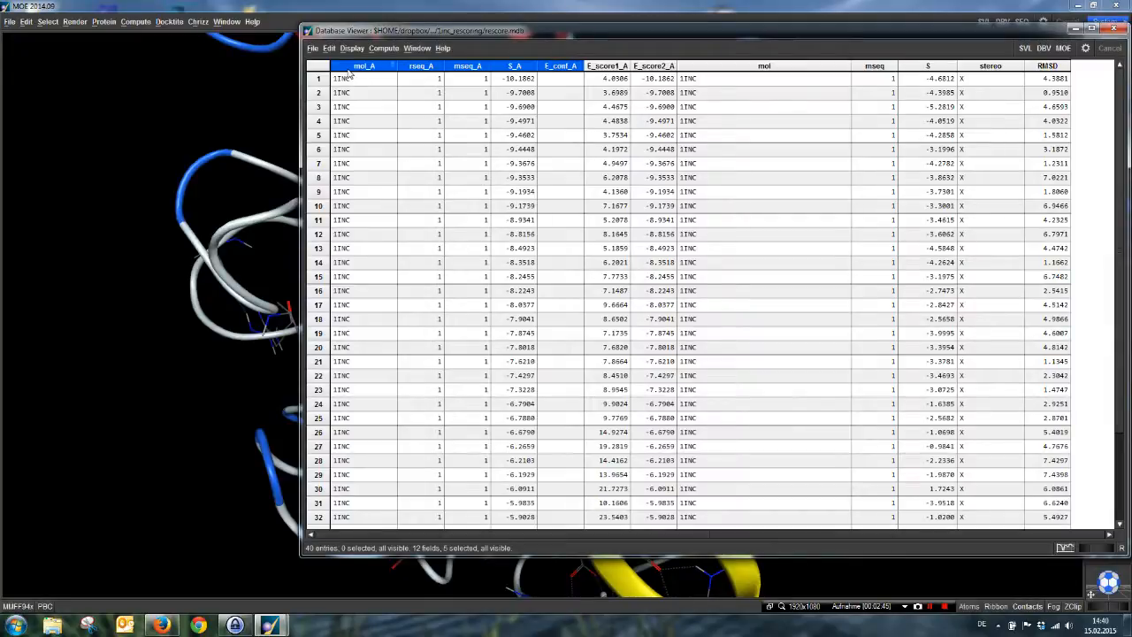
{"action": "mouse_move", "coordinate": [735, 98]}
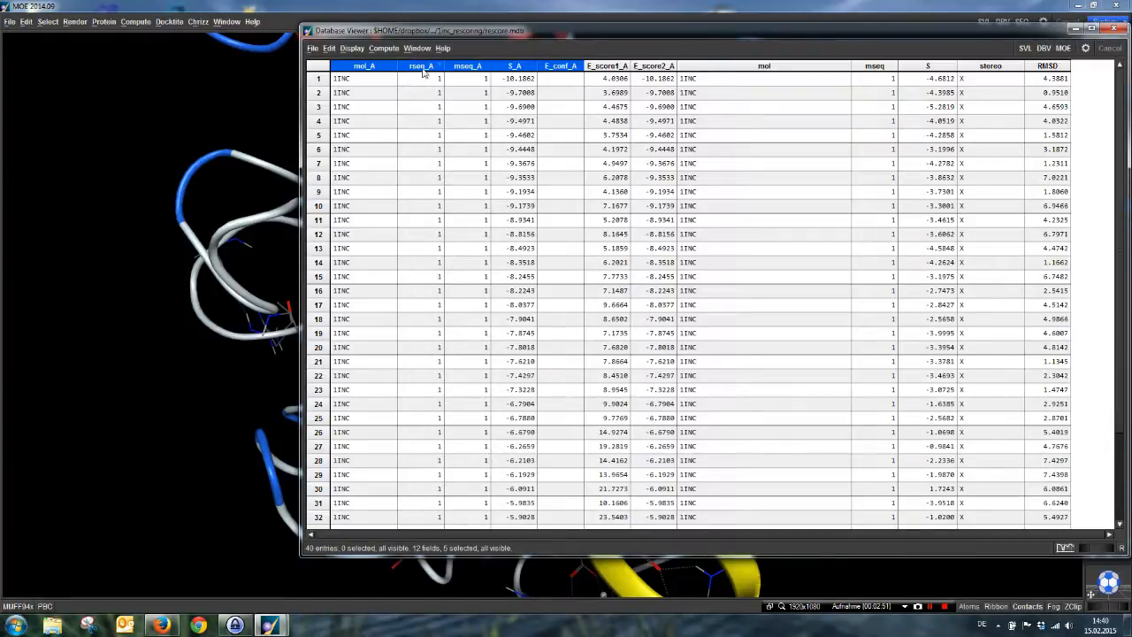
{"action": "mouse_move", "coordinate": [474, 105]}
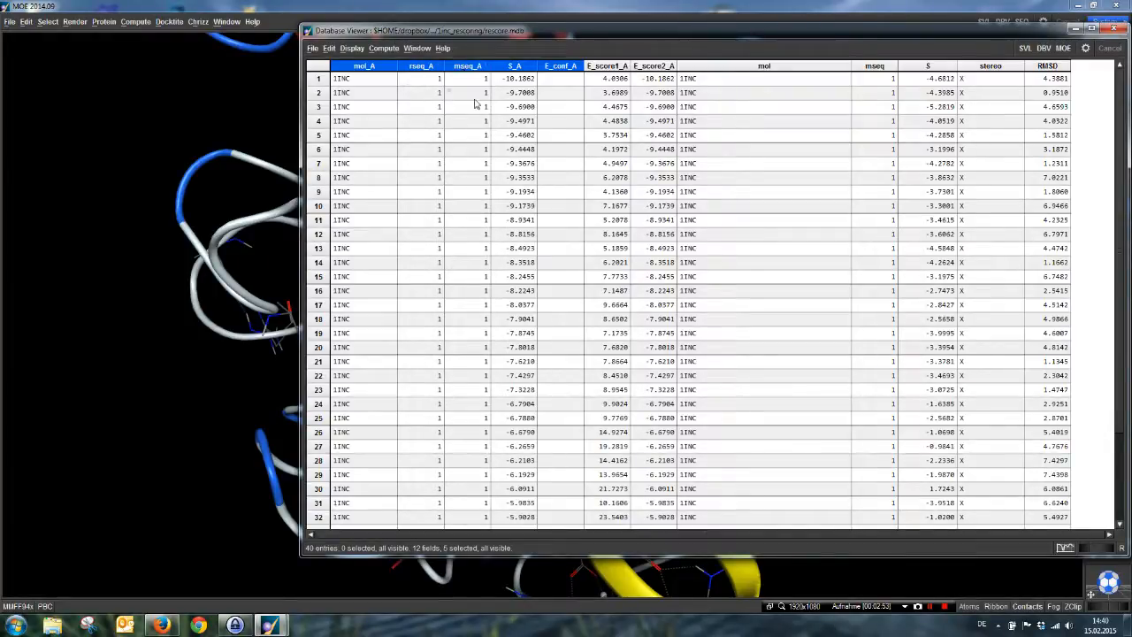
Delete the five unneeded fields via Edit > Delete Fields, keeping score, molecule and RMSD.
{"action": "left_click", "coordinate": [515, 66]}
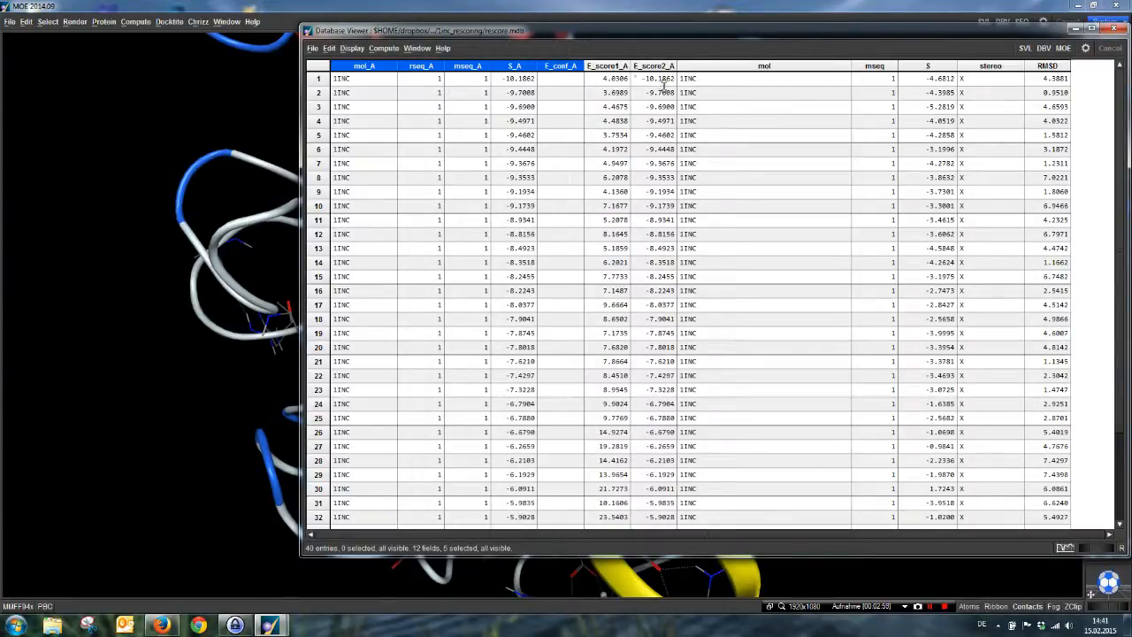
{"action": "left_click", "coordinate": [329, 48]}
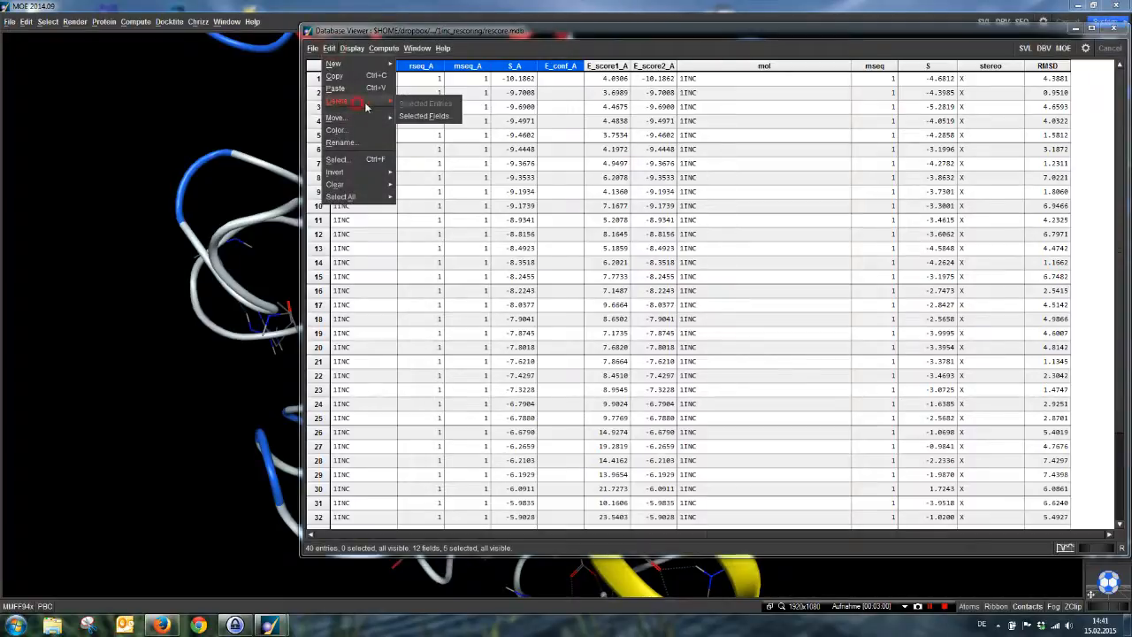
{"action": "left_click", "coordinate": [336, 101]}
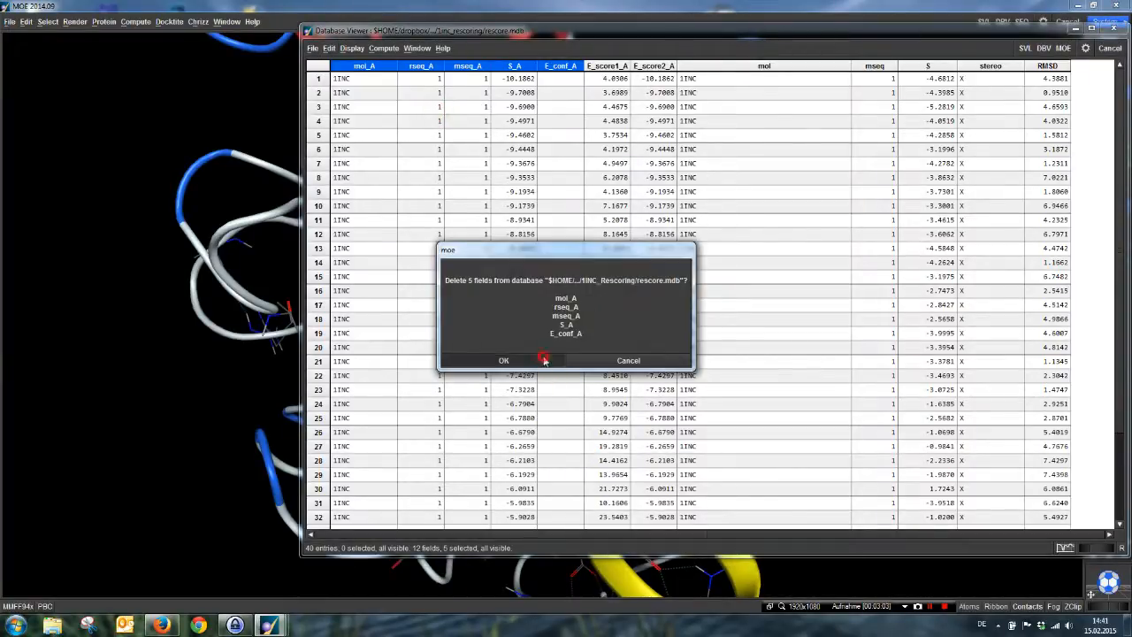
{"action": "left_click", "coordinate": [502, 361]}
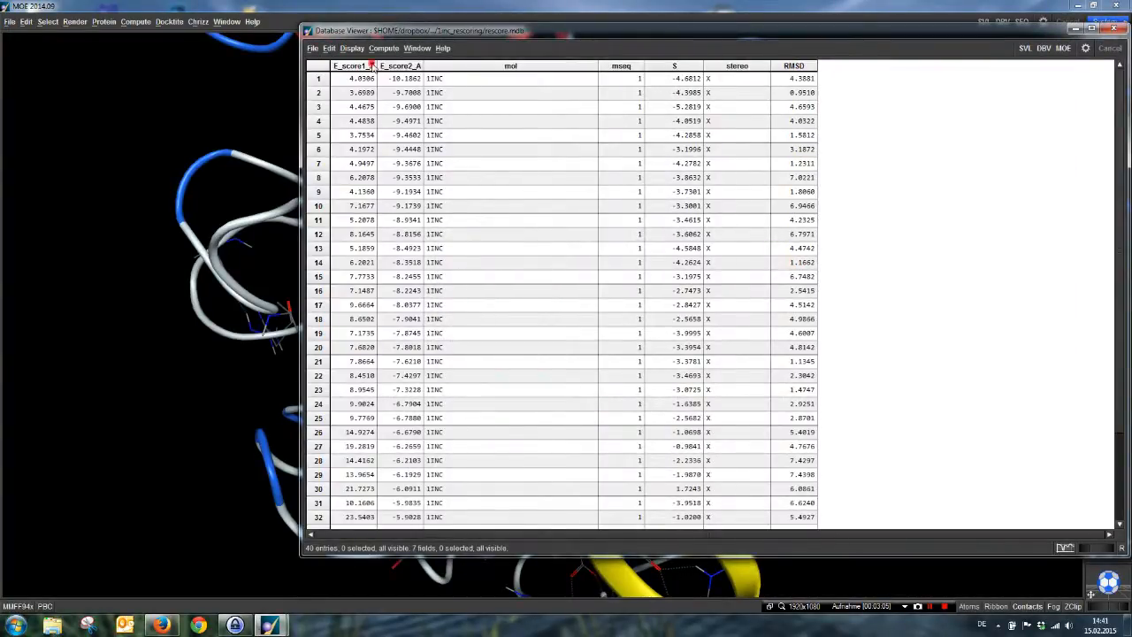
Rename the first two score fields to Affinity dG and London dG and reorder them after S.
{"action": "right_click", "coordinate": [354, 66]}
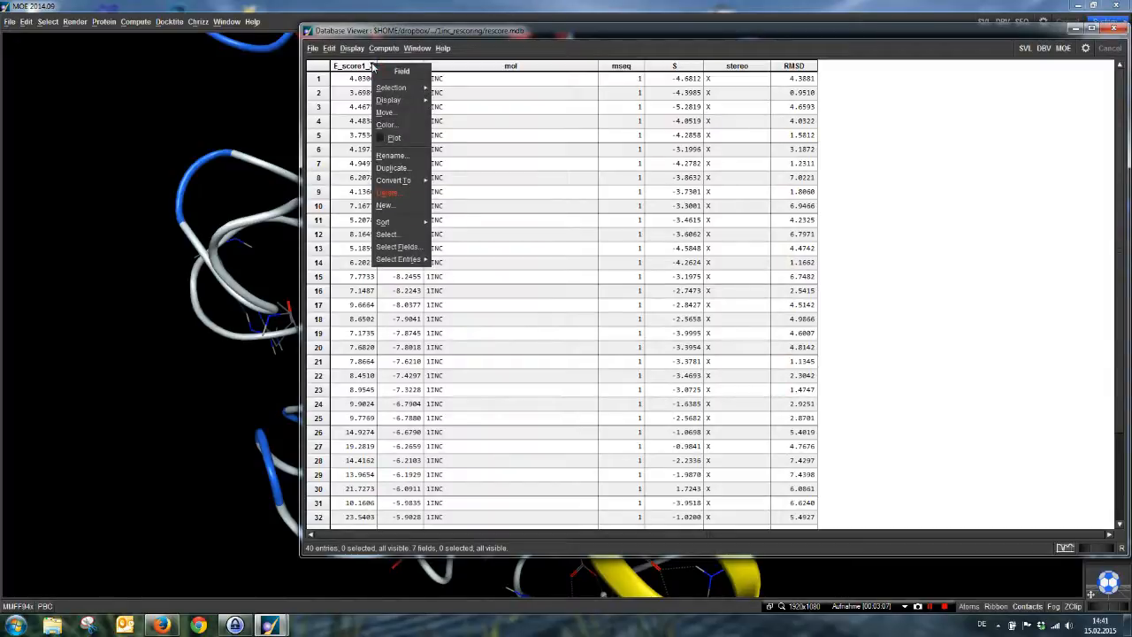
{"action": "left_click", "coordinate": [391, 156]}
{"action": "type", "text": "Affinity dG"}
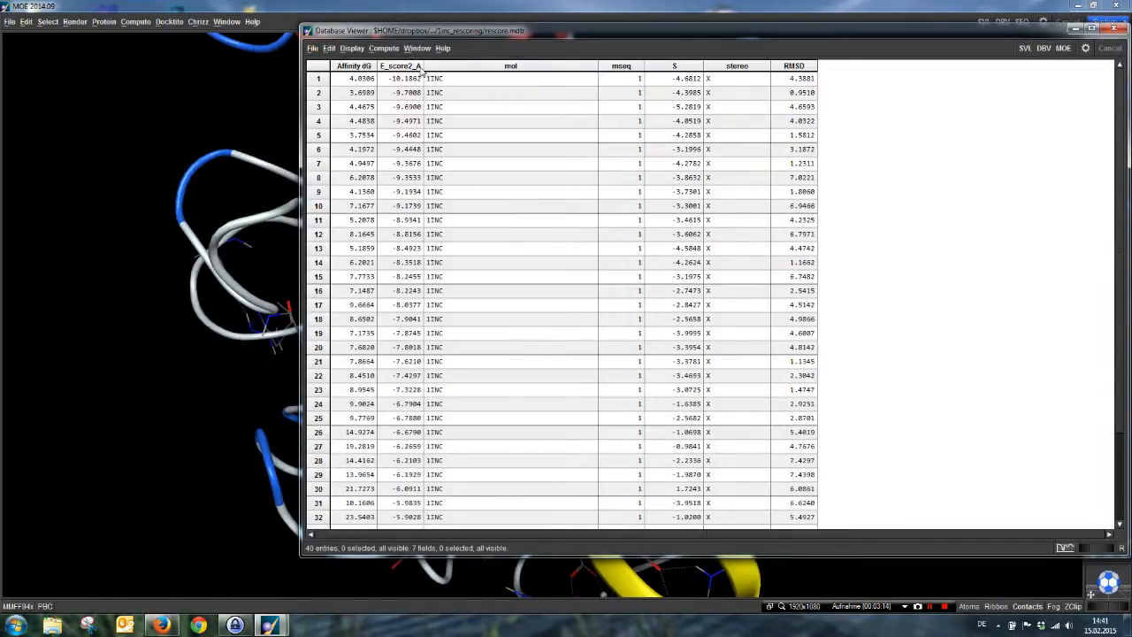
{"action": "double_click", "coordinate": [400, 65]}
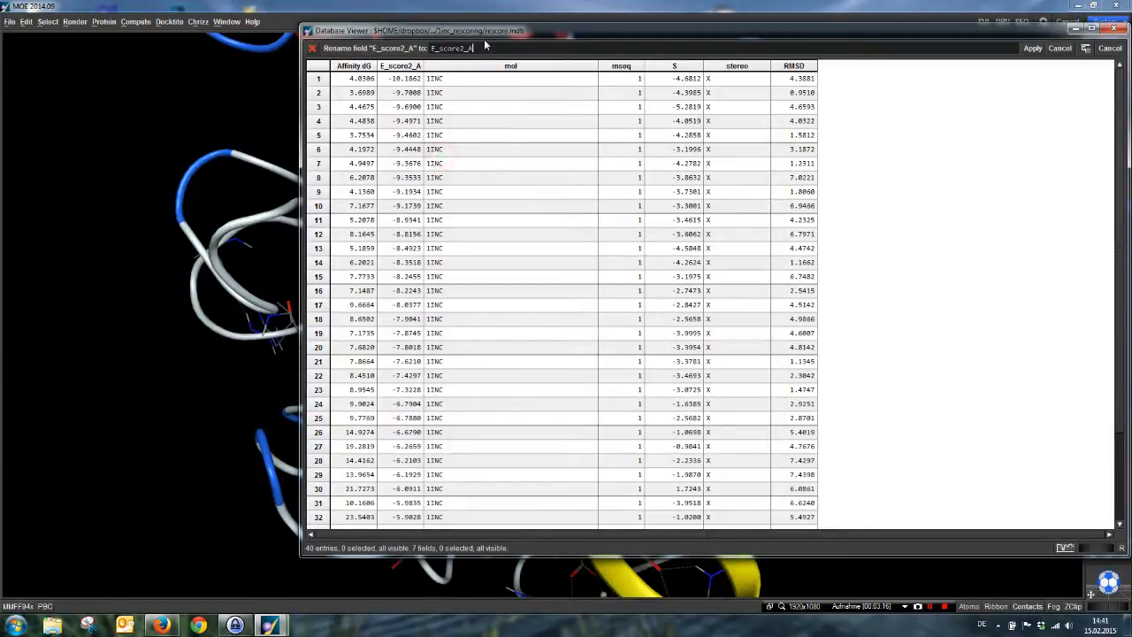
{"action": "type", "text": "London dG"}
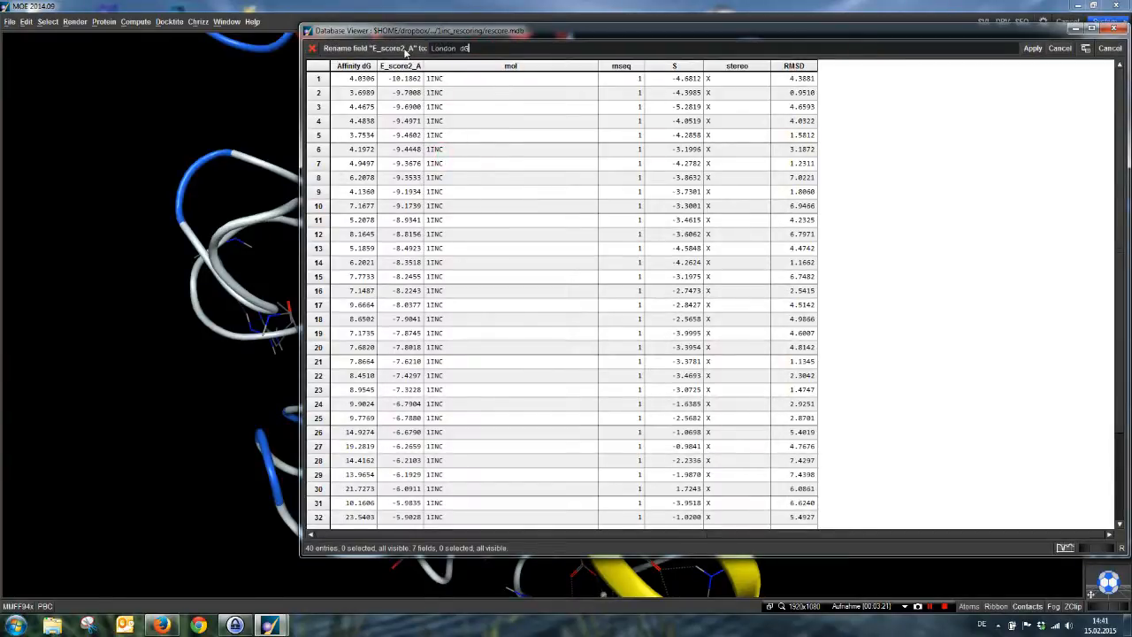
{"action": "left_click", "coordinate": [1031, 48]}
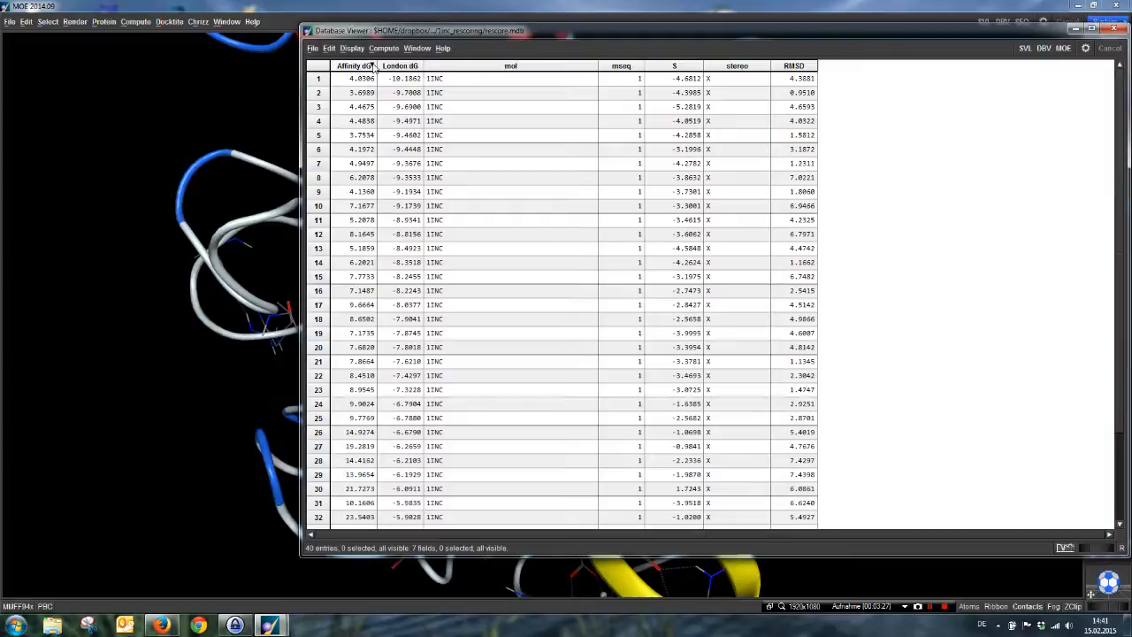
{"action": "right_click", "coordinate": [400, 65]}
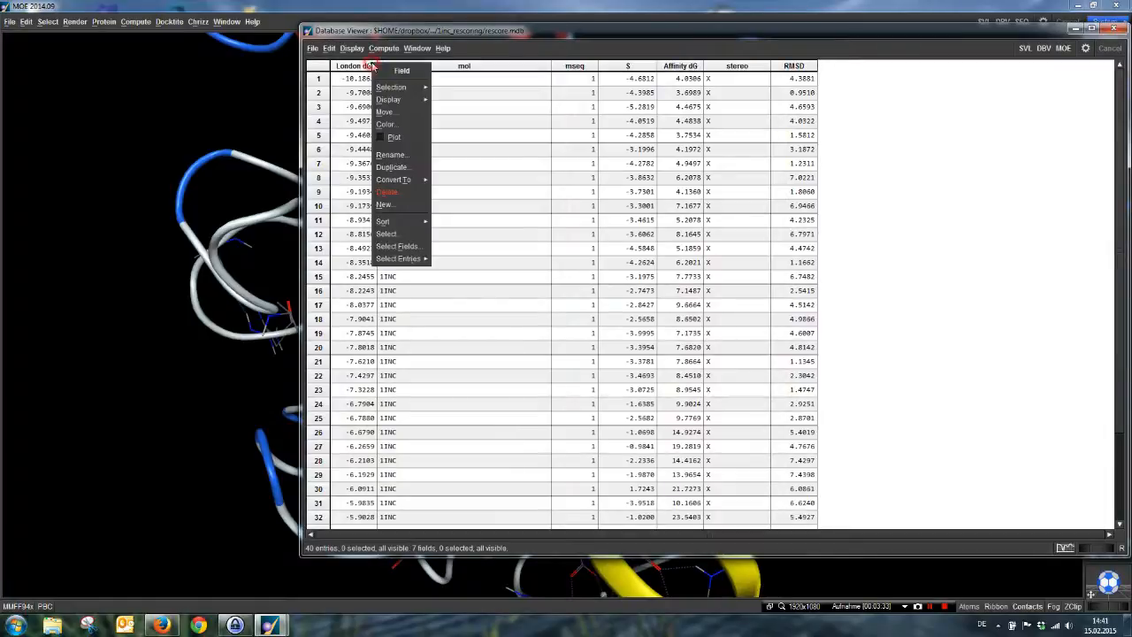
{"action": "mouse_move", "coordinate": [385, 114]}
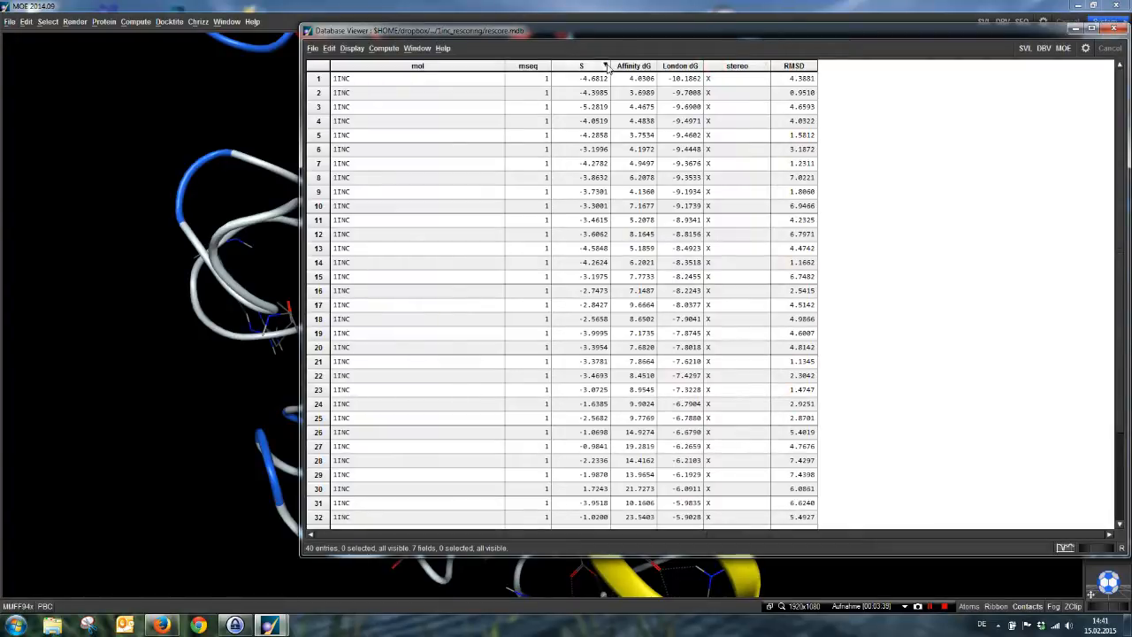
Rename the S field to an original-docking label.
{"action": "double_click", "coordinate": [581, 66]}
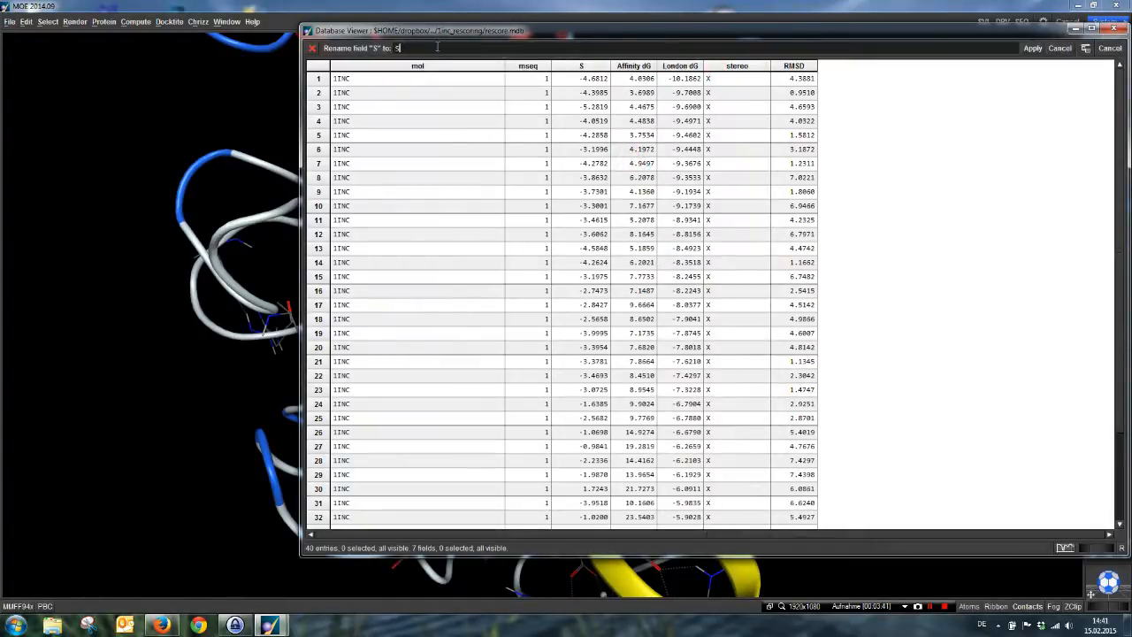
{"action": "type", "text": "Affinity_from"}
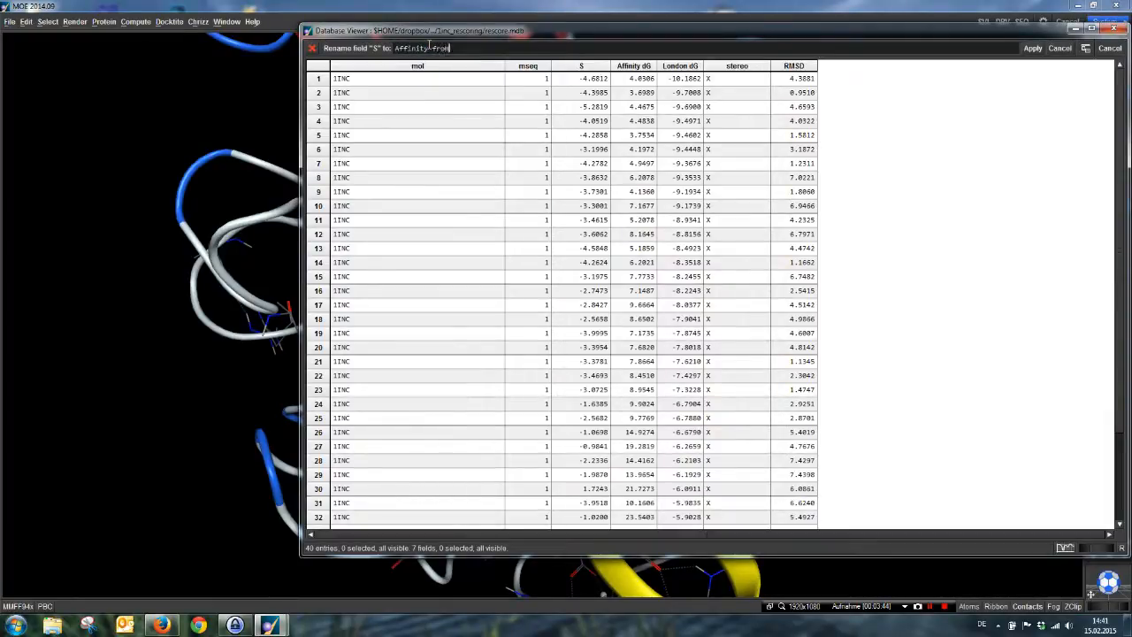
{"action": "left_click", "coordinate": [1034, 48]}
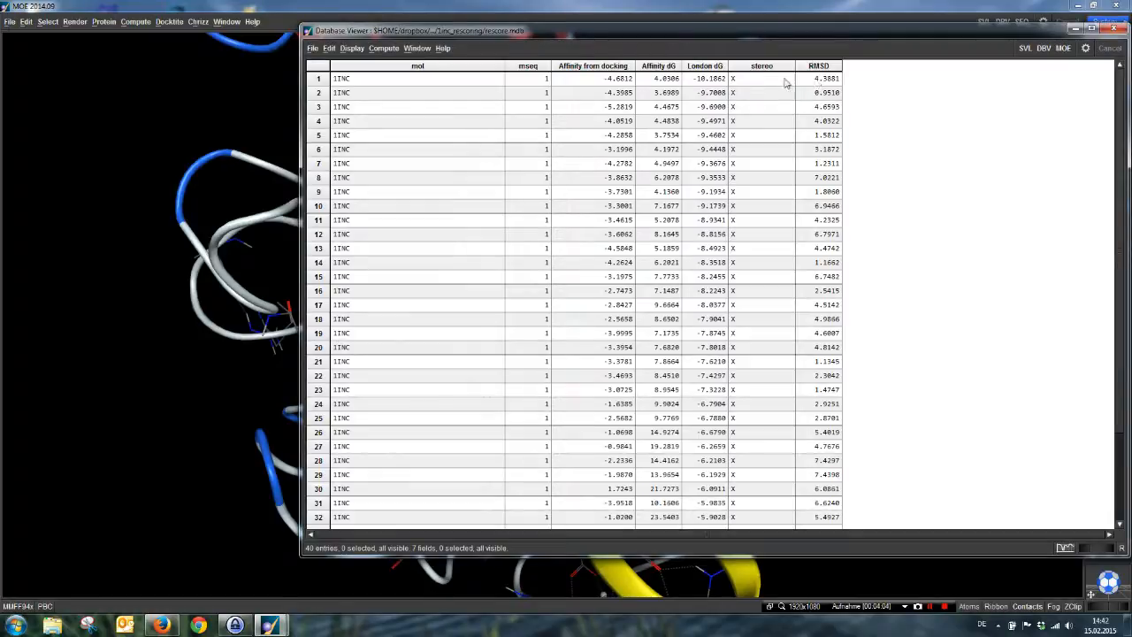
{"action": "mouse_move", "coordinate": [828, 77]}
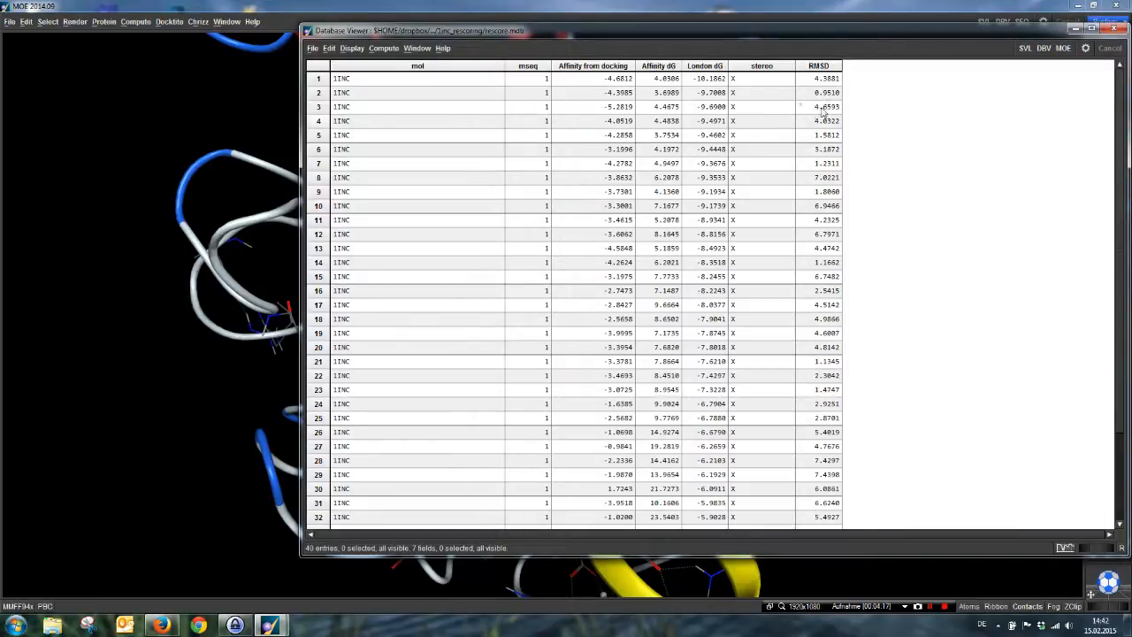
{"action": "mouse_move", "coordinate": [821, 115]}
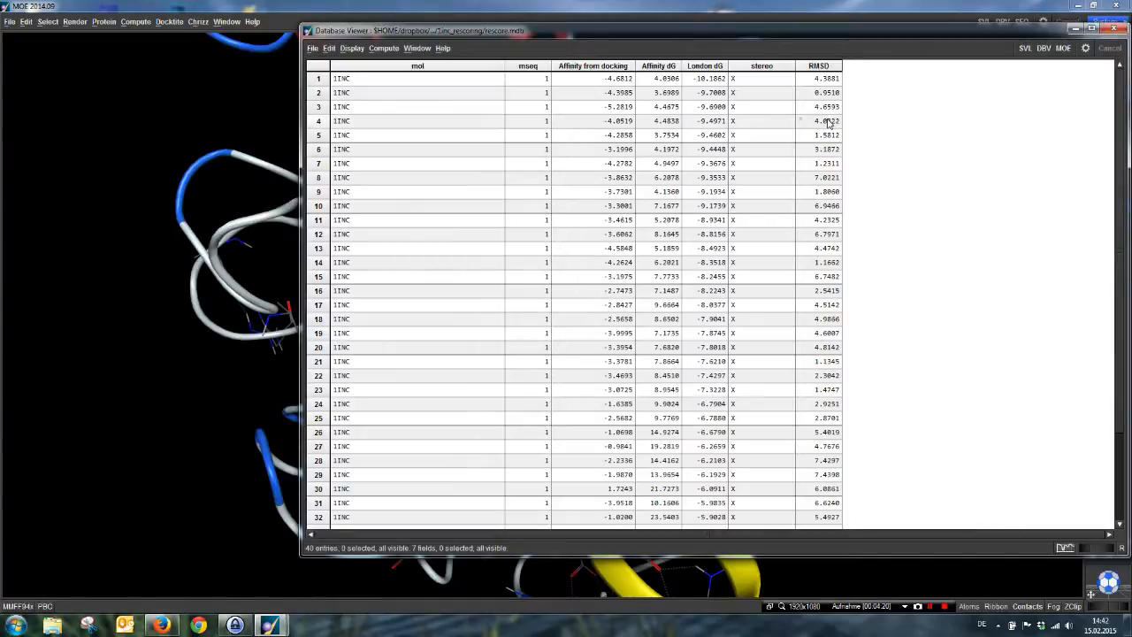
{"action": "mouse_move", "coordinate": [830, 124]}
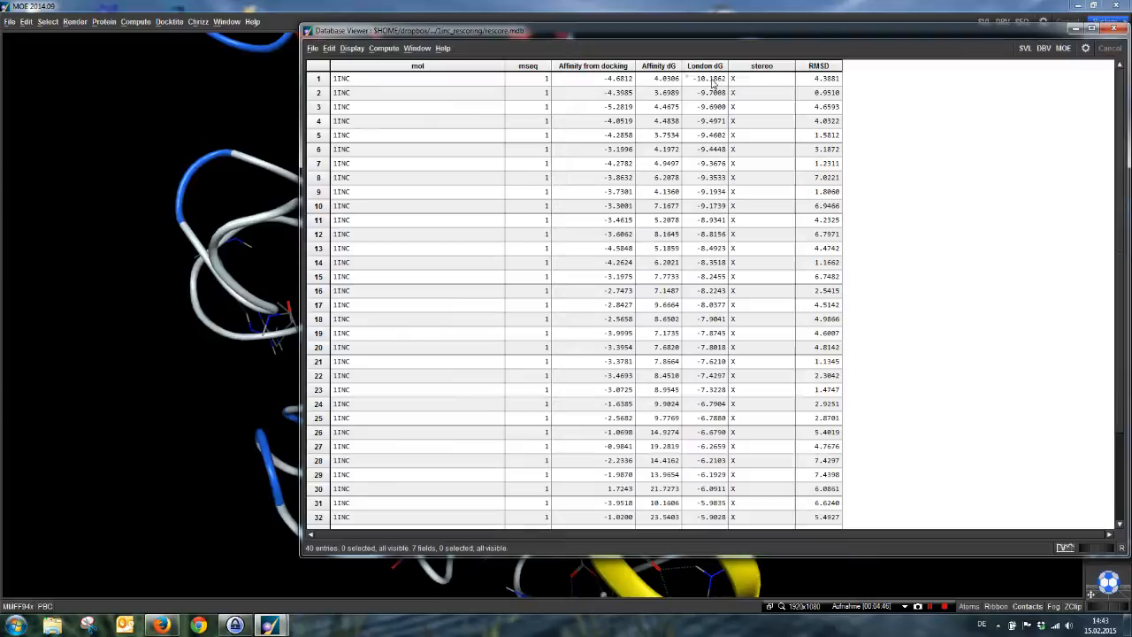
Sort the pose database ascending by the Affinity dG column.
{"action": "left_click", "coordinate": [704, 65]}
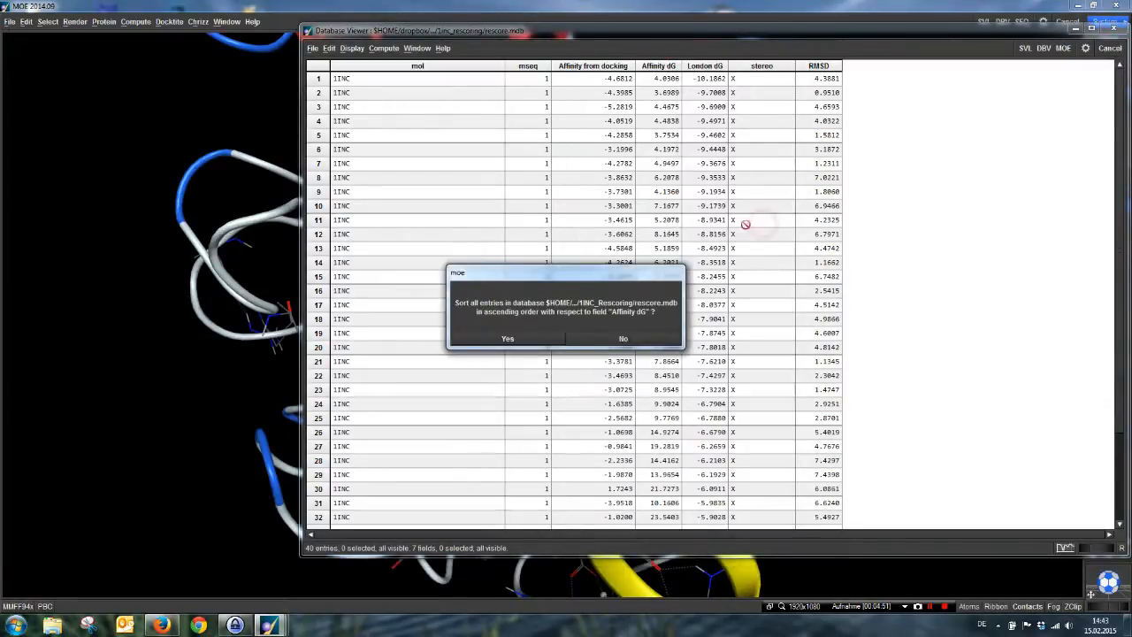
{"action": "left_click", "coordinate": [508, 338]}
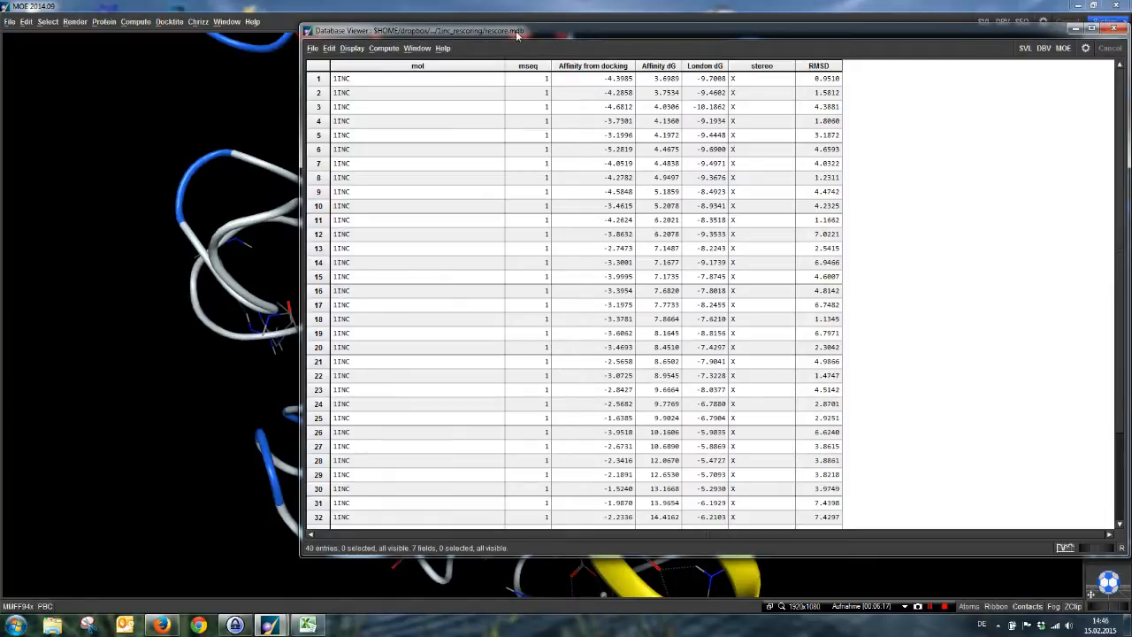
Use Compute > Calculator to add a 'number' field holding each entry's row index.
{"action": "left_click_drag", "start_coordinate": [513, 32], "coordinate": [495, 62]}
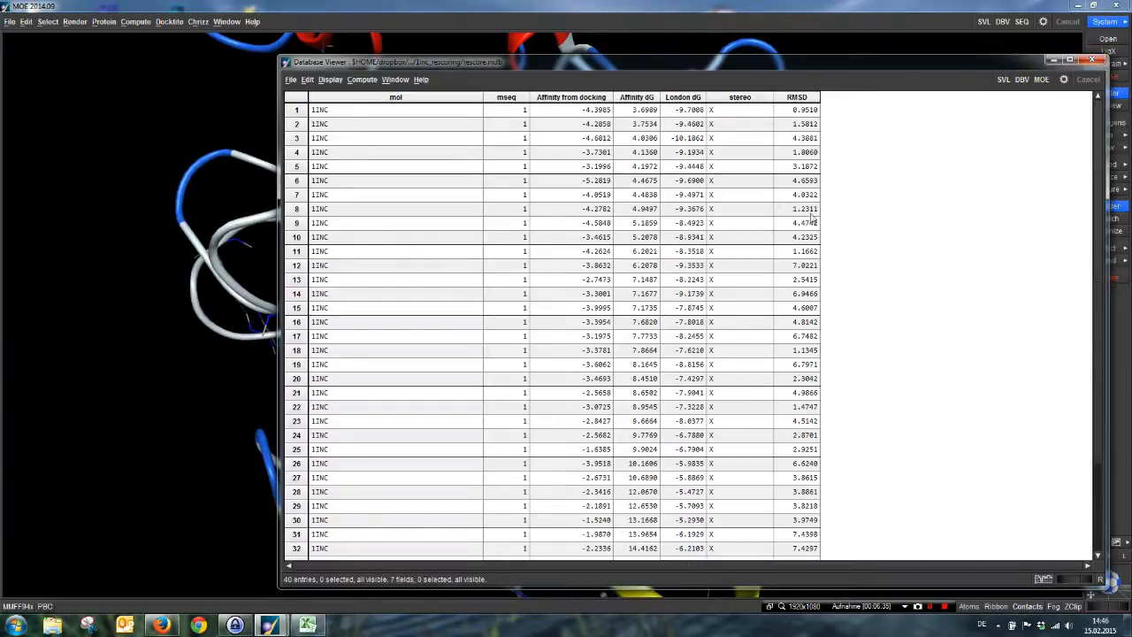
{"action": "mouse_move", "coordinate": [818, 159]}
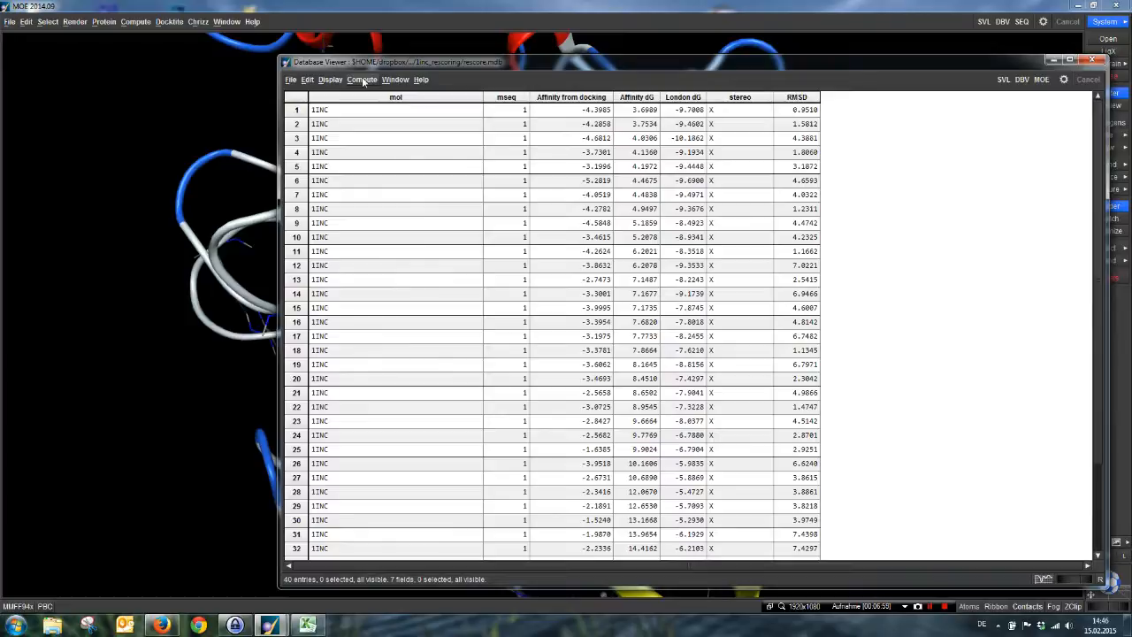
{"action": "left_click", "coordinate": [361, 79]}
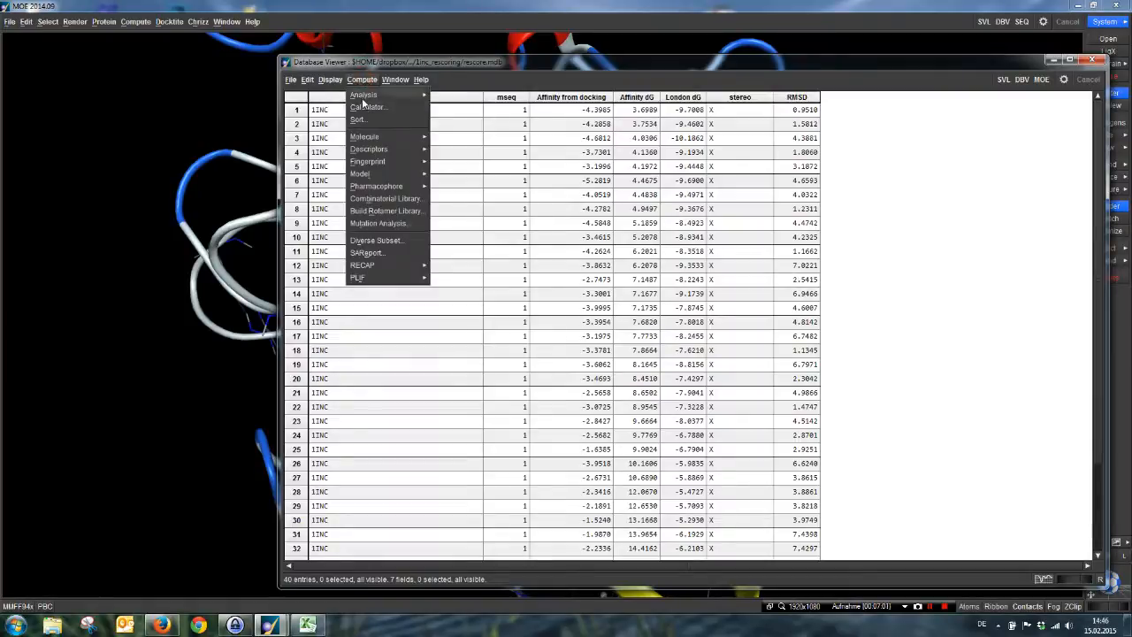
{"action": "left_click", "coordinate": [368, 108]}
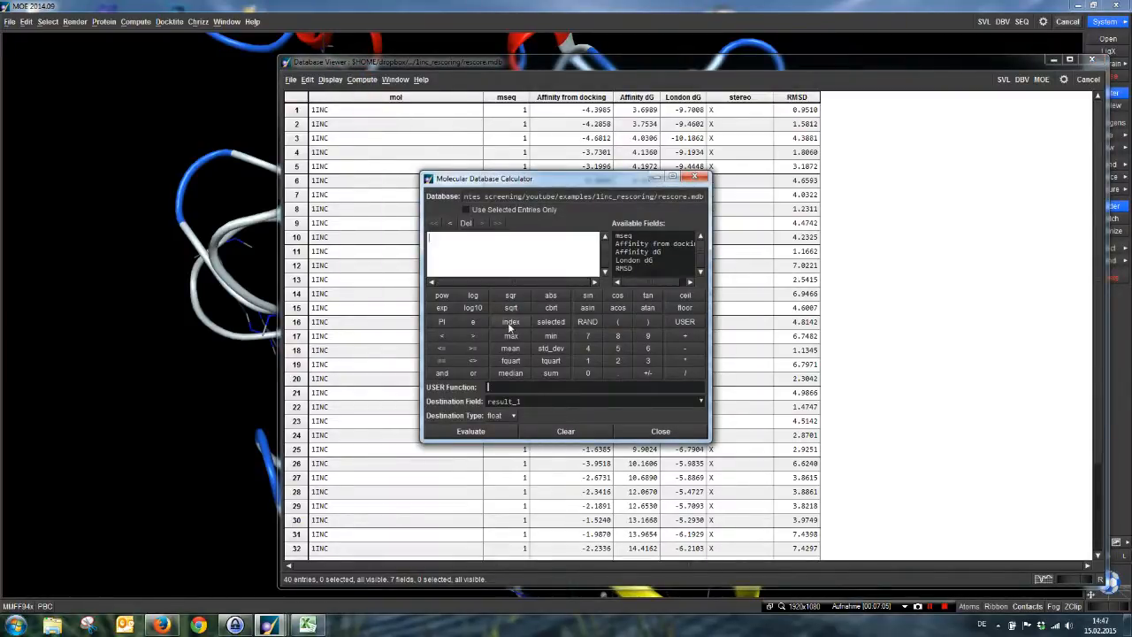
{"action": "triple_click", "coordinate": [502, 400]}
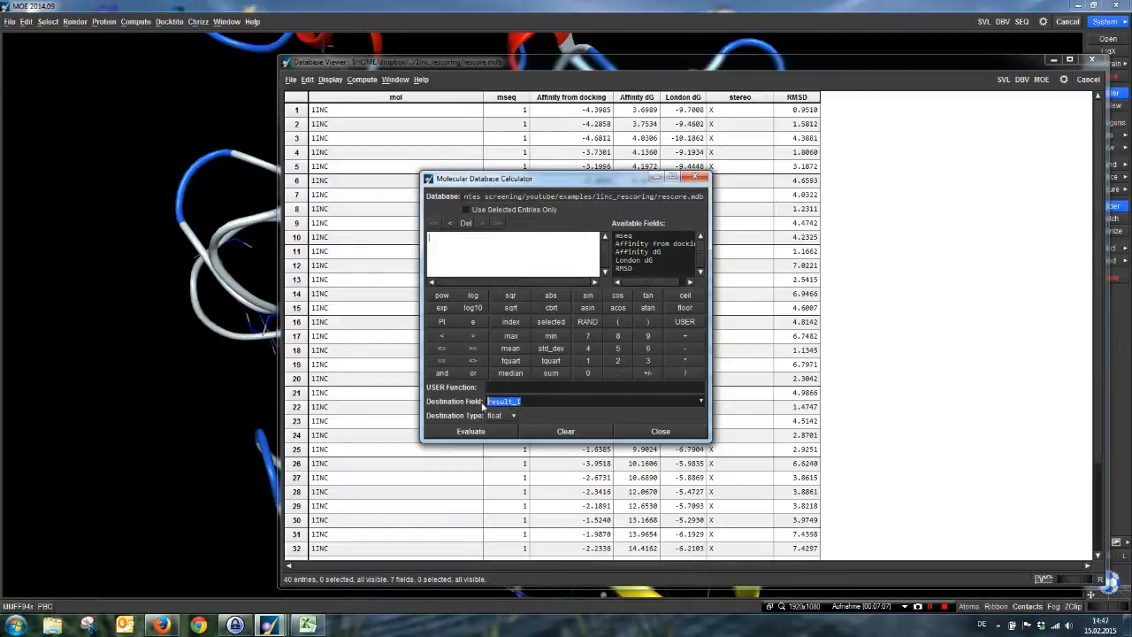
{"action": "type", "text": "number"}
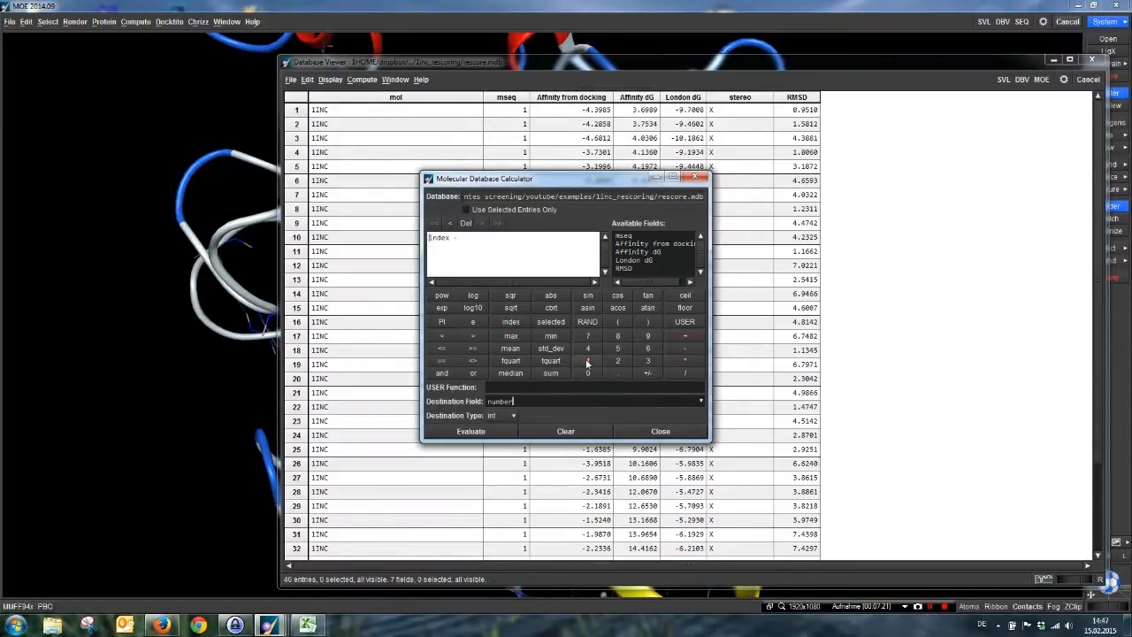
{"action": "left_click", "coordinate": [587, 361]}
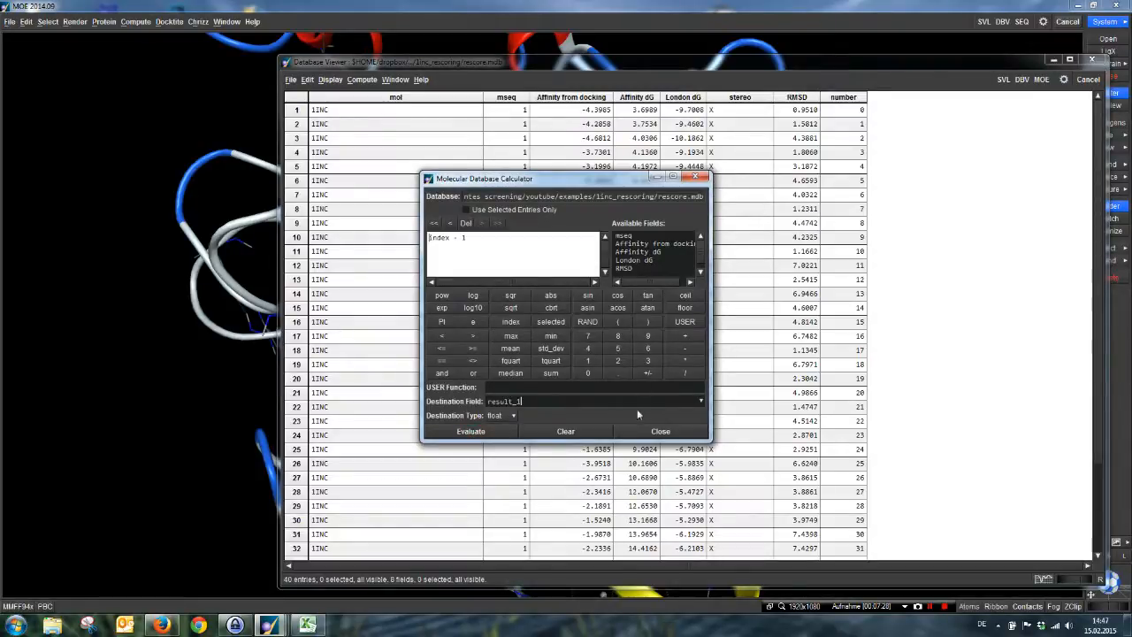
{"action": "left_click", "coordinate": [662, 432]}
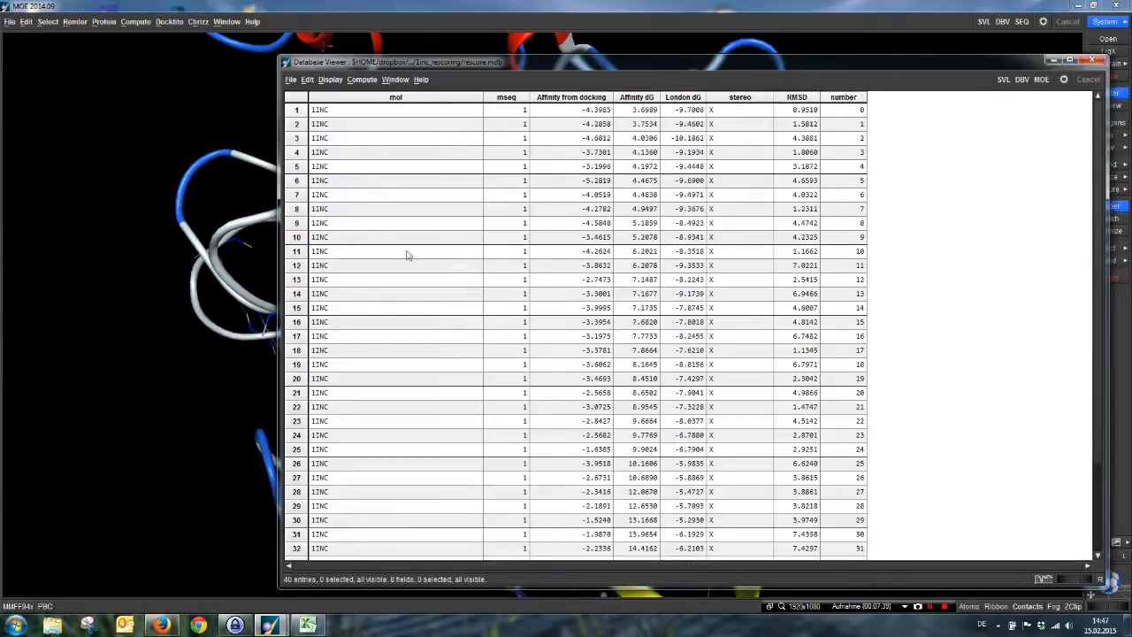
{"action": "mouse_move", "coordinate": [375, 113]}
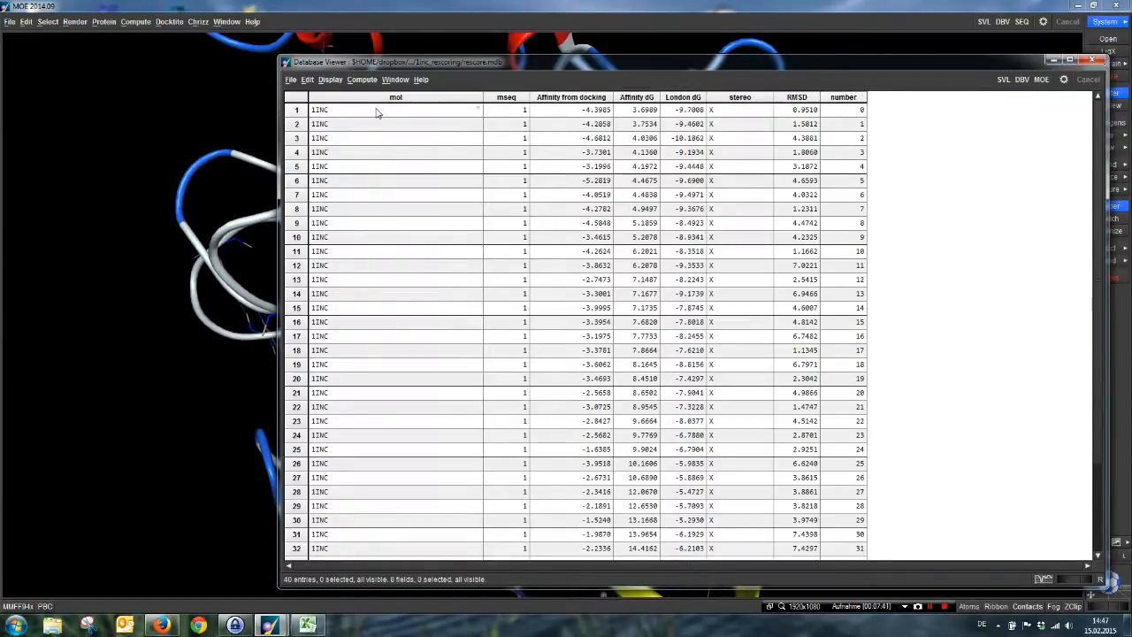
{"action": "mouse_move", "coordinate": [411, 120]}
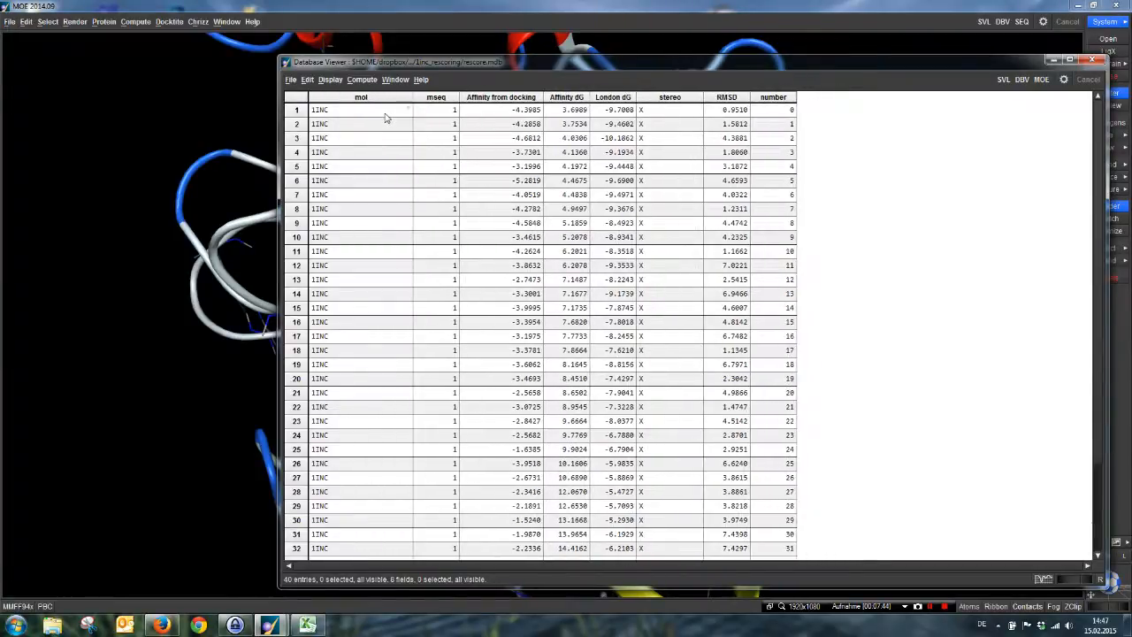
Save only the mol field as rescore.mol2 in Tripos MOL2 format with Selected Fields Only.
{"action": "left_click", "coordinate": [361, 97]}
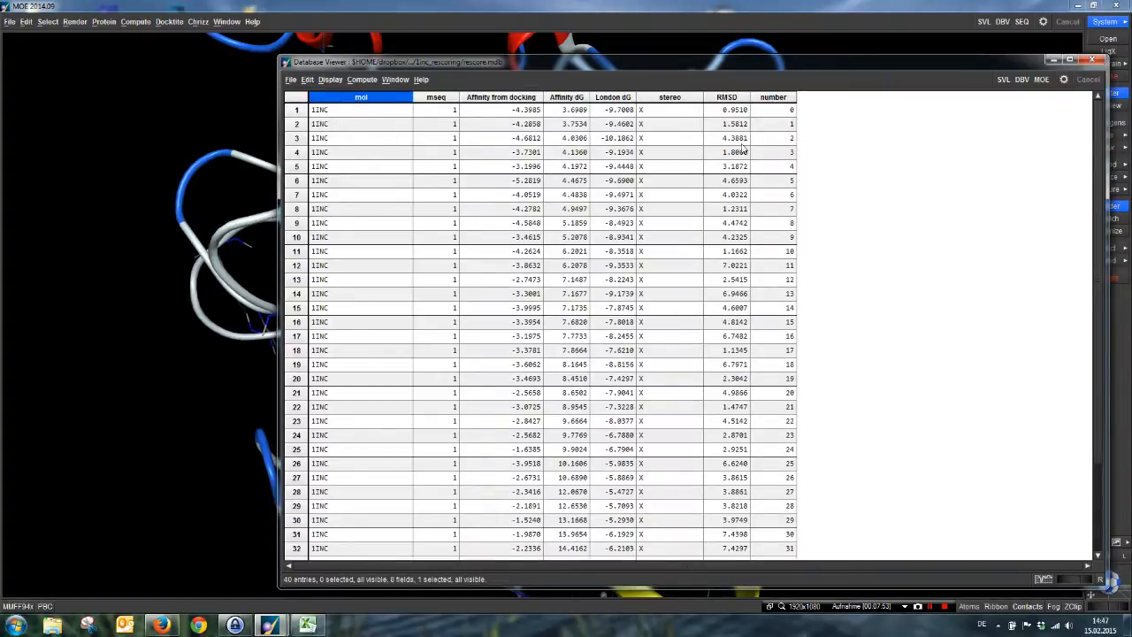
{"action": "left_click", "coordinate": [361, 95]}
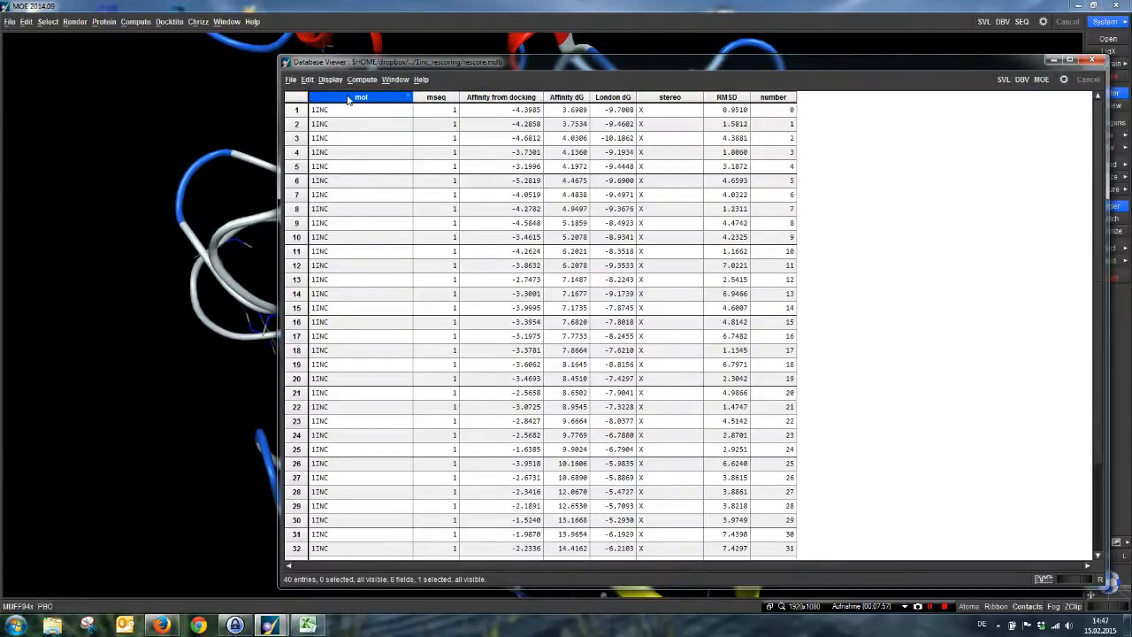
{"action": "left_click", "coordinate": [290, 80]}
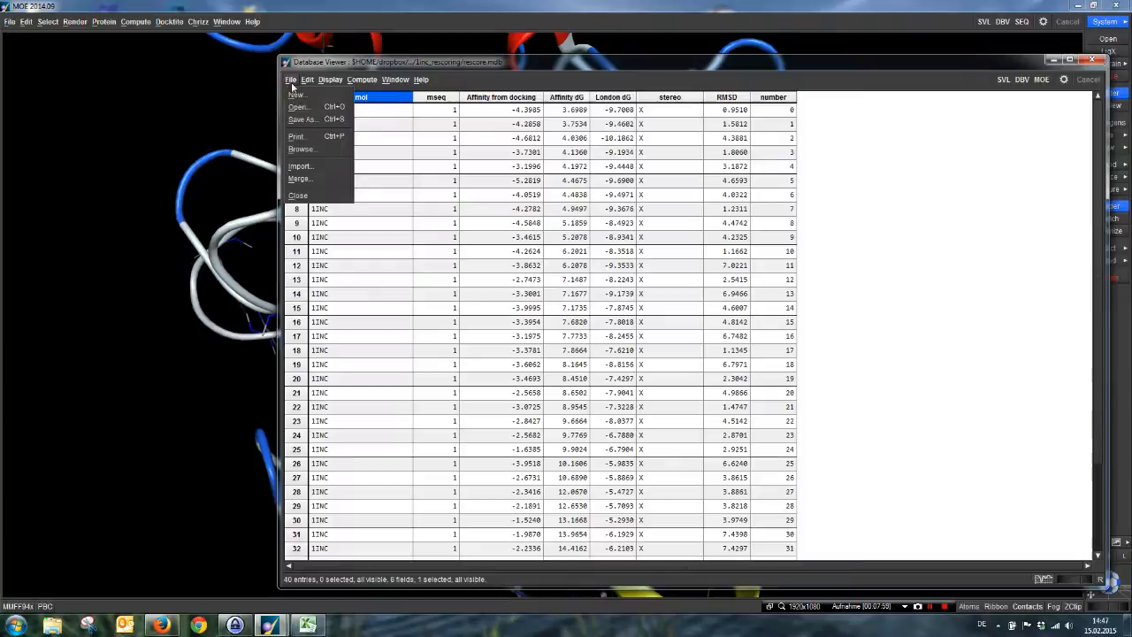
{"action": "left_click", "coordinate": [301, 120]}
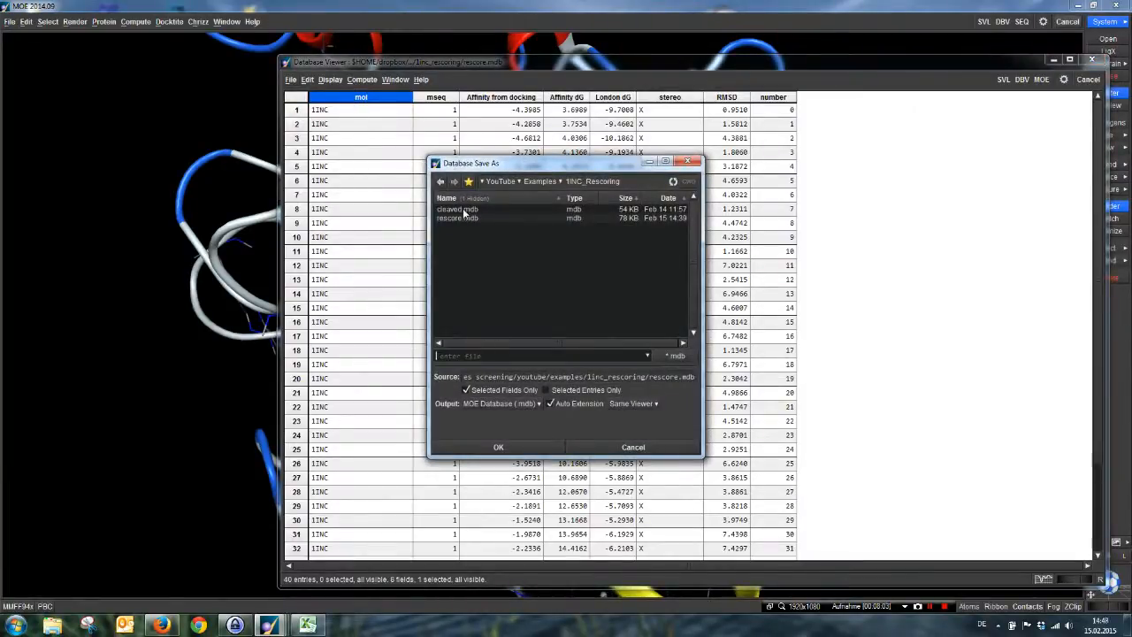
{"action": "left_click", "coordinate": [456, 220]}
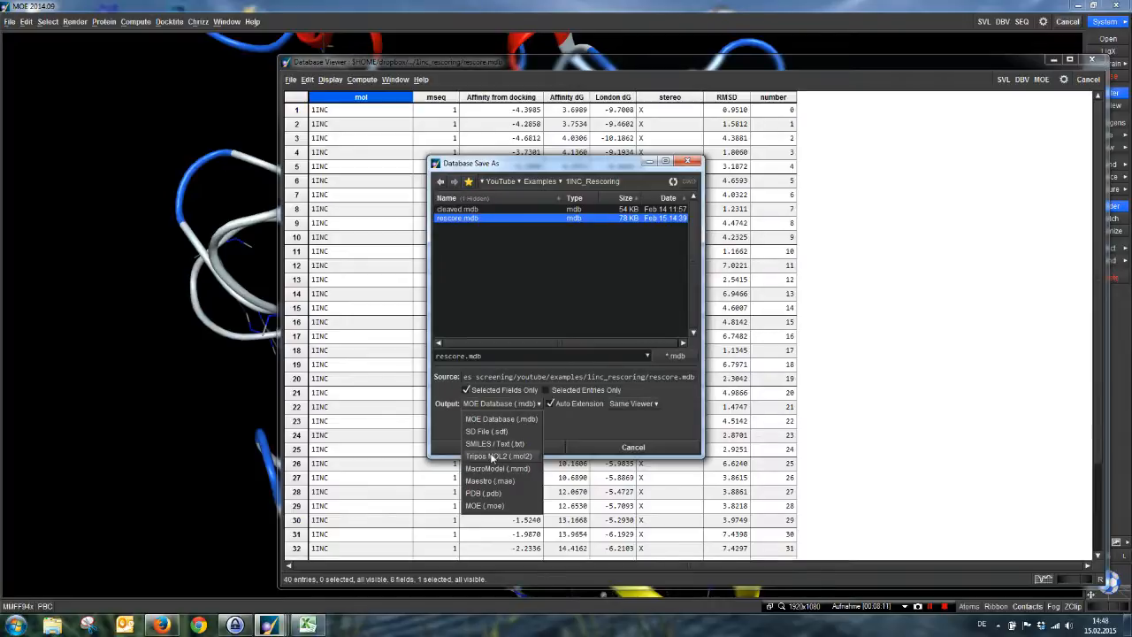
{"action": "left_click", "coordinate": [499, 457]}
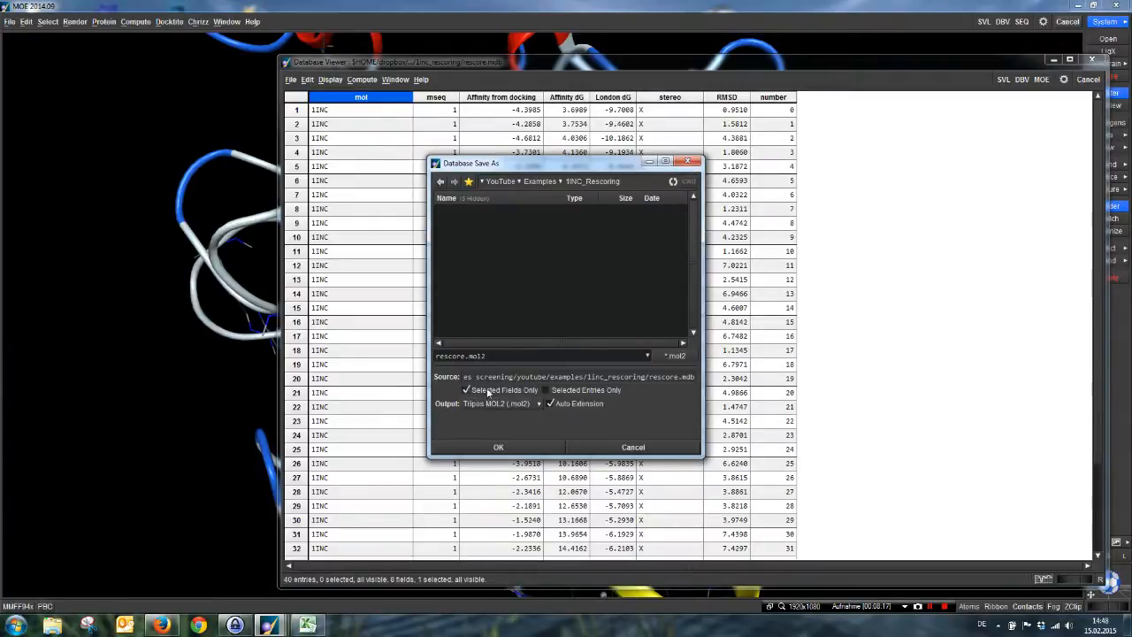
{"action": "mouse_move", "coordinate": [496, 391]}
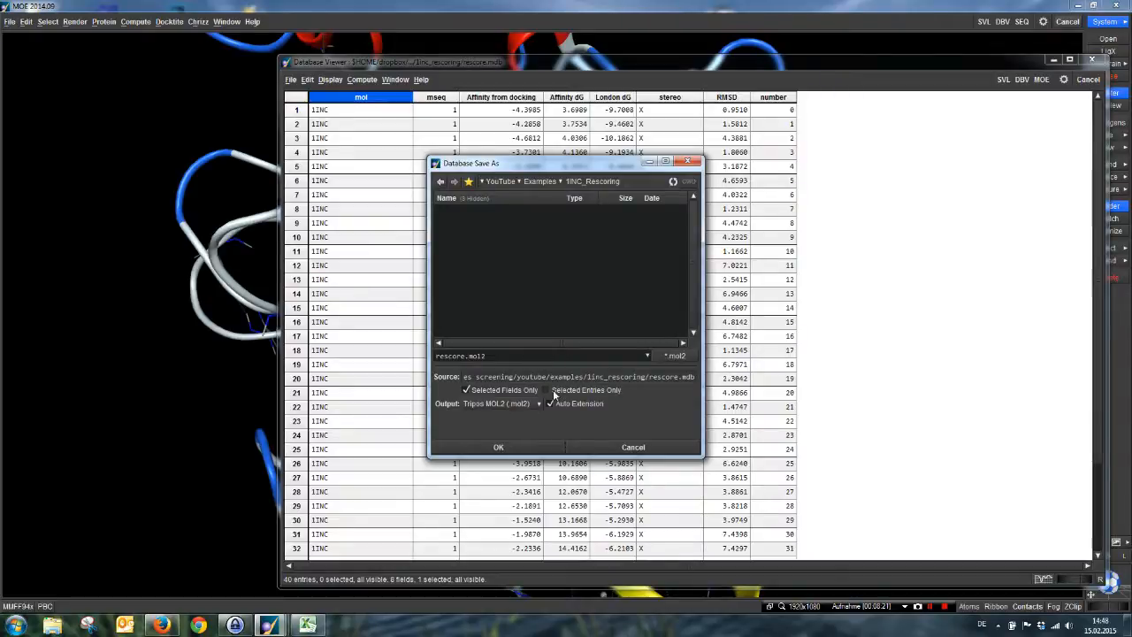
{"action": "mouse_move", "coordinate": [586, 391]}
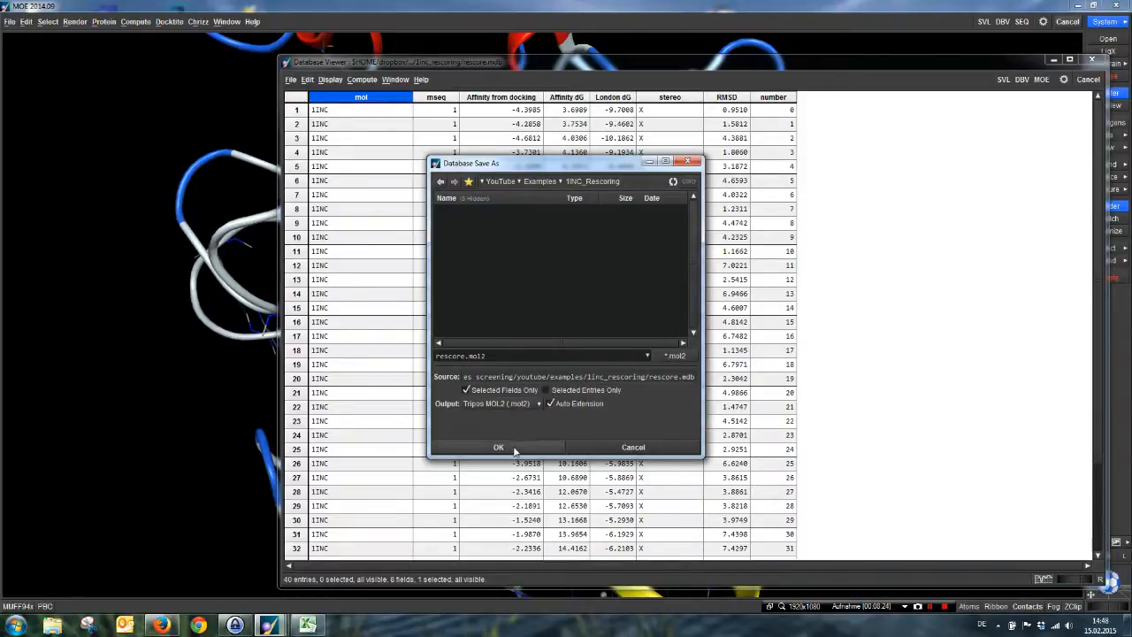
{"action": "left_click", "coordinate": [499, 446]}
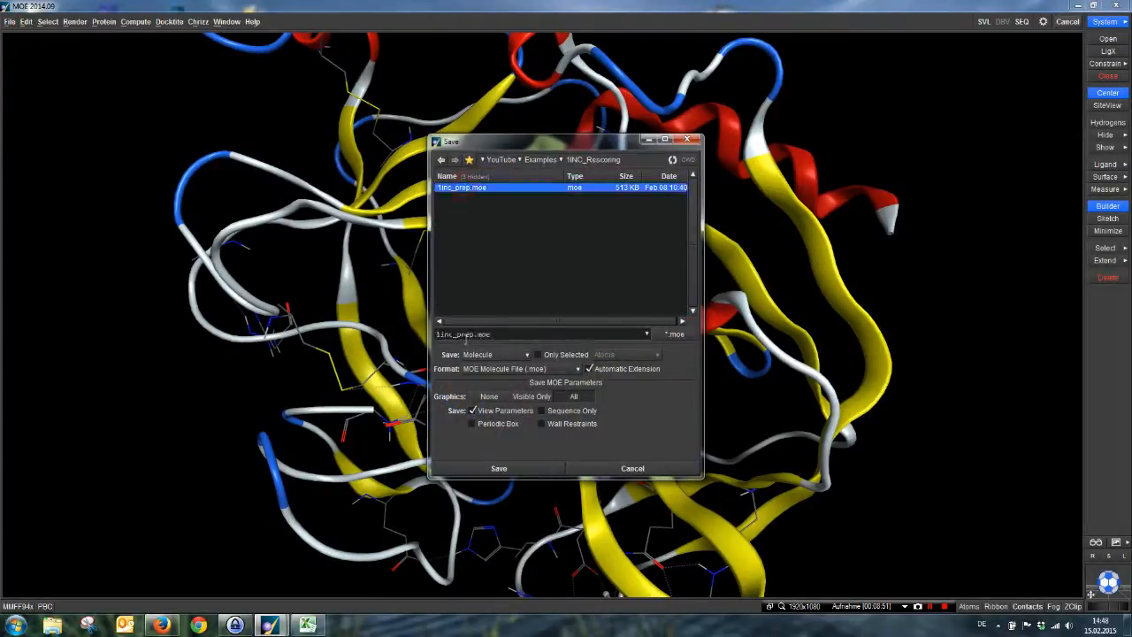
Save the receptor in Protein Data Bank (pdb) format.
{"action": "left_click", "coordinate": [578, 370]}
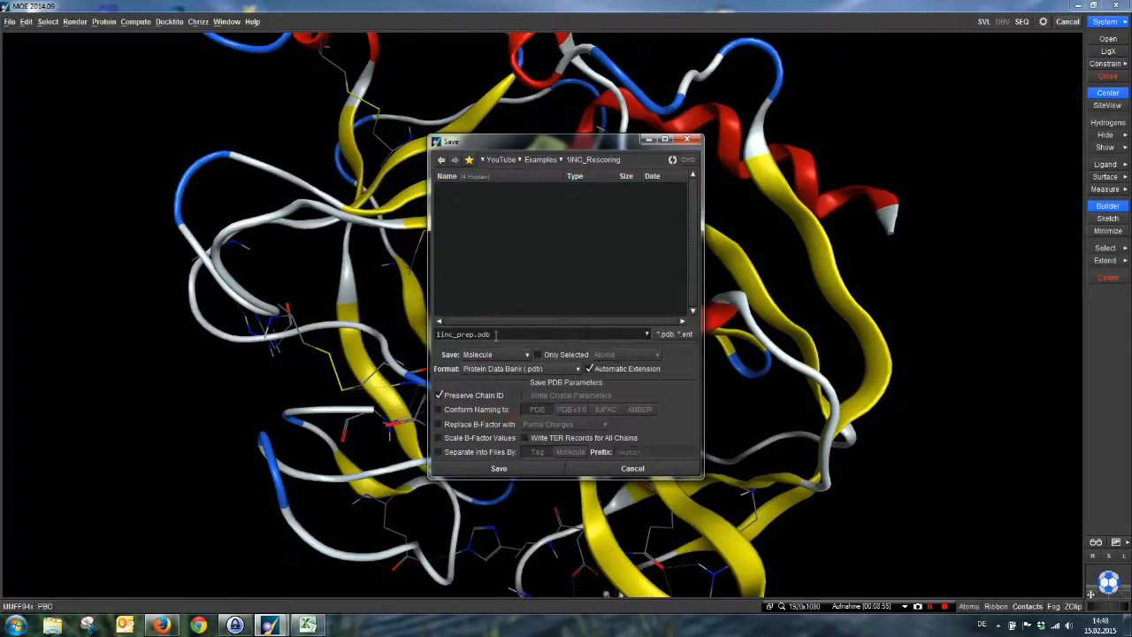
{"action": "mouse_move", "coordinate": [499, 467]}
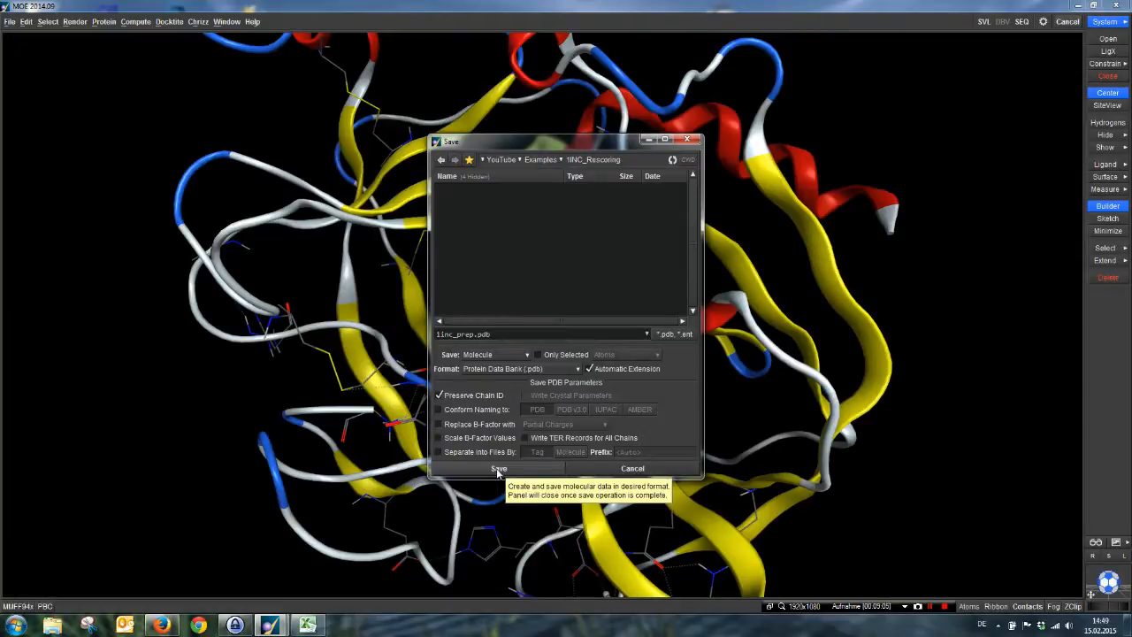
{"action": "left_click", "coordinate": [499, 467]}
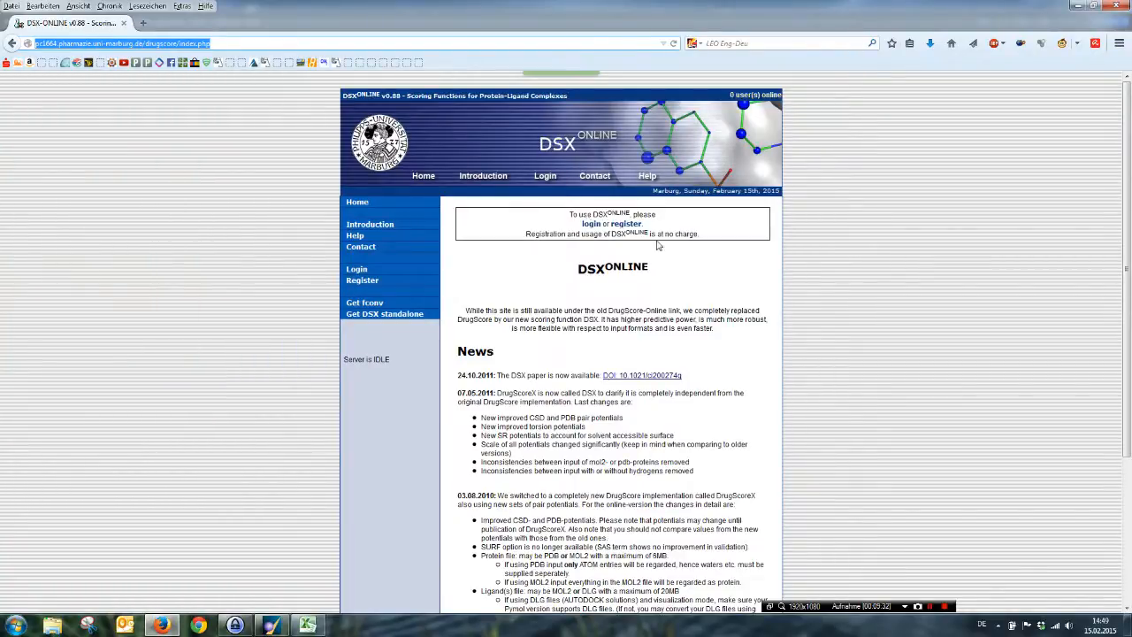
Log in to DSX-Online and start a new DSX-ONLINE job.
{"action": "left_click", "coordinate": [591, 223]}
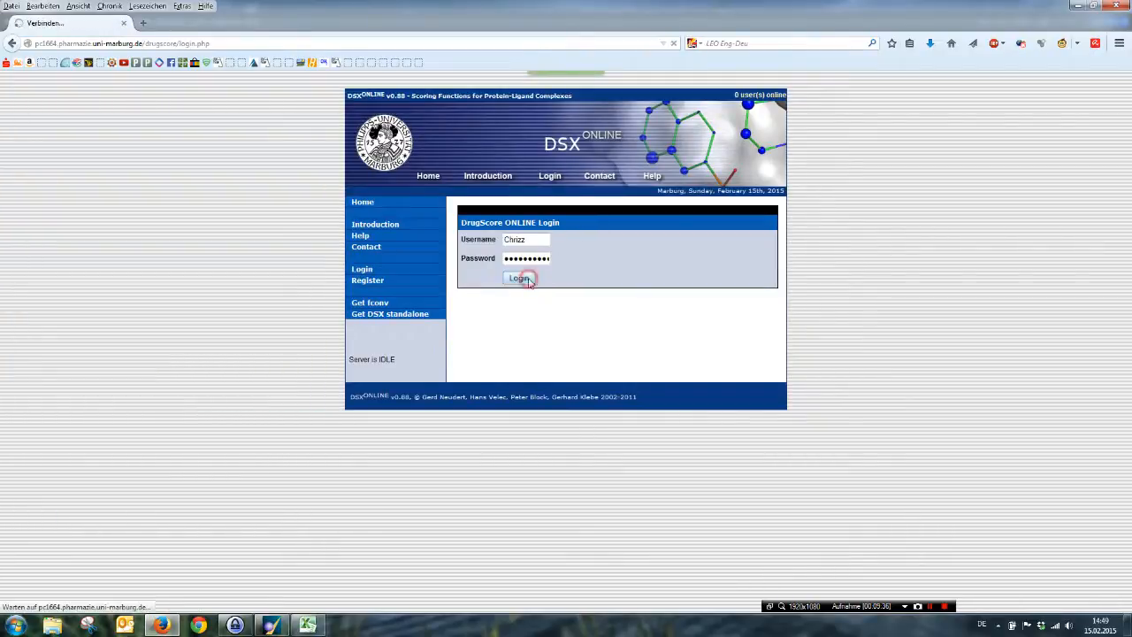
{"action": "left_click", "coordinate": [520, 278]}
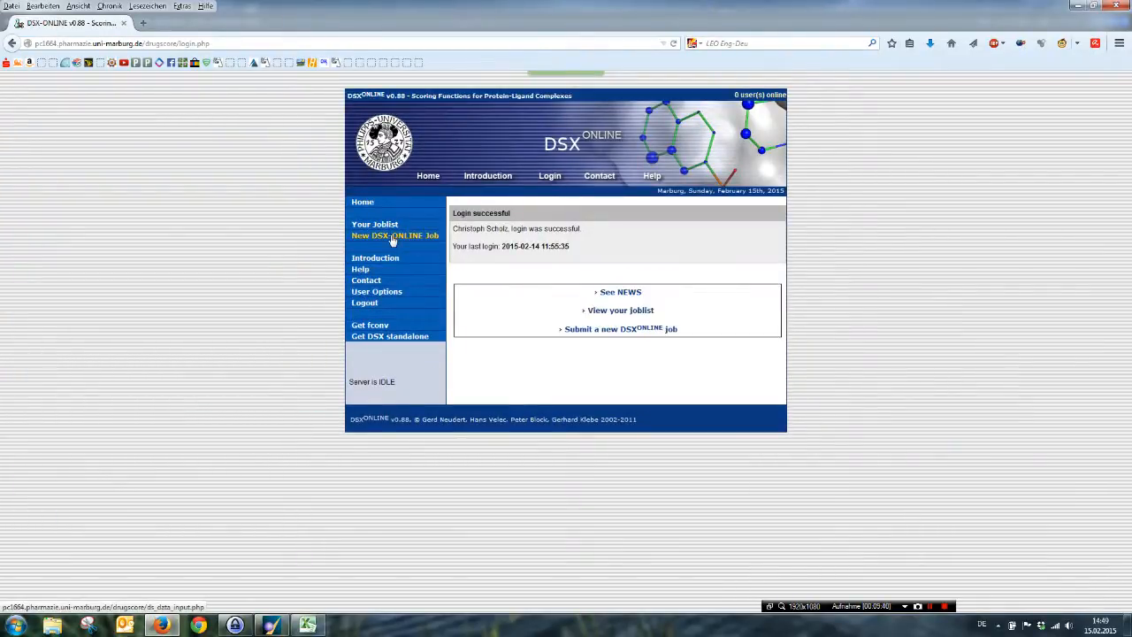
{"action": "left_click", "coordinate": [394, 236]}
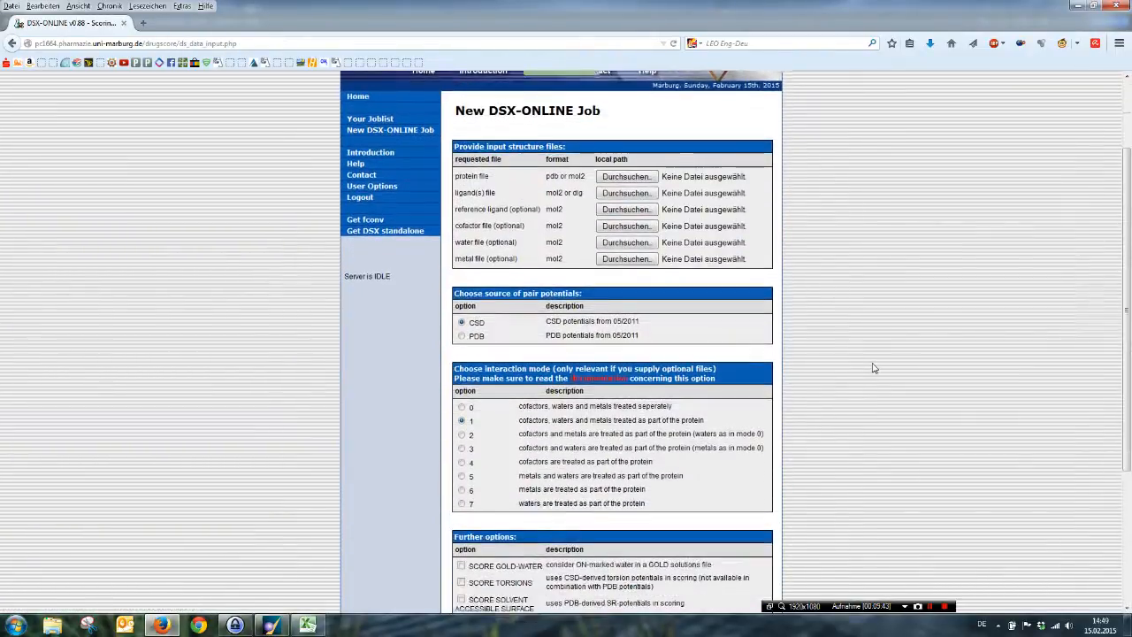
{"action": "scroll", "scroll_direction": "down", "scroll_amount": 3}
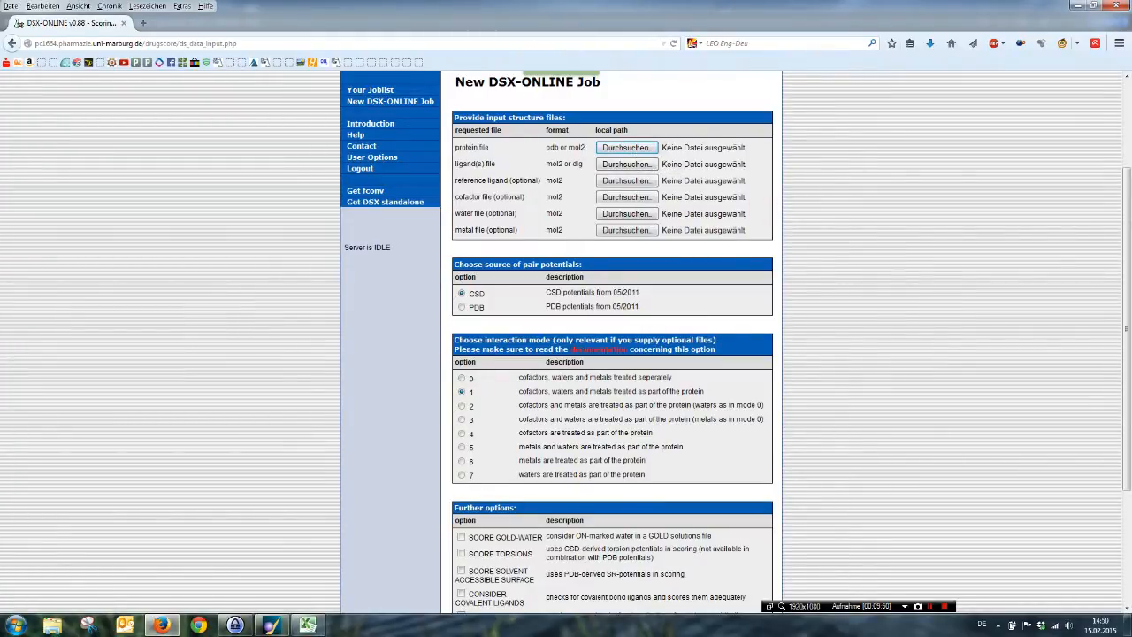
Choose the prepared protein .pdb and rescore.mol2 ligand file as job inputs.
{"action": "left_click", "coordinate": [626, 147]}
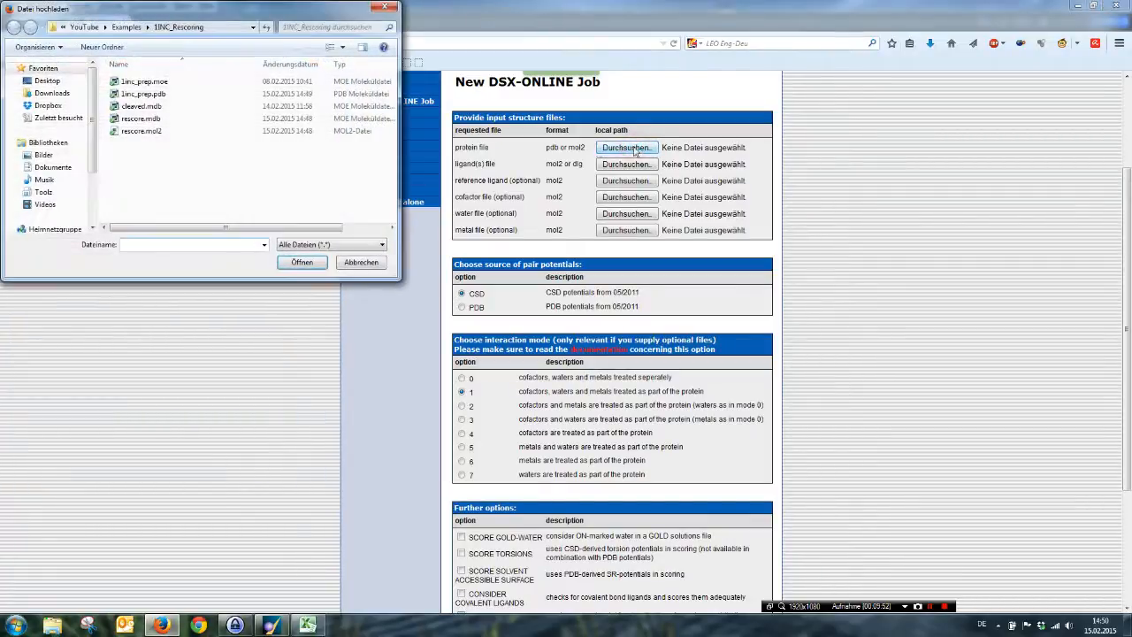
{"action": "left_click", "coordinate": [143, 94]}
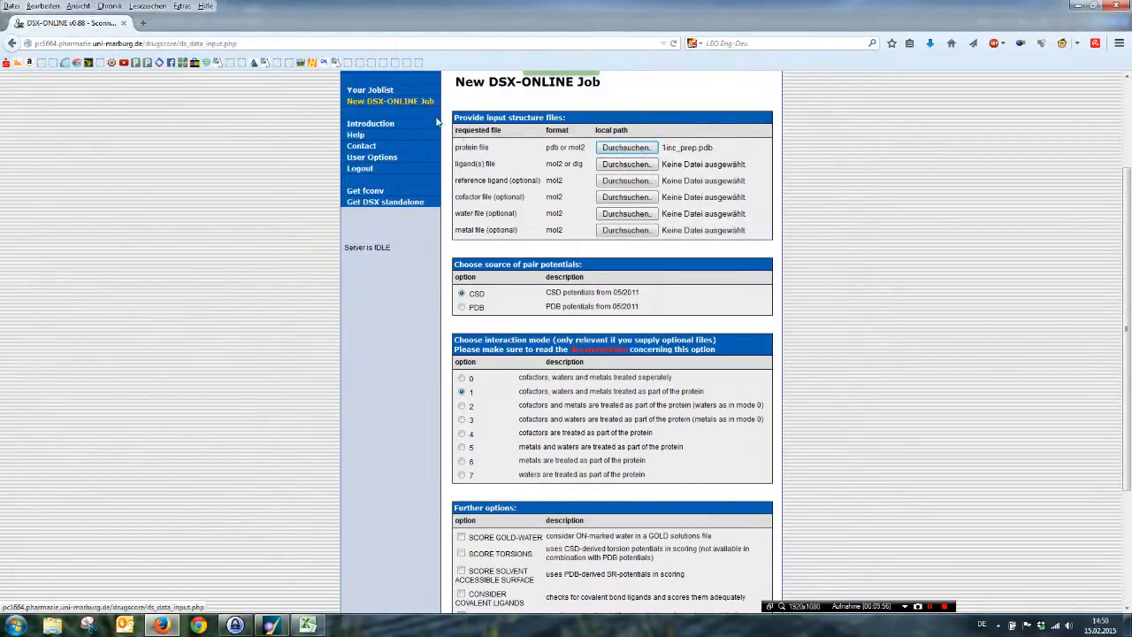
{"action": "left_click", "coordinate": [626, 163]}
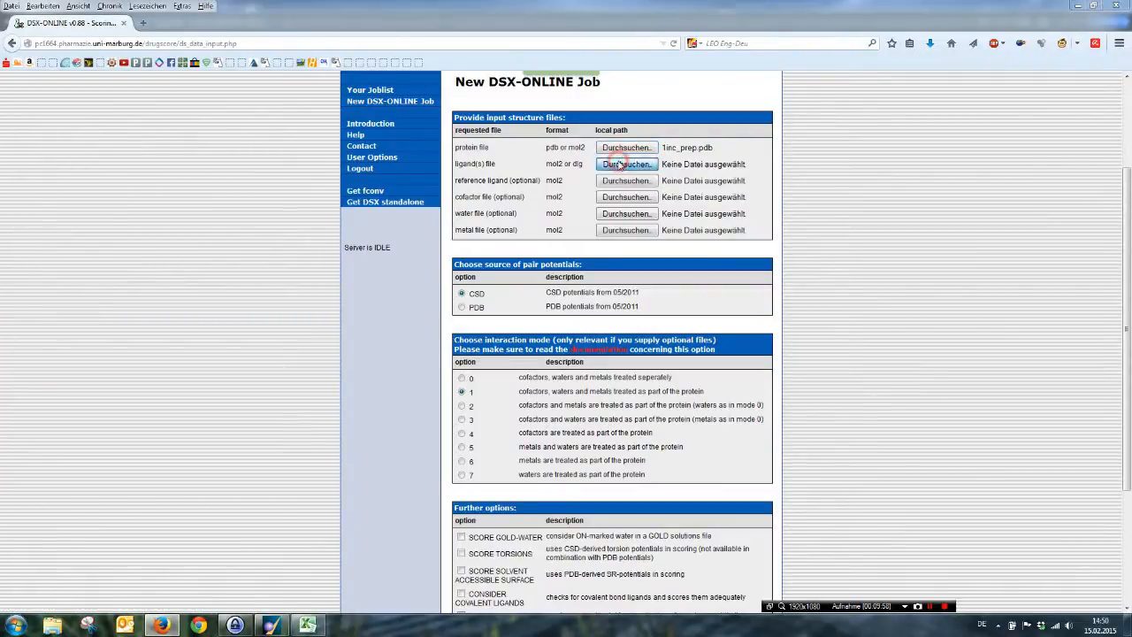
{"action": "left_click", "coordinate": [627, 163]}
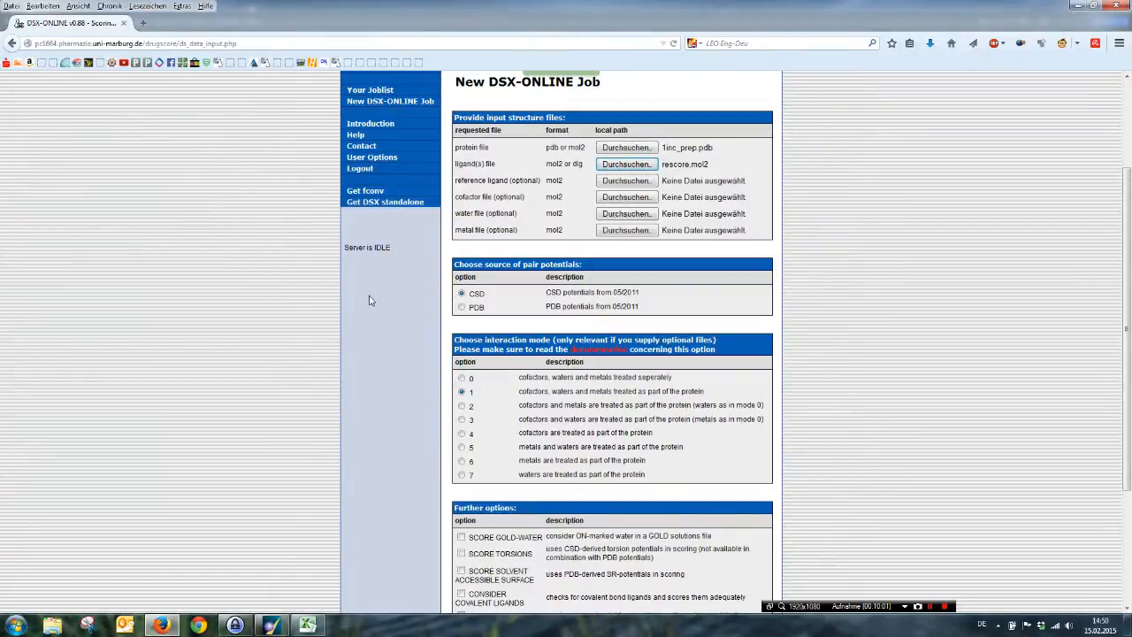
Enable torsion, solvent accessible surface and covalent ligand scoring, then submit the job.
{"action": "scroll", "scroll_direction": "down", "scroll_amount": 3}
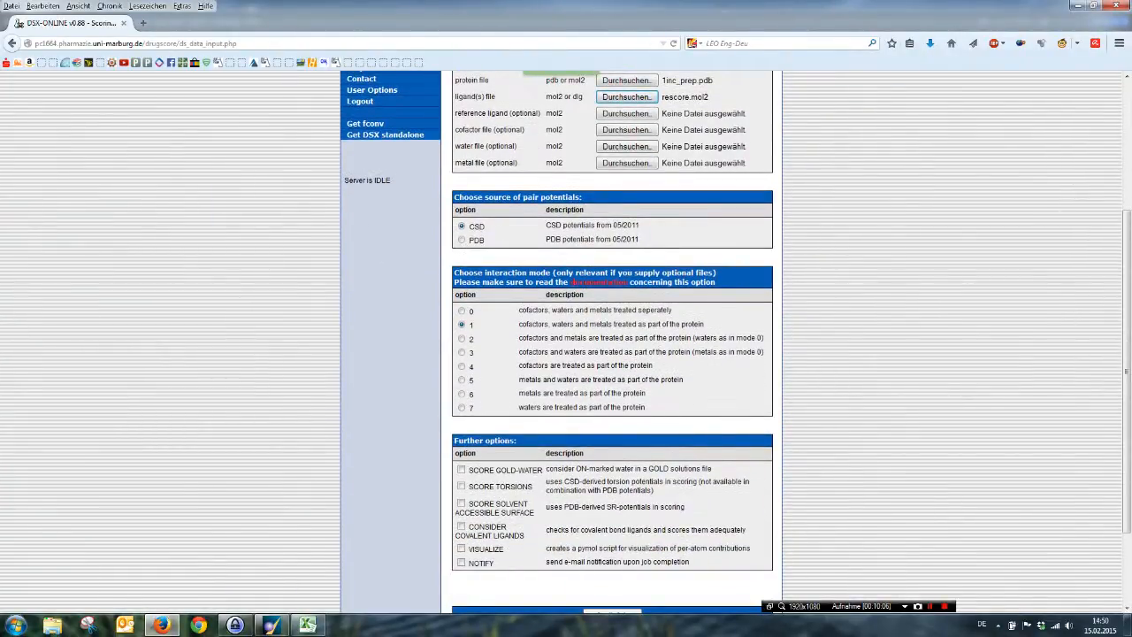
{"action": "scroll", "scroll_direction": "down", "scroll_amount": 3}
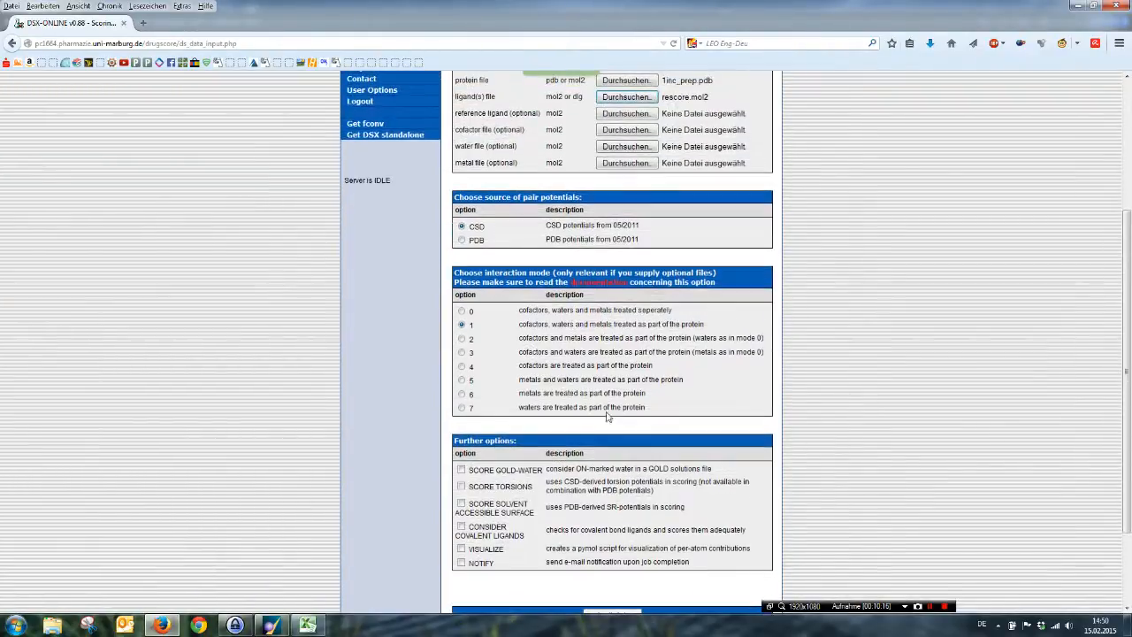
{"action": "scroll", "scroll_direction": "down", "scroll_amount": 3}
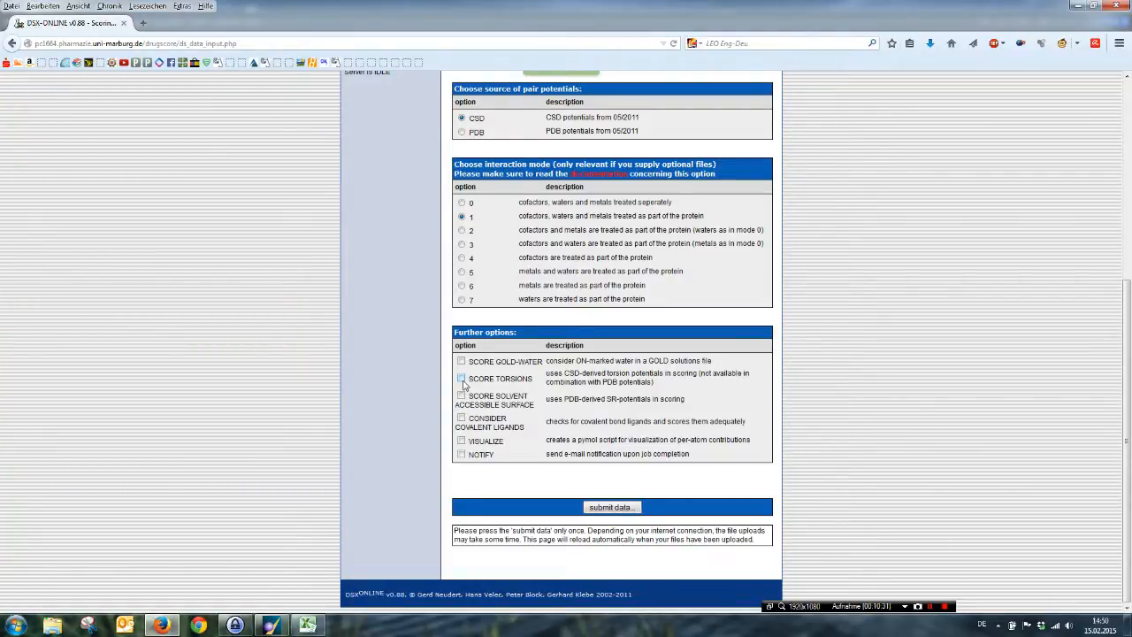
{"action": "left_click", "coordinate": [460, 378]}
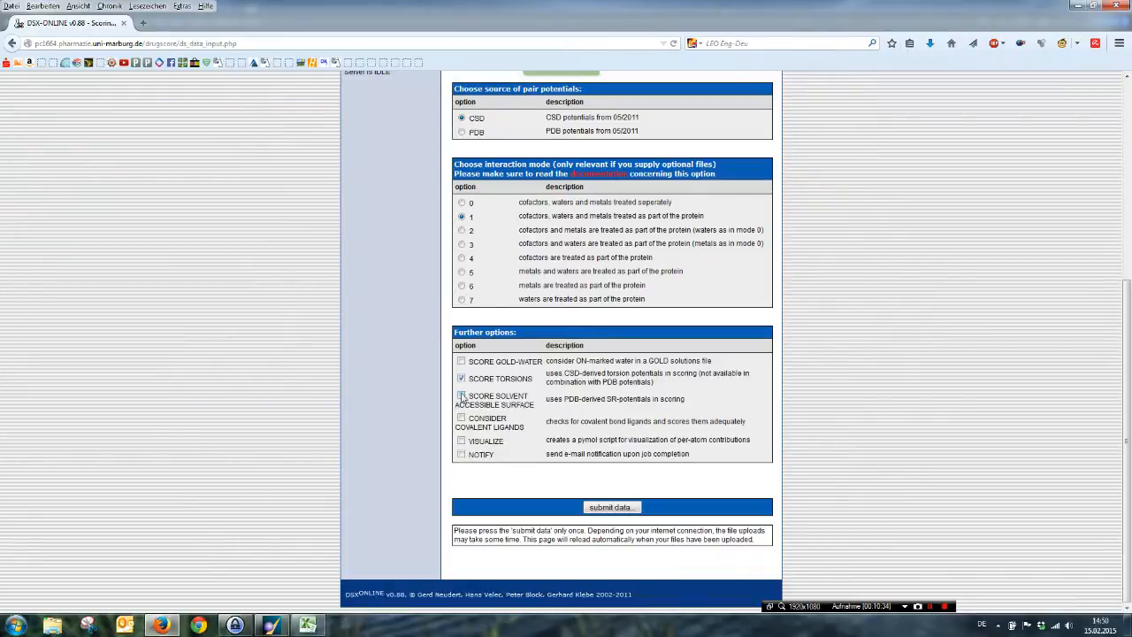
{"action": "left_click", "coordinate": [460, 392]}
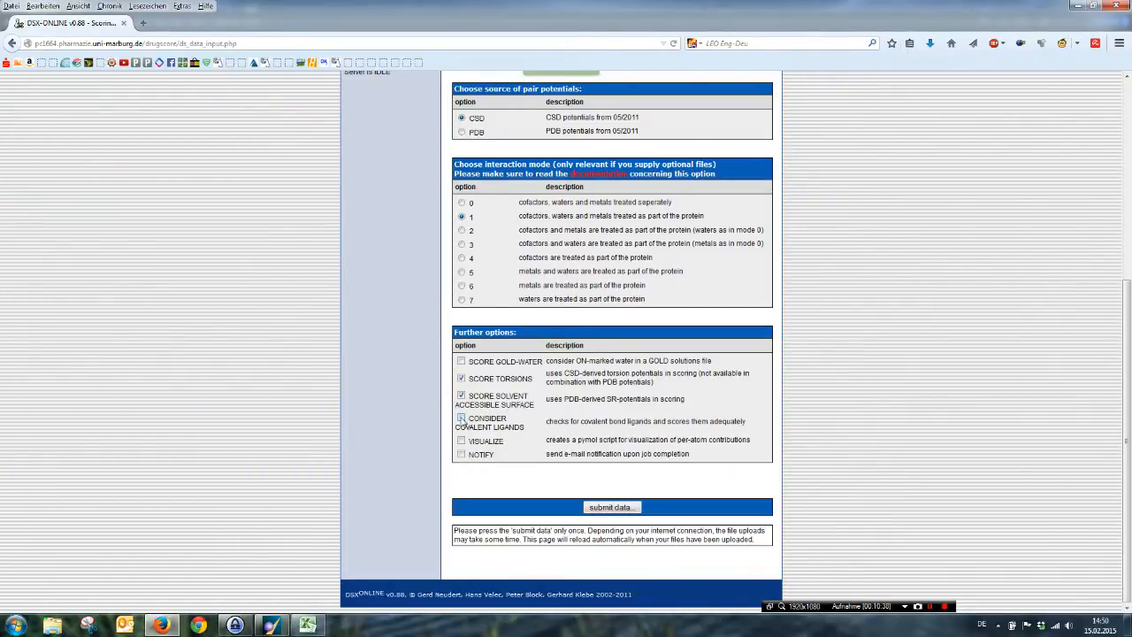
{"action": "left_click", "coordinate": [460, 418]}
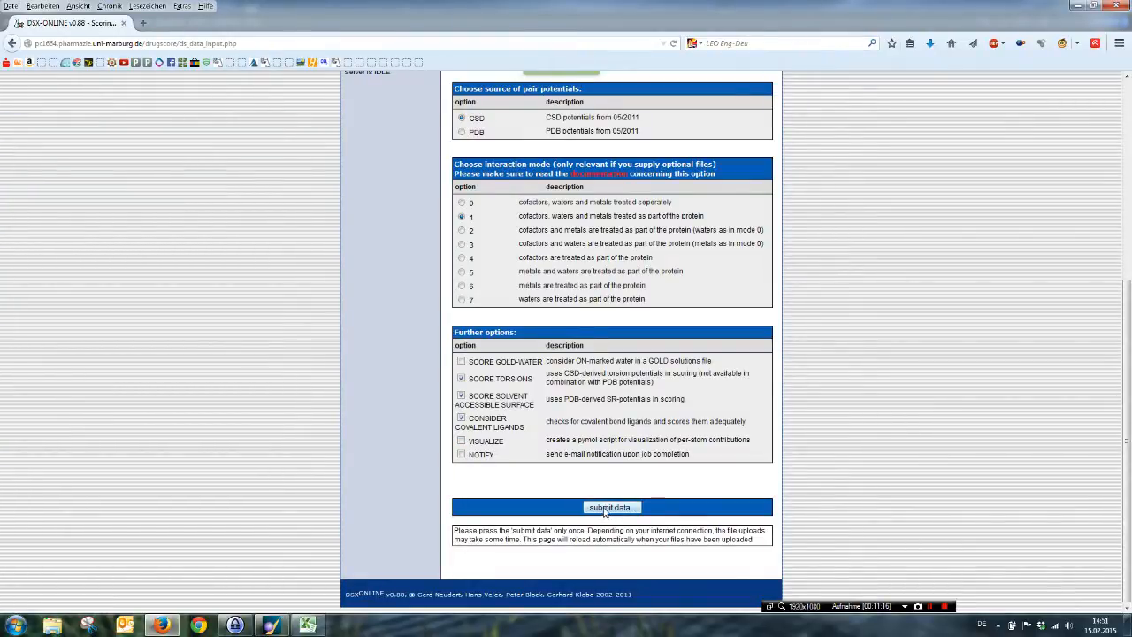
{"action": "left_click", "coordinate": [612, 506]}
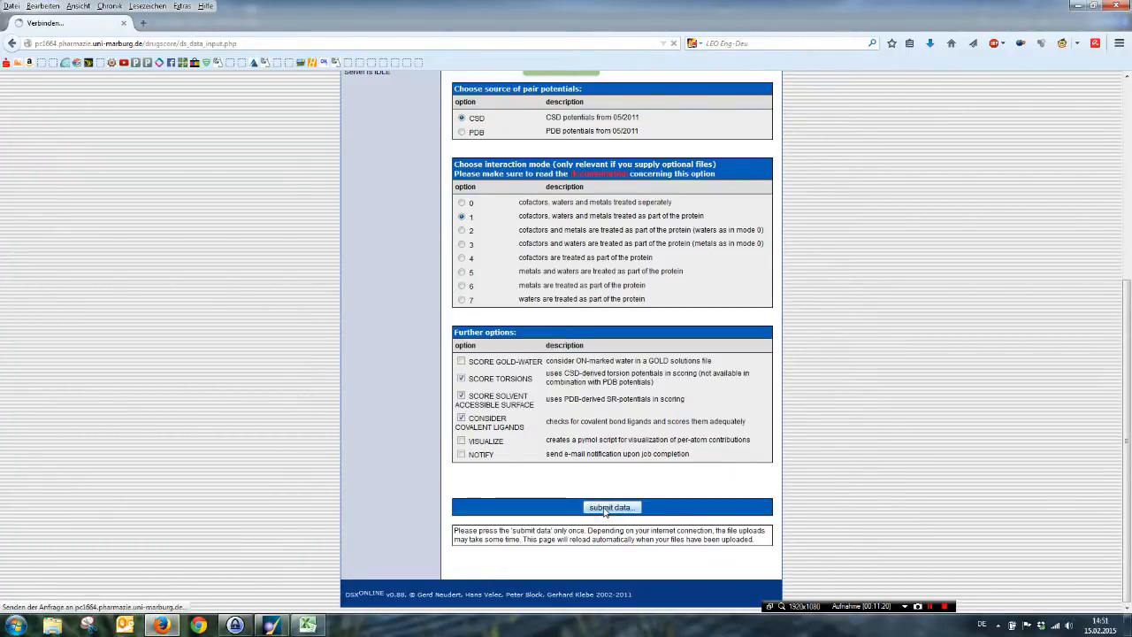
{"action": "left_click", "coordinate": [613, 506]}
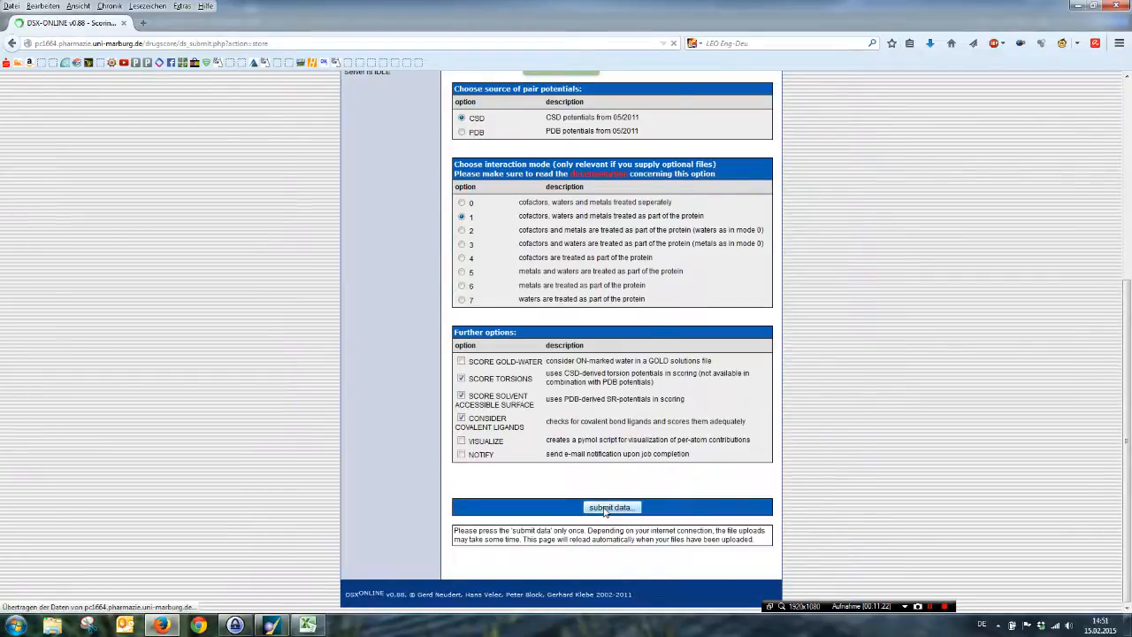
View the job status after the upload confirms the job was enqueued with its job ID.
{"action": "left_click", "coordinate": [612, 506]}
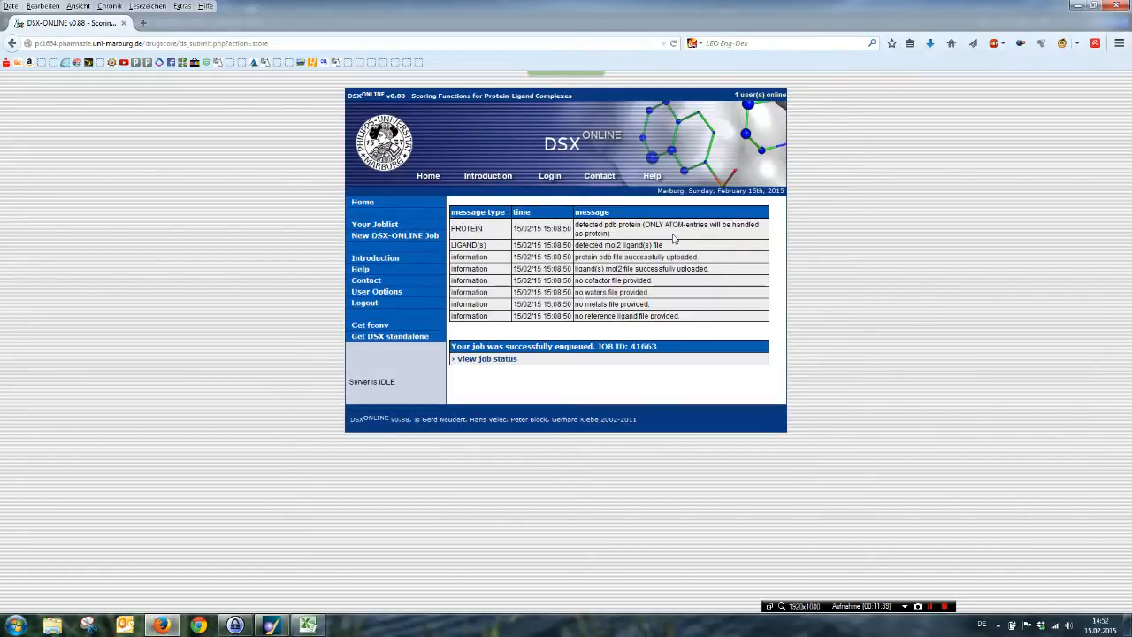
{"action": "mouse_move", "coordinate": [506, 257]}
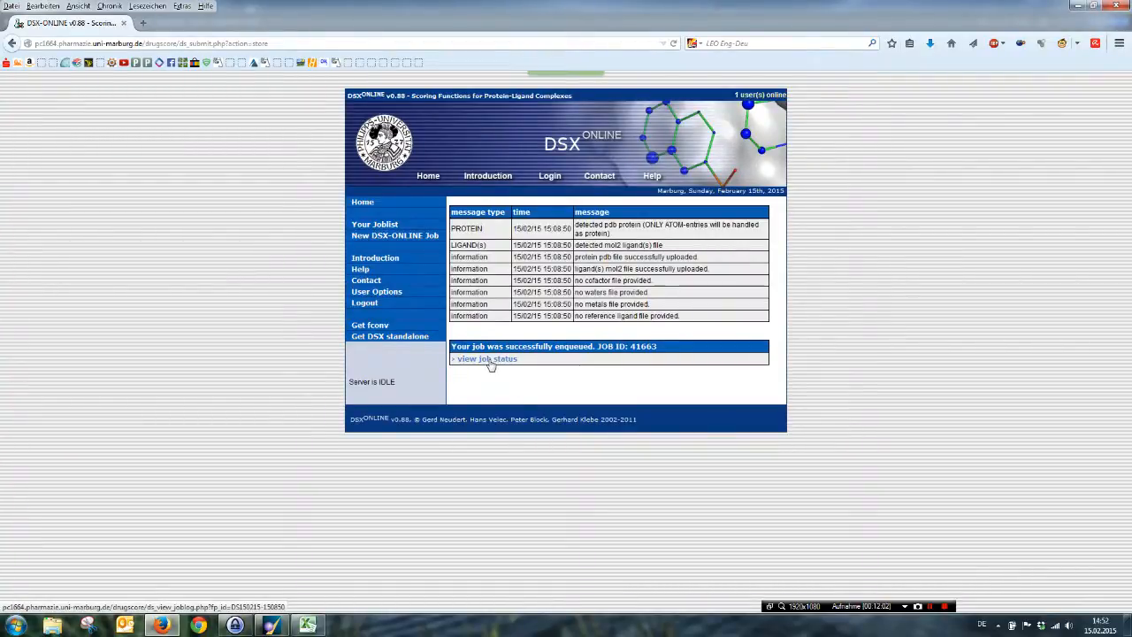
Check the queued job's status and show the results for the finished job.
{"action": "left_click", "coordinate": [487, 357]}
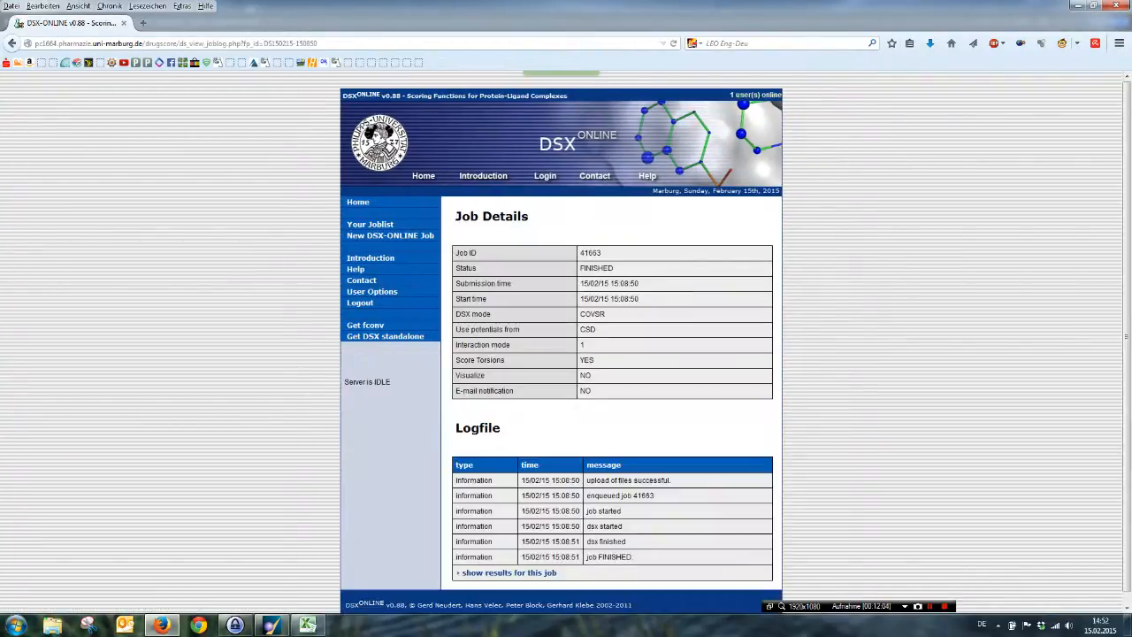
{"action": "scroll", "scroll_direction": "down", "scroll_amount": 3}
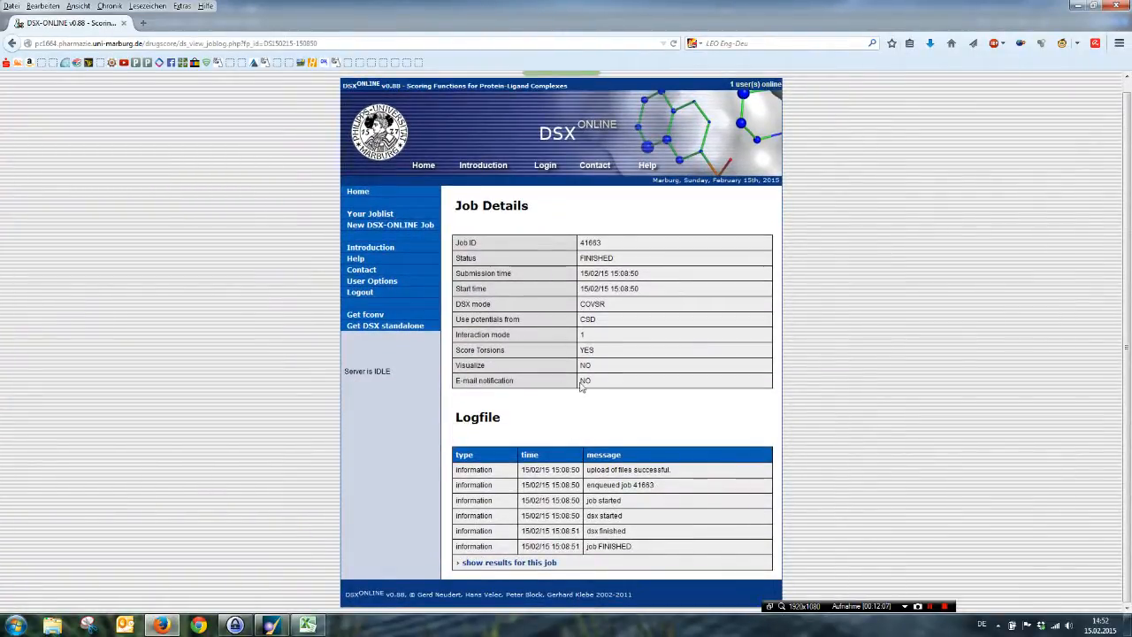
{"action": "left_click", "coordinate": [506, 563]}
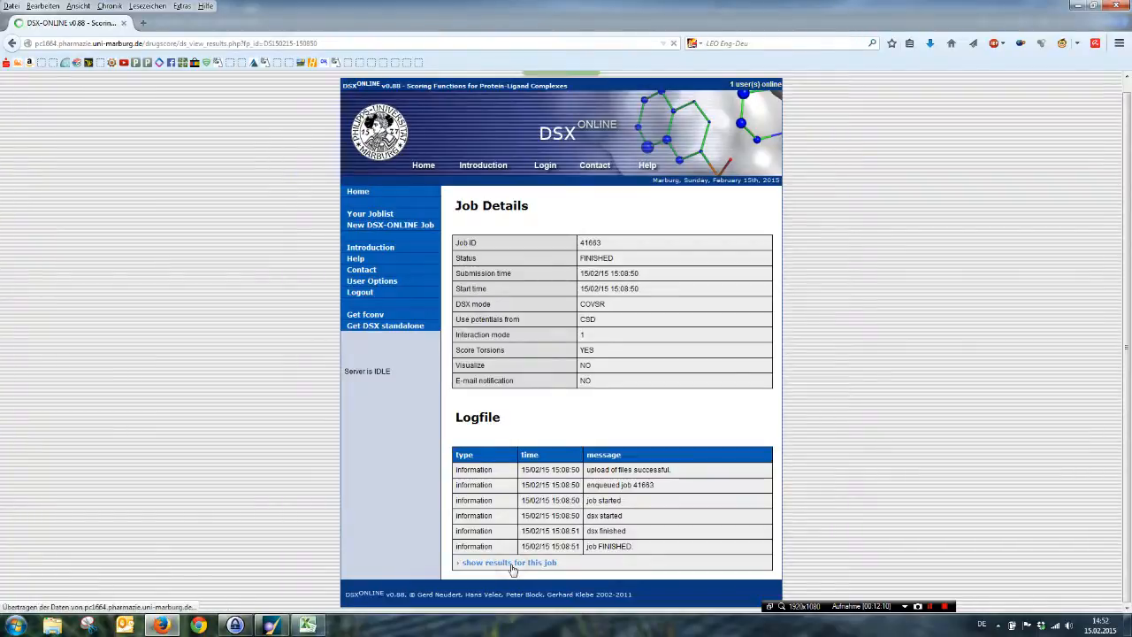
{"action": "left_click", "coordinate": [508, 563]}
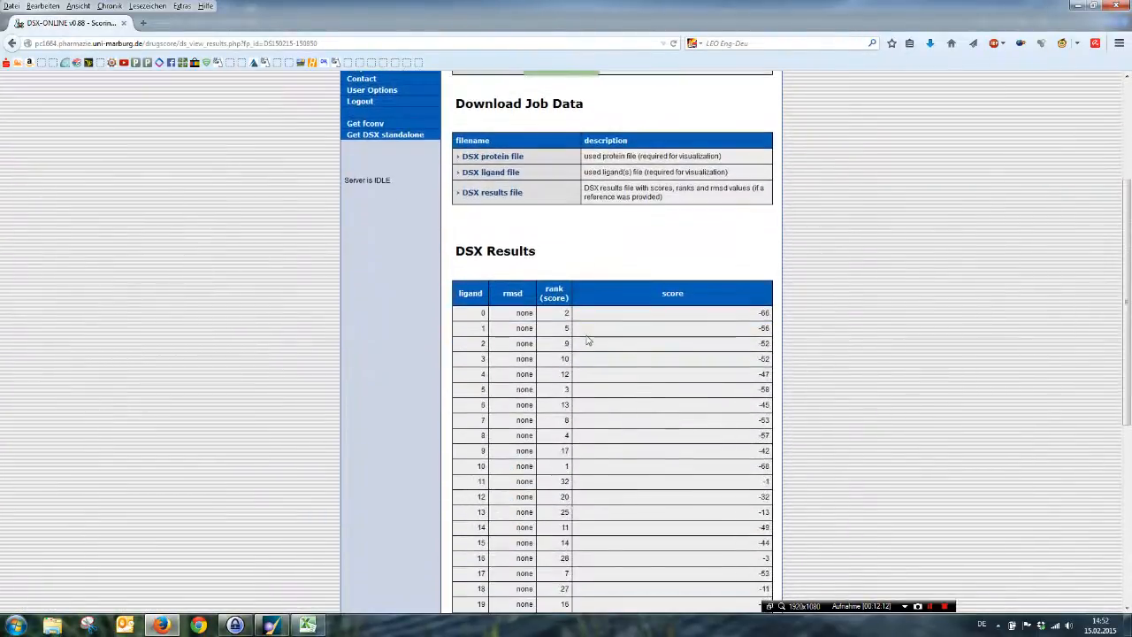
Download the DSX results file to disk and return to the MOE protein view.
{"action": "left_click", "coordinate": [492, 192]}
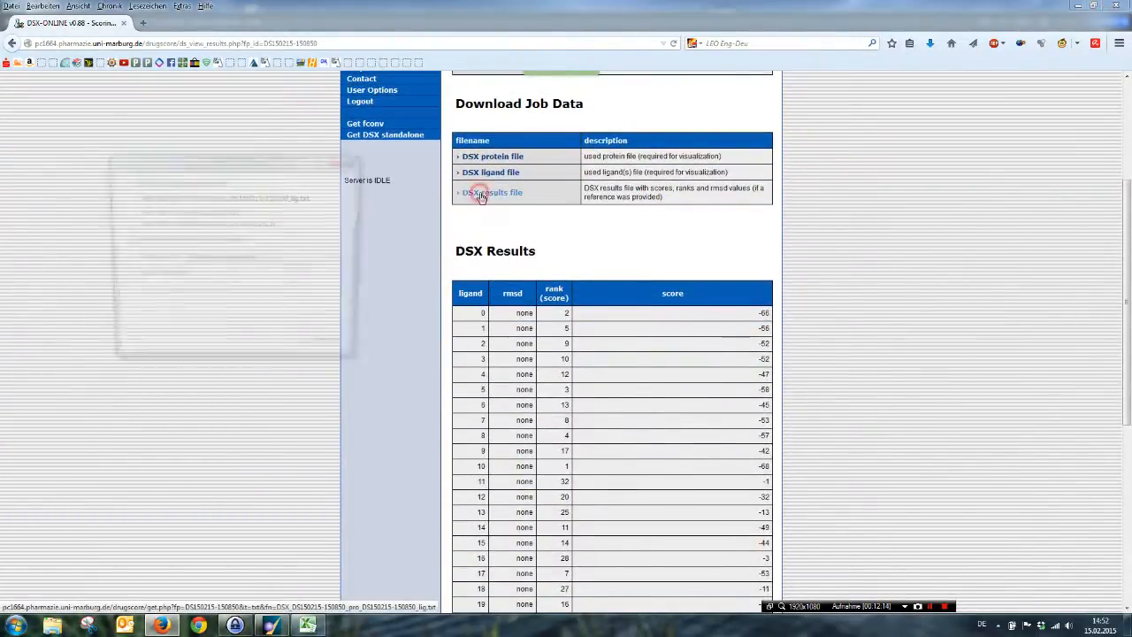
{"action": "left_click", "coordinate": [492, 191]}
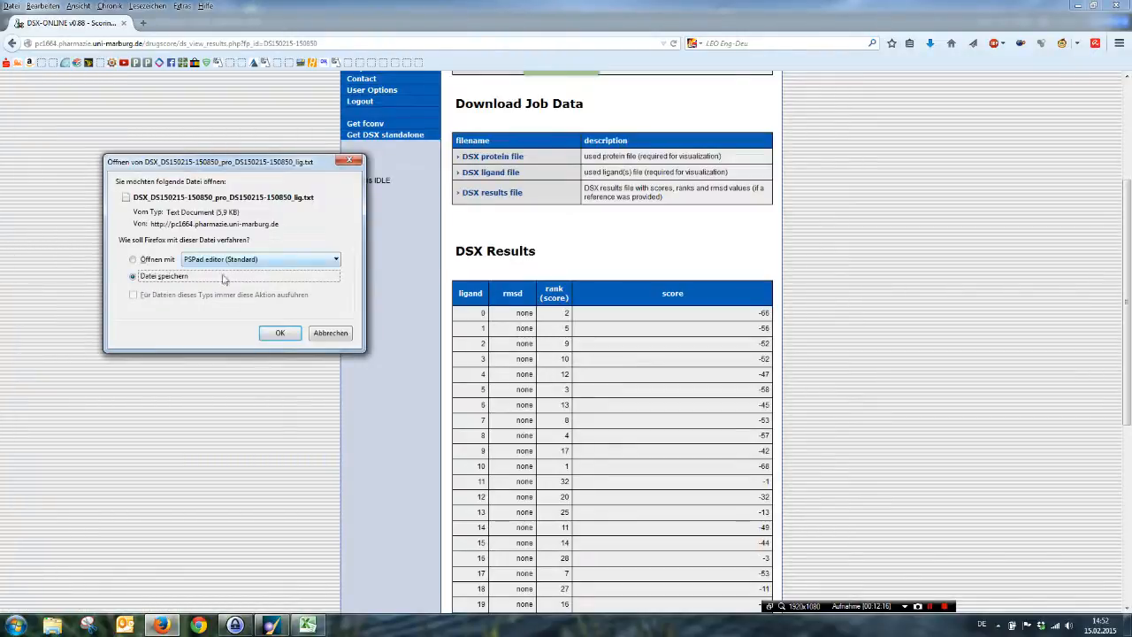
{"action": "left_click", "coordinate": [279, 333]}
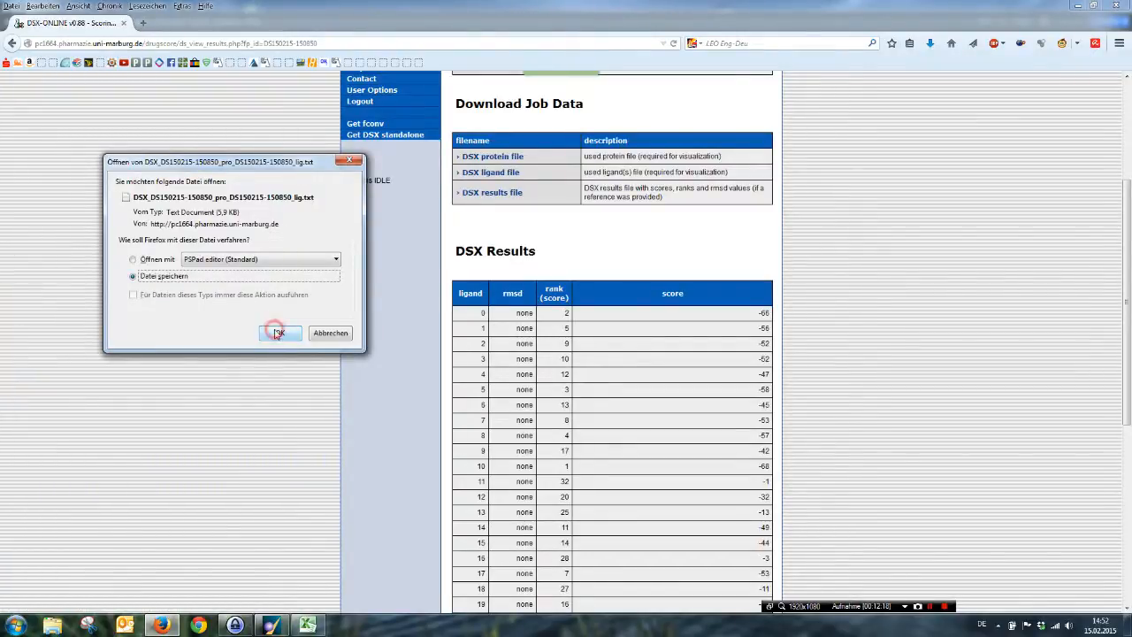
{"action": "left_click", "coordinate": [280, 333]}
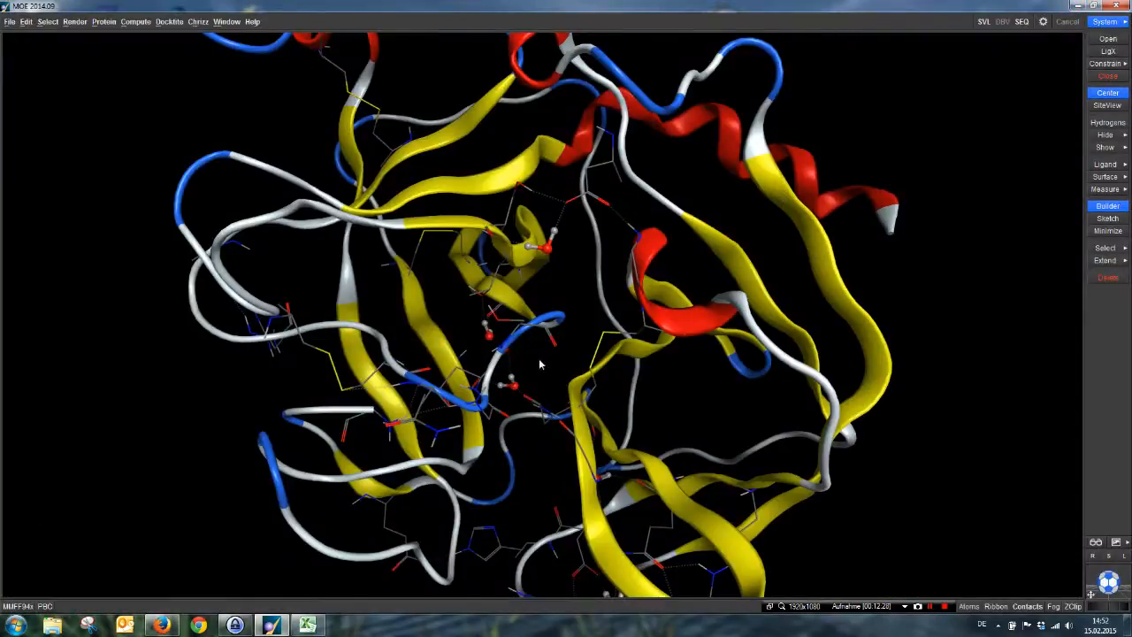
{"action": "mouse_move", "coordinate": [129, 425]}
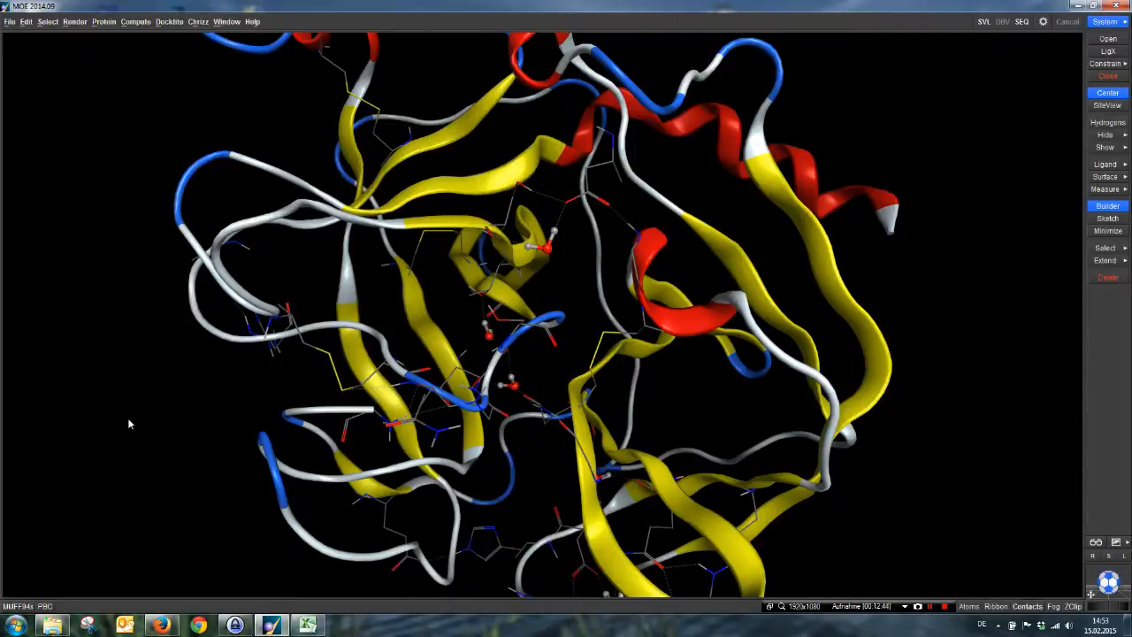
{"action": "mouse_move", "coordinate": [308, 625]}
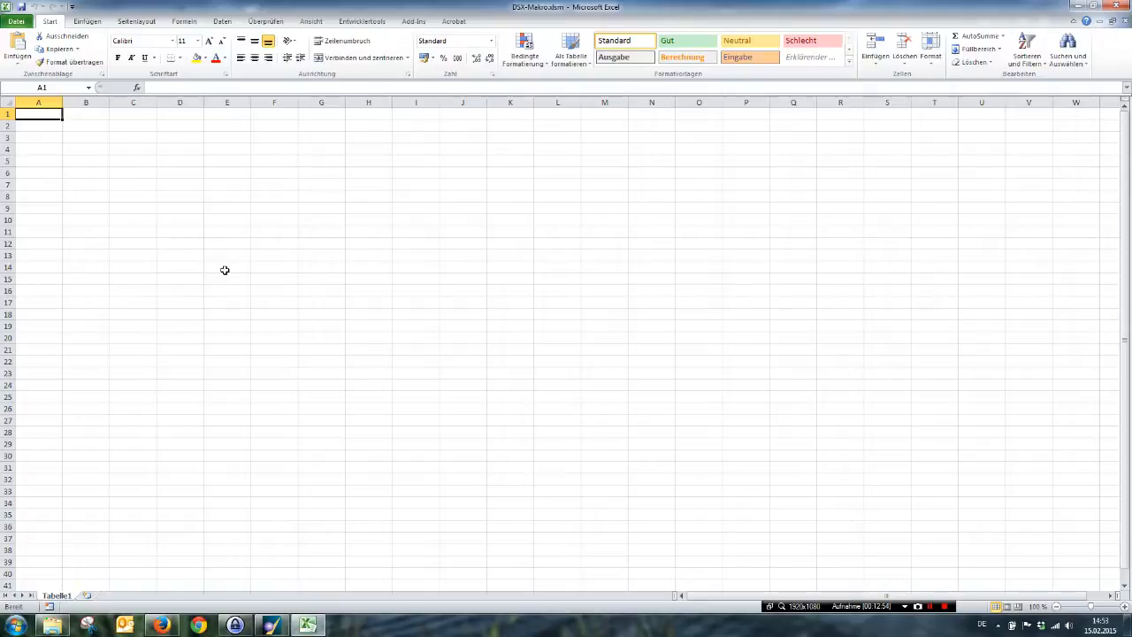
{"action": "mouse_move", "coordinate": [96, 170]}
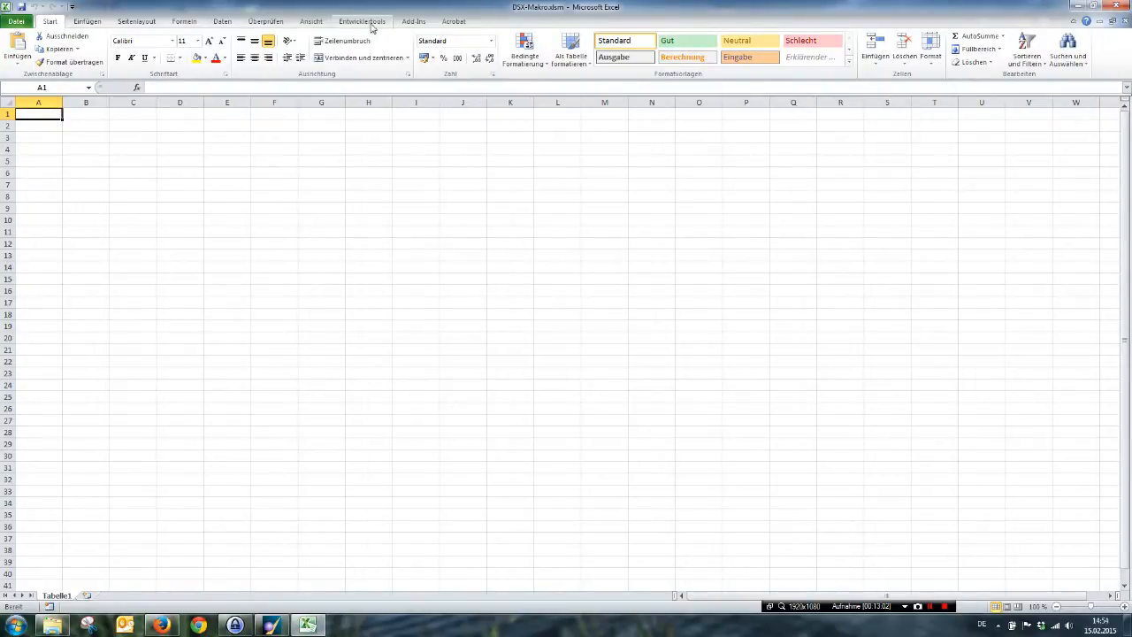
Run the DSX import macro on the DSX results .txt file, then move to the empty second sheet.
{"action": "left_click", "coordinate": [361, 21]}
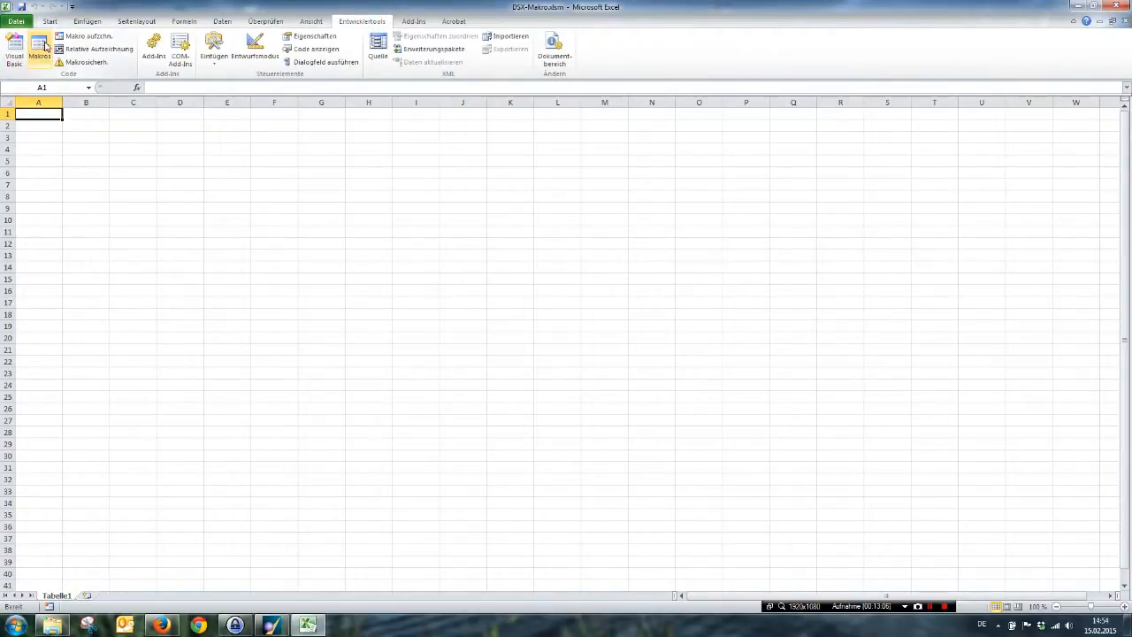
{"action": "left_click", "coordinate": [39, 50]}
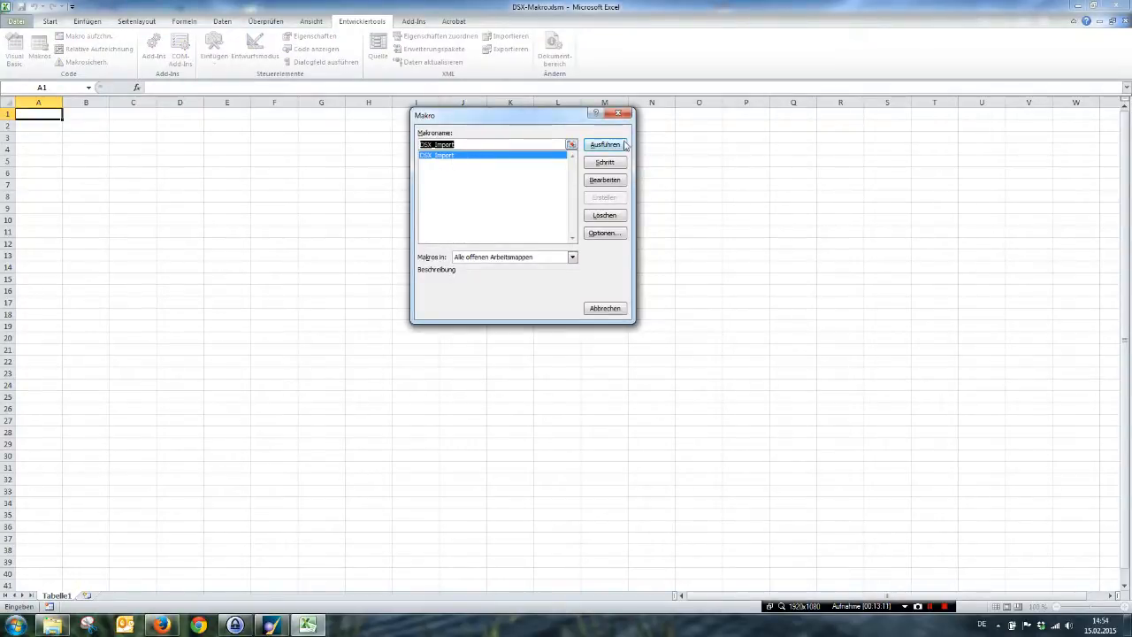
{"action": "left_click", "coordinate": [605, 145]}
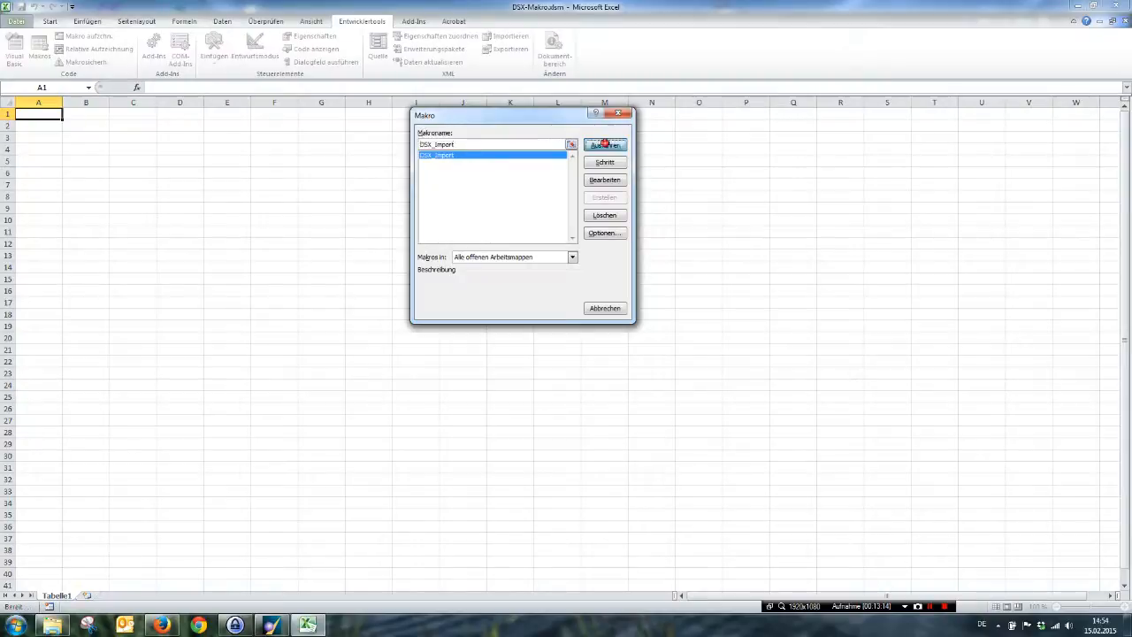
{"action": "left_click", "coordinate": [605, 145]}
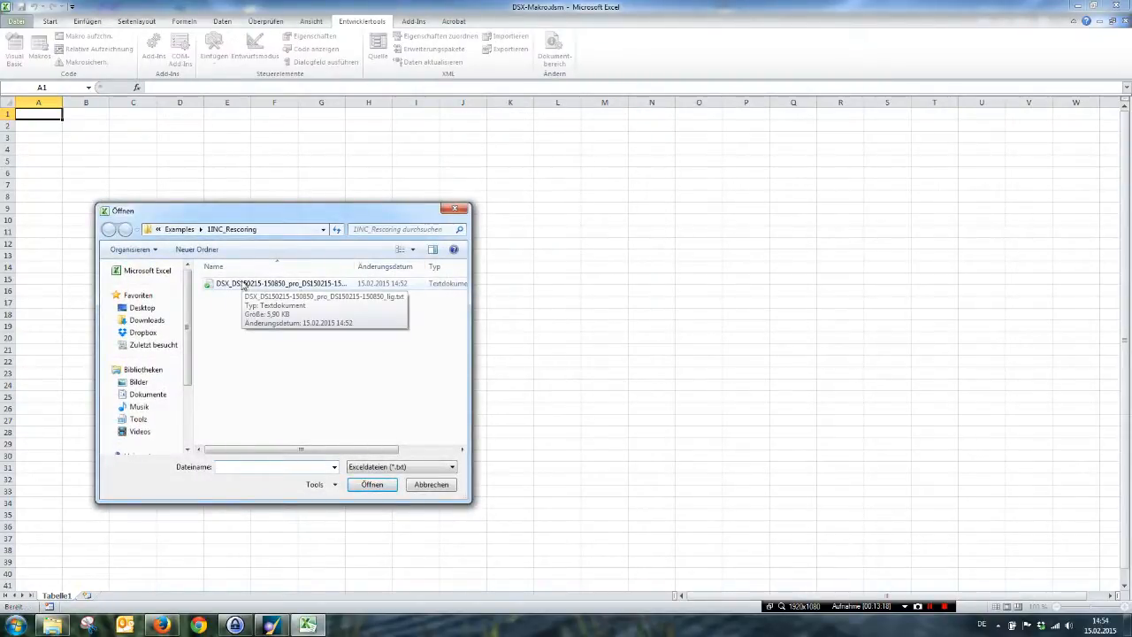
{"action": "left_click", "coordinate": [372, 485]}
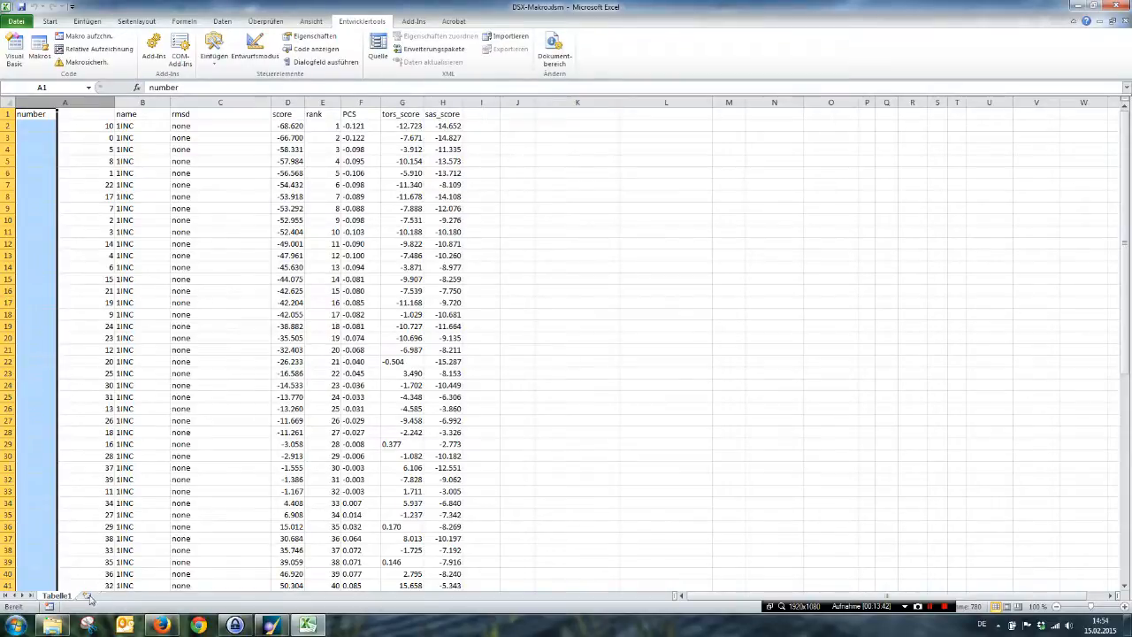
{"action": "left_click", "coordinate": [88, 595]}
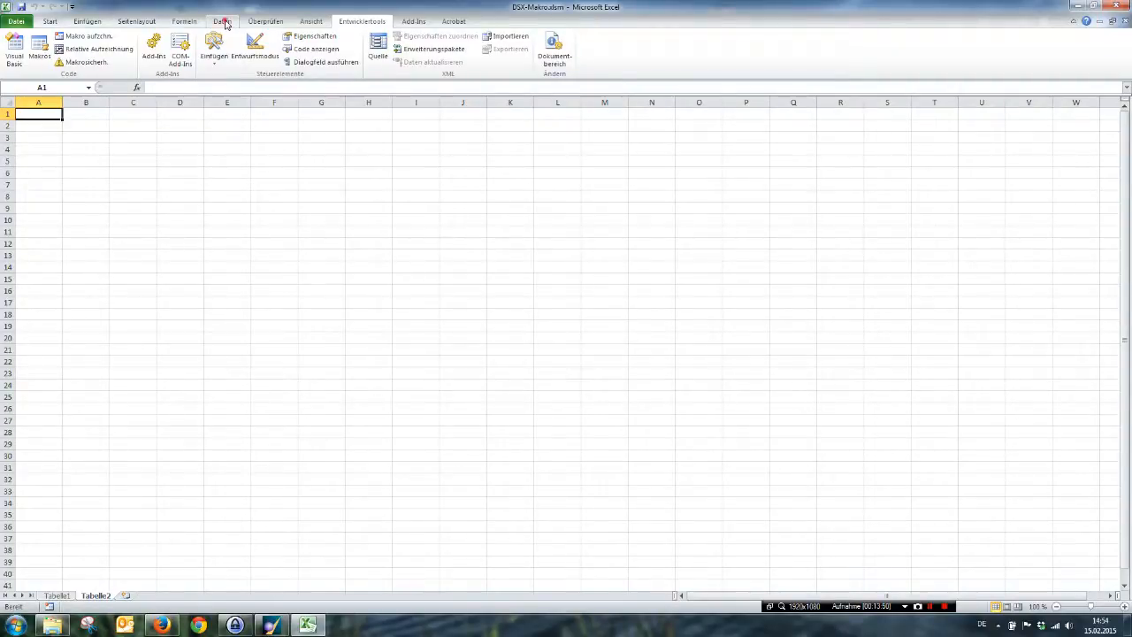
Start a From Text import of the DSX file as delimited data with an Other separator.
{"action": "left_click", "coordinate": [221, 21]}
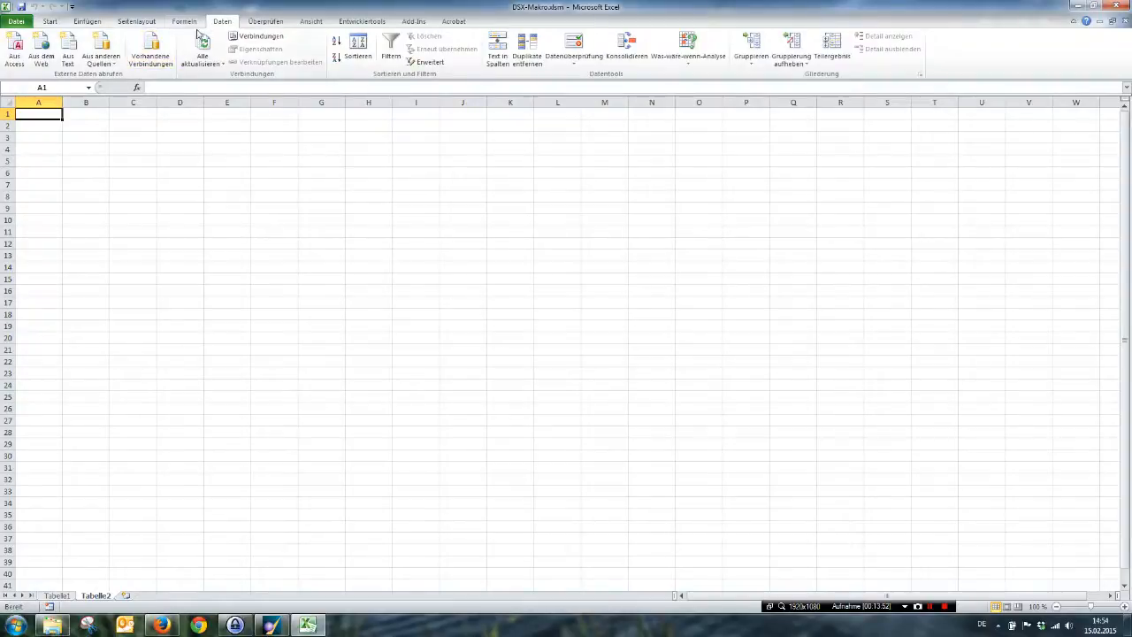
{"action": "mouse_move", "coordinate": [67, 49]}
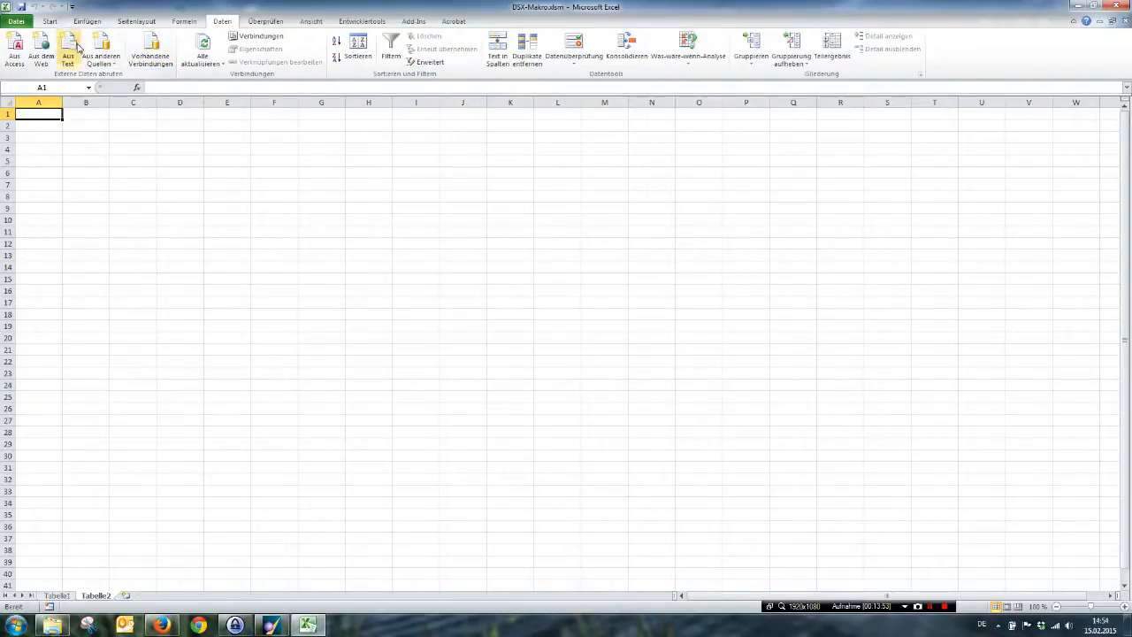
{"action": "left_click", "coordinate": [67, 55]}
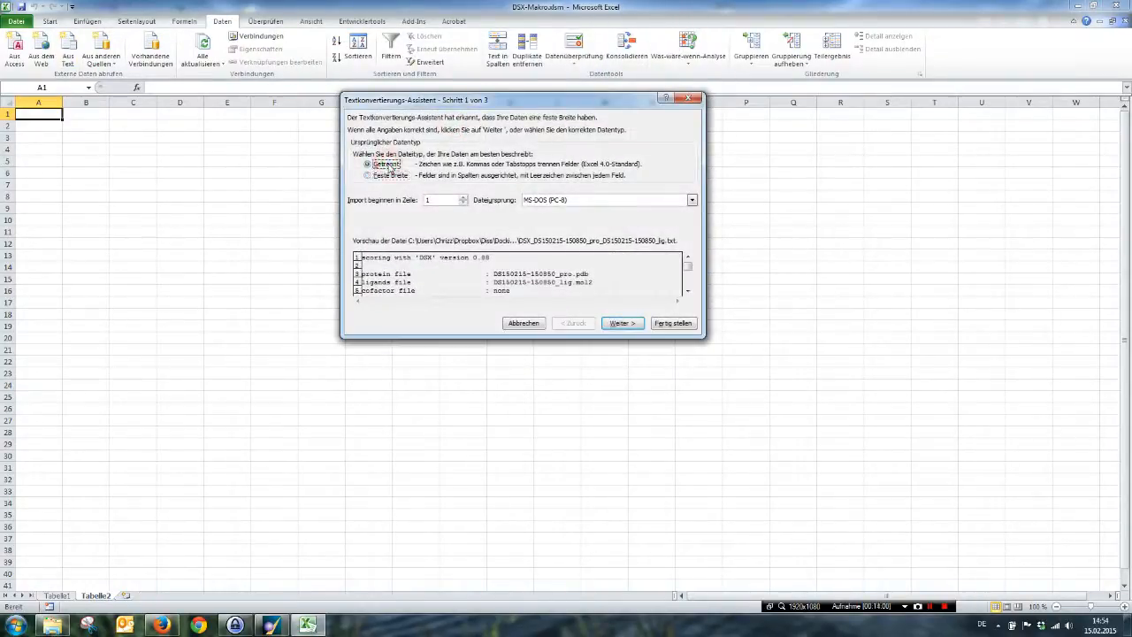
{"action": "left_click", "coordinate": [623, 322]}
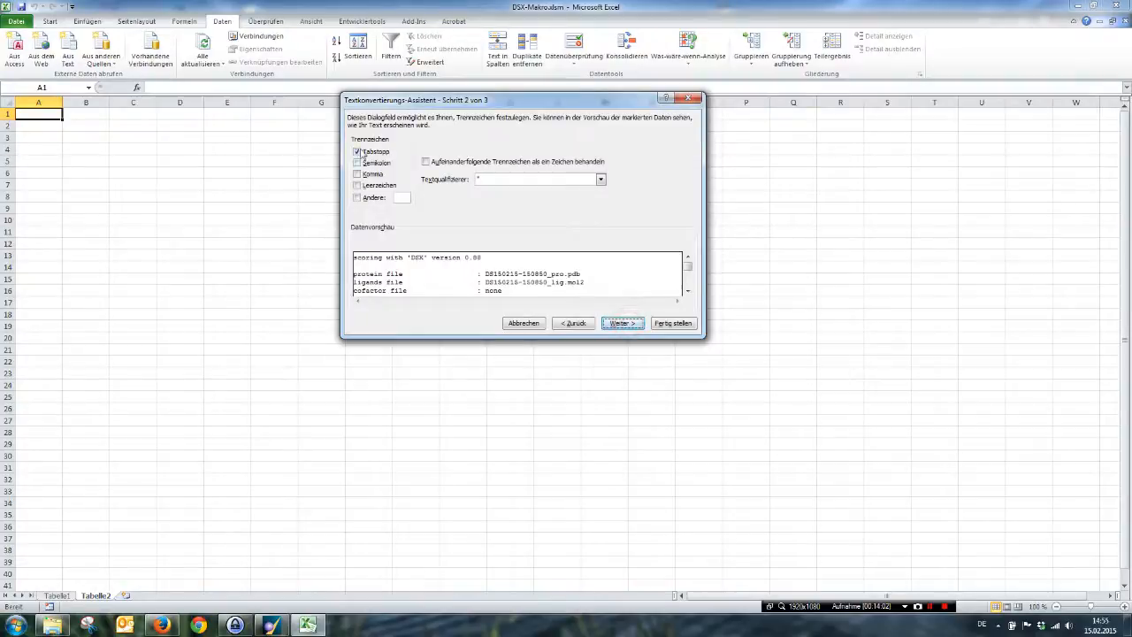
{"action": "left_click", "coordinate": [358, 198]}
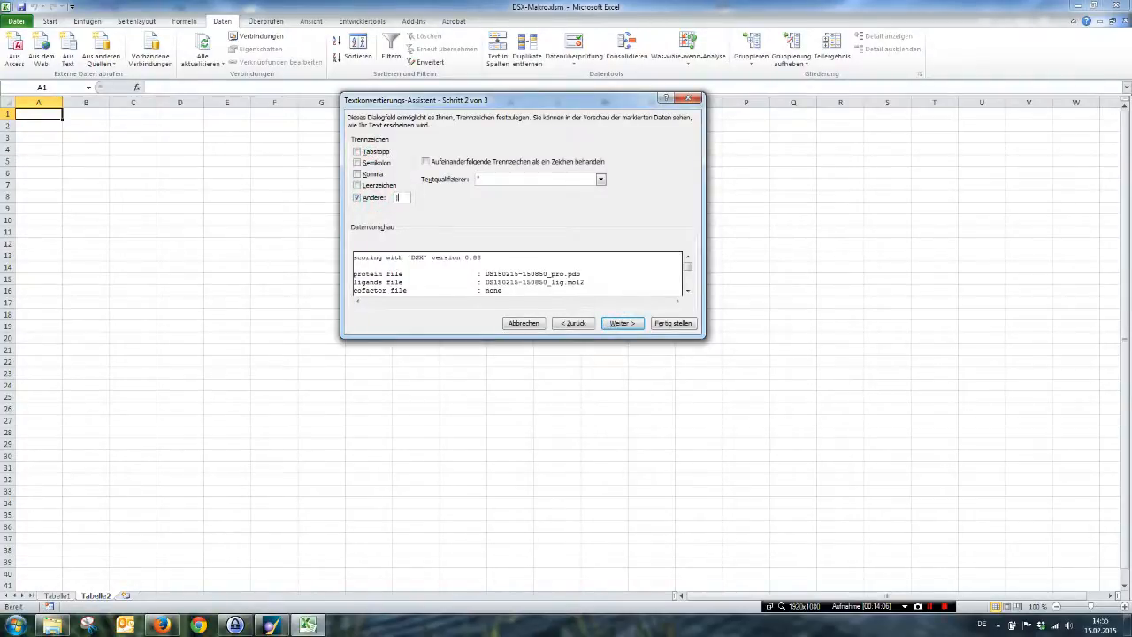
Finish the text import wizard, placing the data at cell A1 of the second sheet.
{"action": "left_click", "coordinate": [622, 323]}
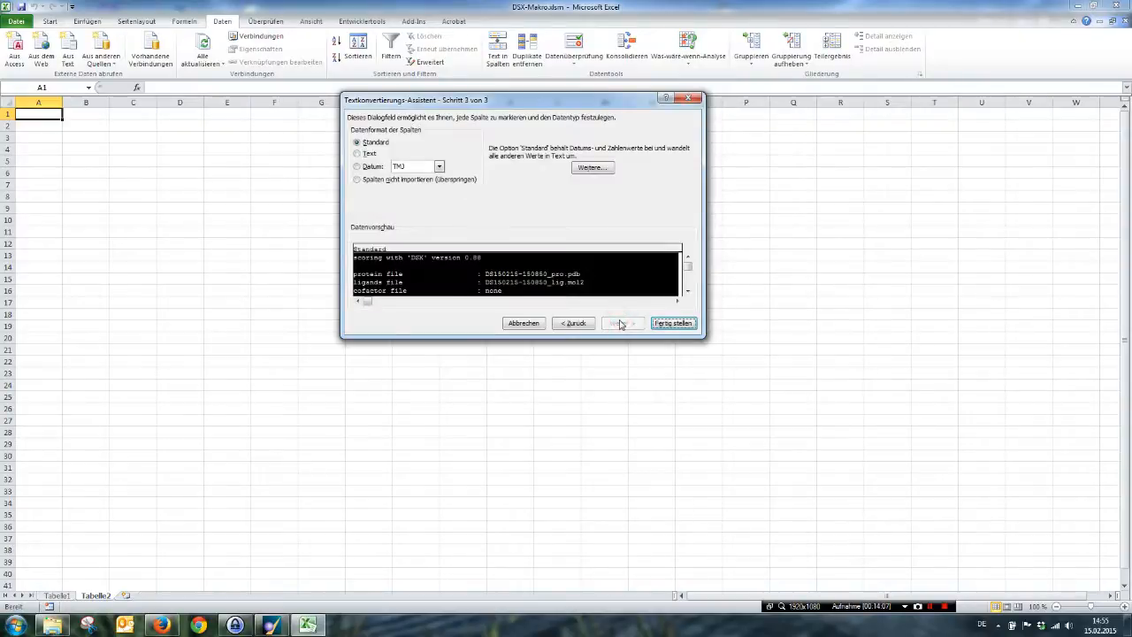
{"action": "left_click", "coordinate": [672, 322]}
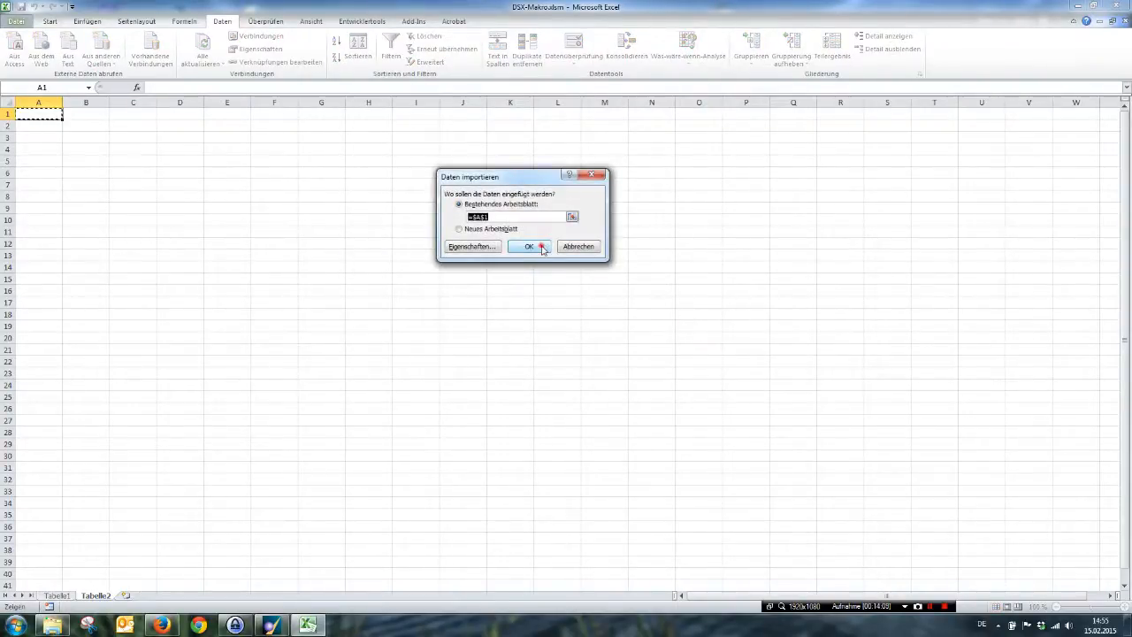
{"action": "left_click", "coordinate": [529, 246]}
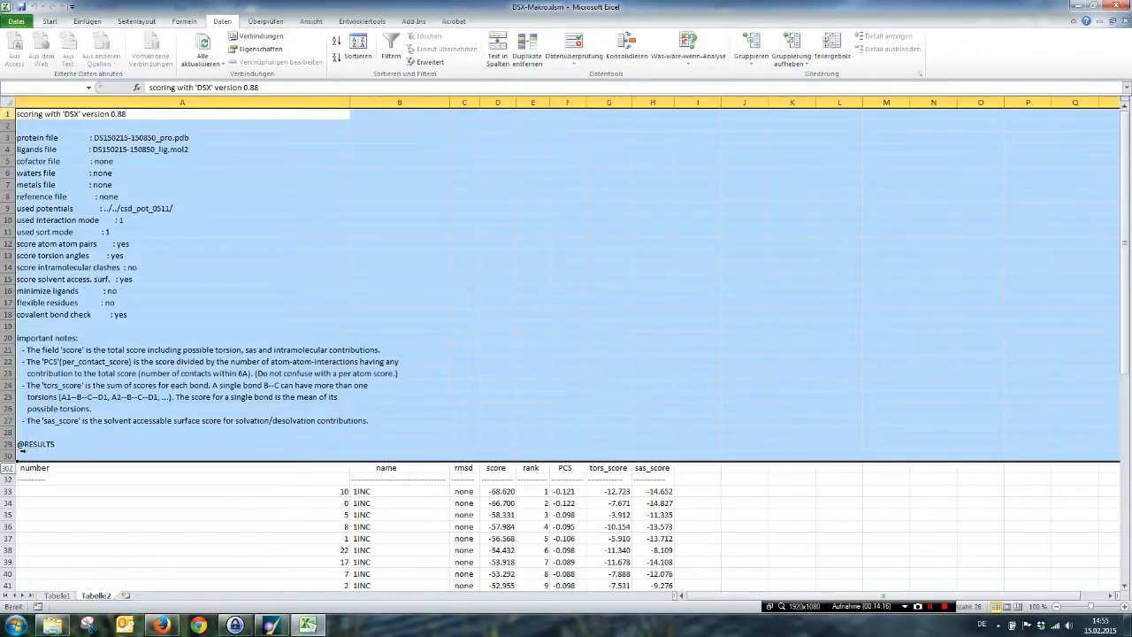
{"action": "scroll", "scroll_direction": "down", "scroll_amount": 3}
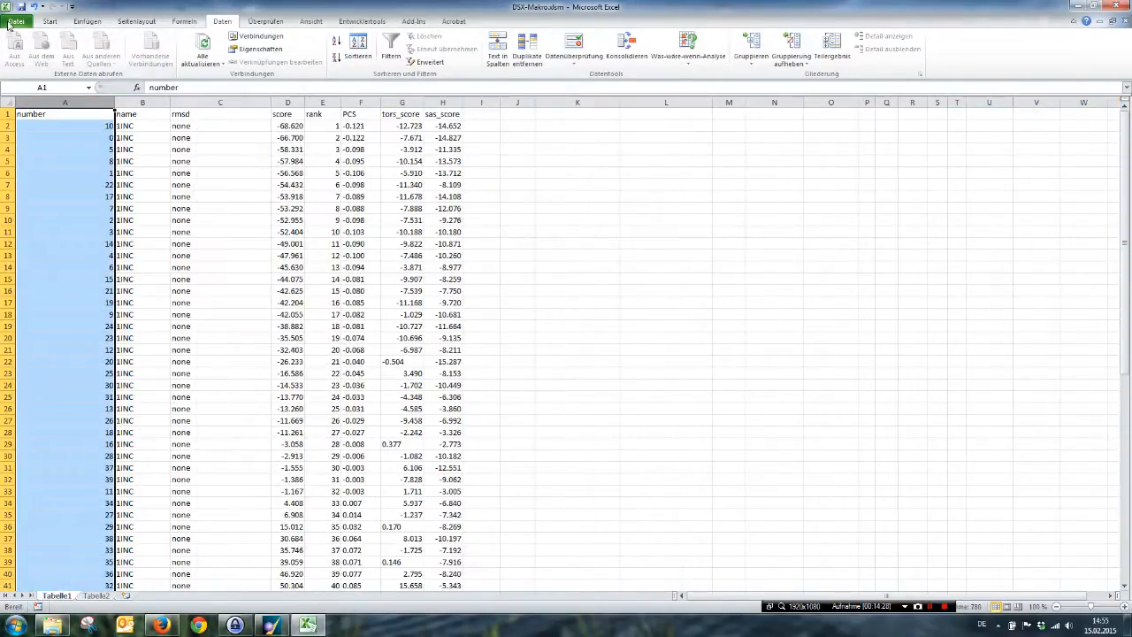
Save As with the file type set to Text (tab-delimited).
{"action": "left_click", "coordinate": [14, 21]}
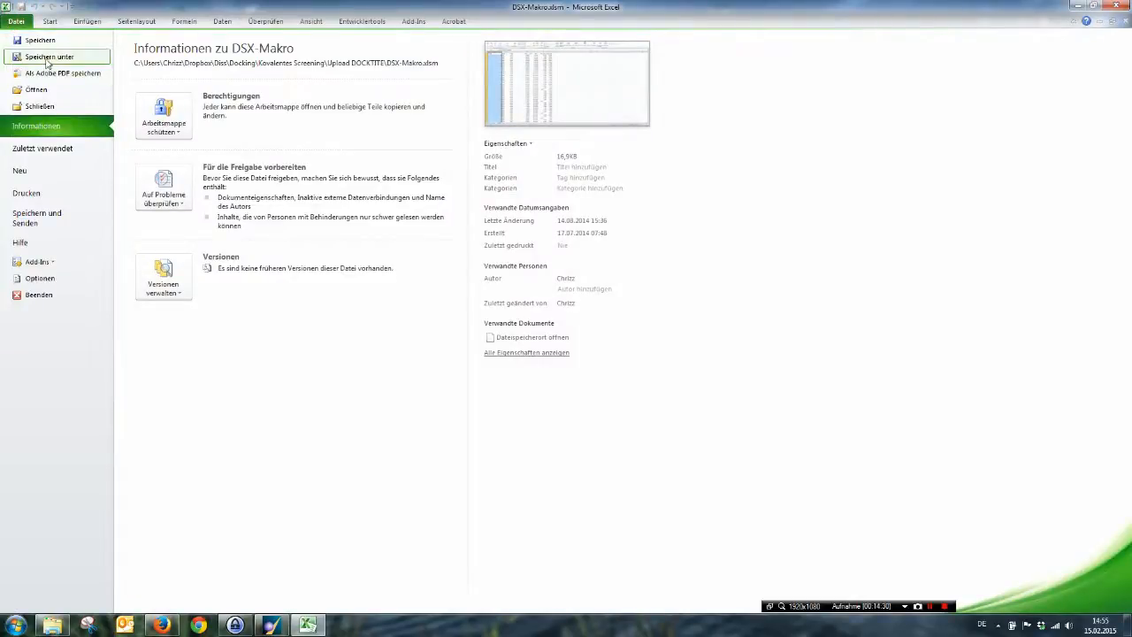
{"action": "left_click", "coordinate": [49, 57]}
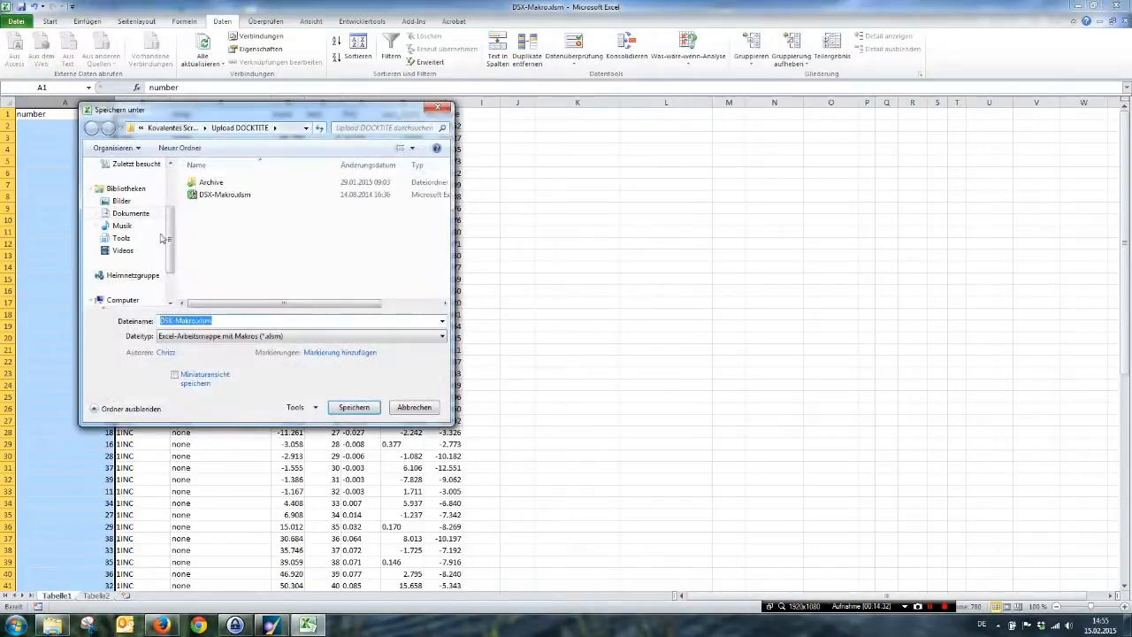
{"action": "left_click", "coordinate": [440, 337]}
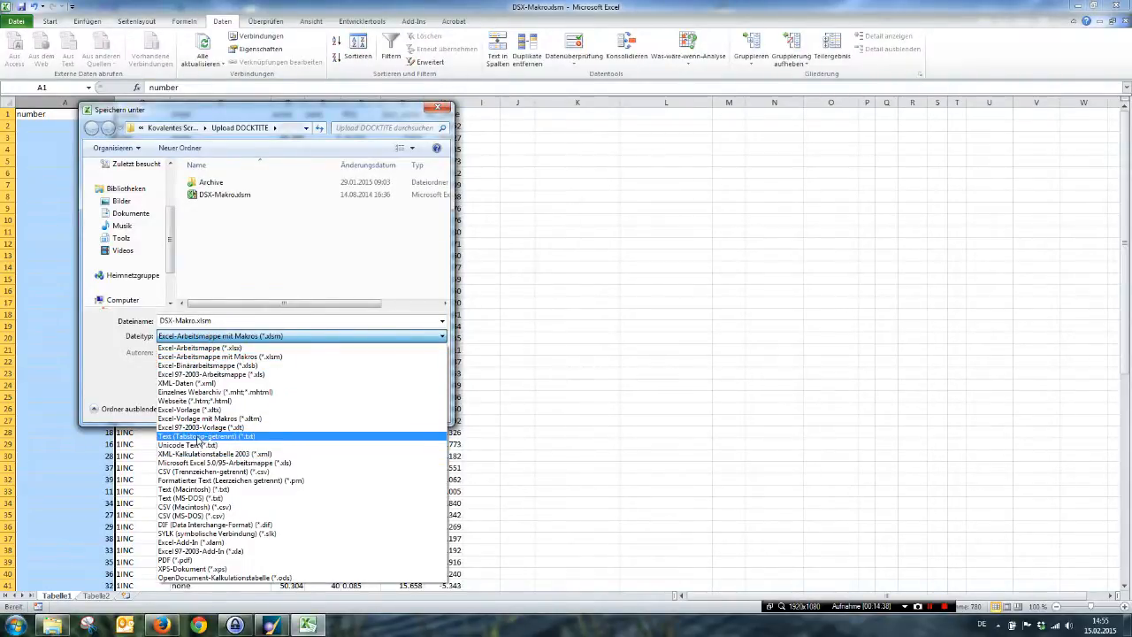
{"action": "left_click", "coordinate": [205, 435]}
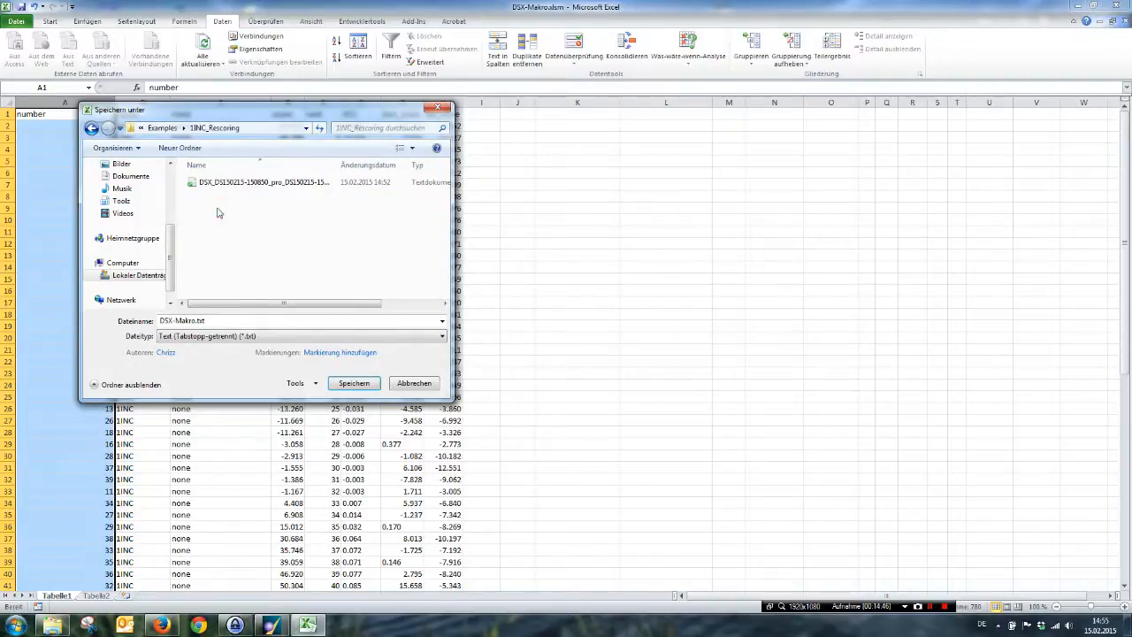
Name the file in the rescoring folder and save only the current sheet as text.
{"action": "left_click", "coordinate": [262, 183]}
{"action": "type", "text": "_rescore"}
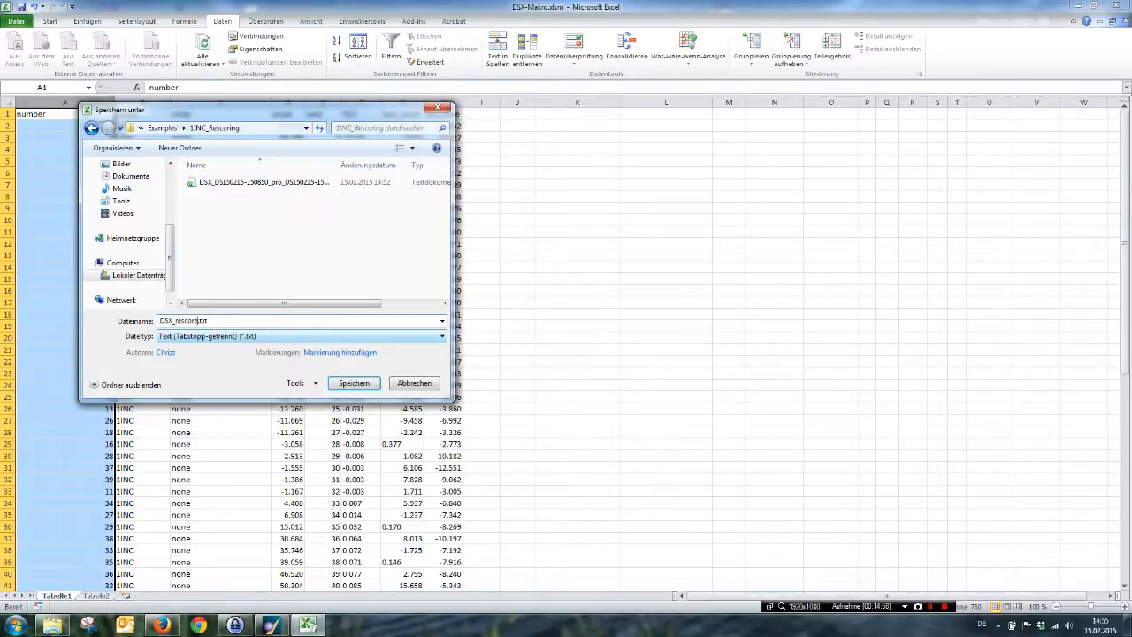
{"action": "left_click", "coordinate": [354, 382]}
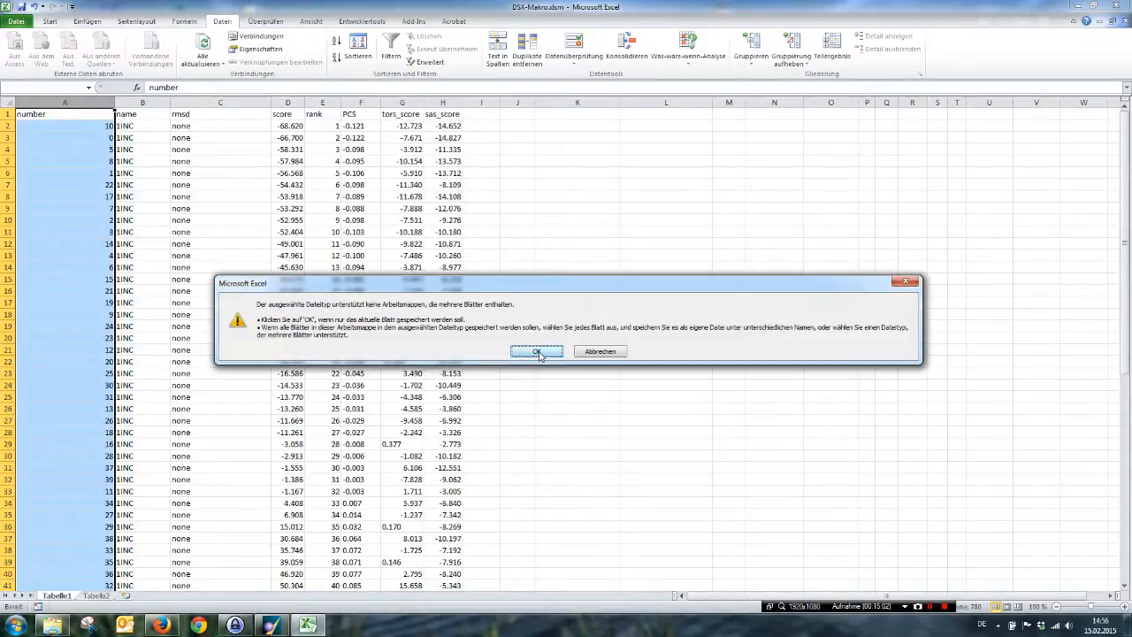
{"action": "left_click", "coordinate": [537, 350]}
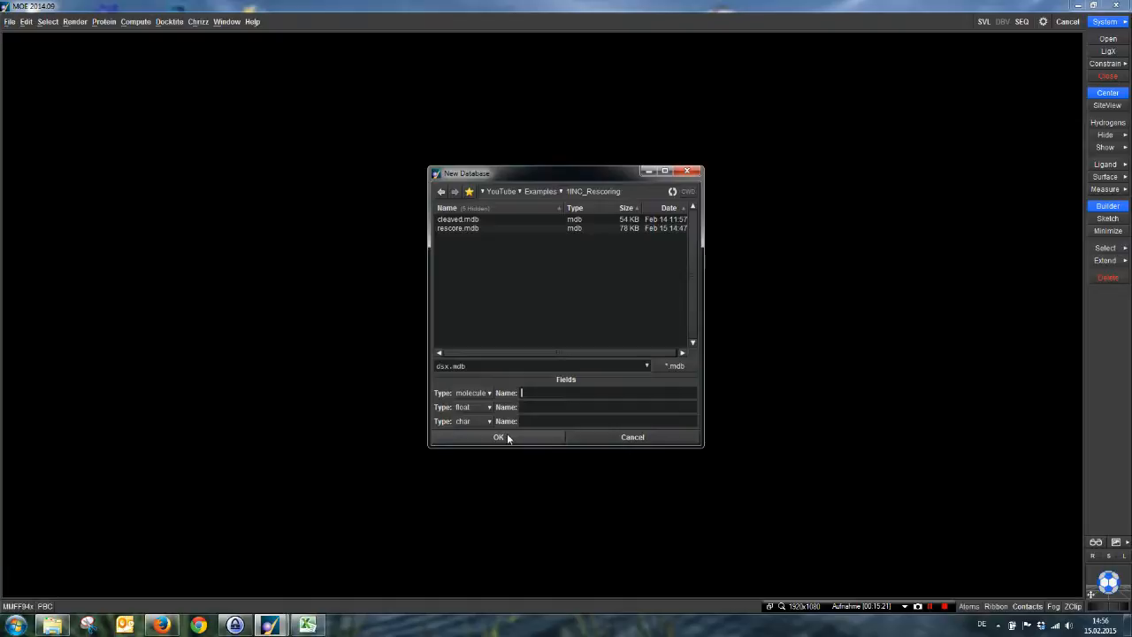
Create the new database with DSX_rescore.txt as source file and run the import.
{"action": "left_click", "coordinate": [499, 437]}
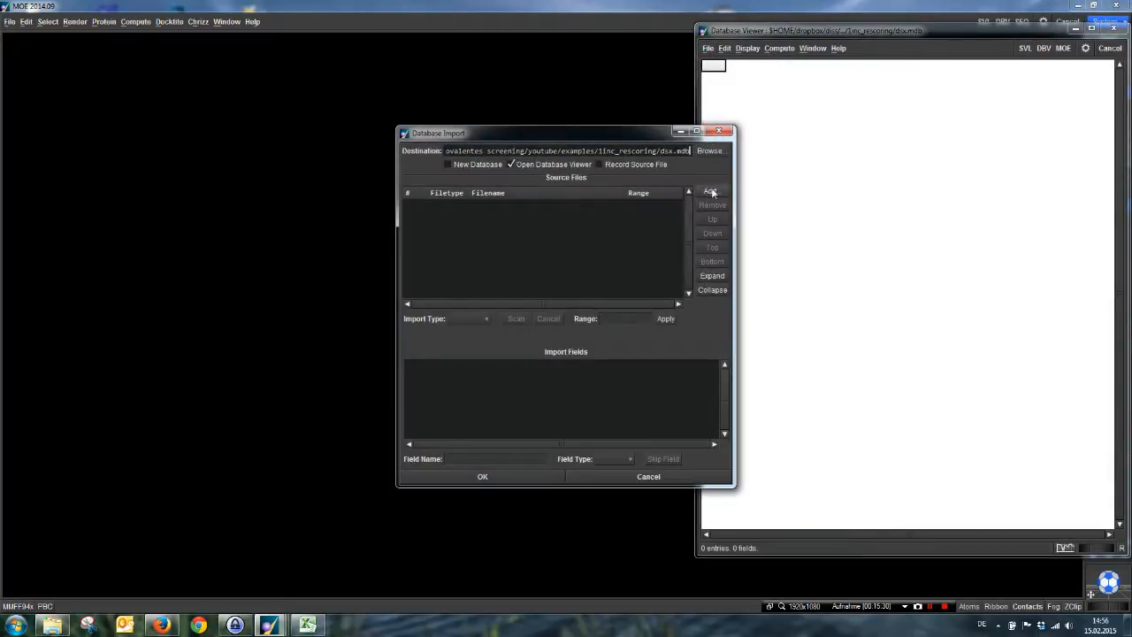
{"action": "left_click", "coordinate": [712, 191]}
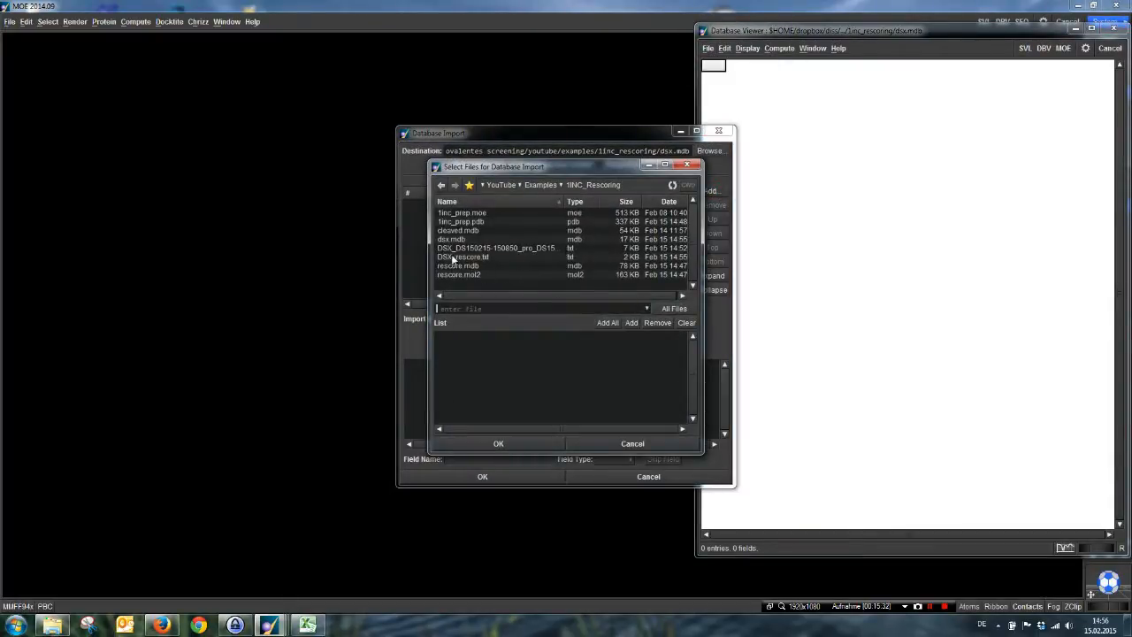
{"action": "left_click", "coordinate": [462, 256]}
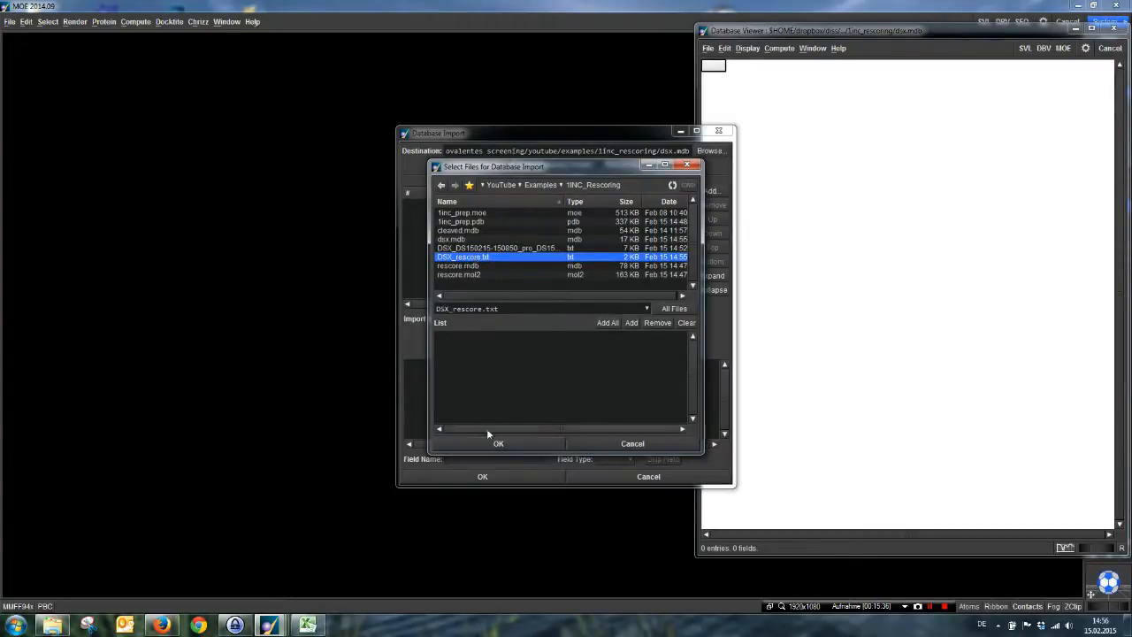
{"action": "left_click", "coordinate": [499, 442]}
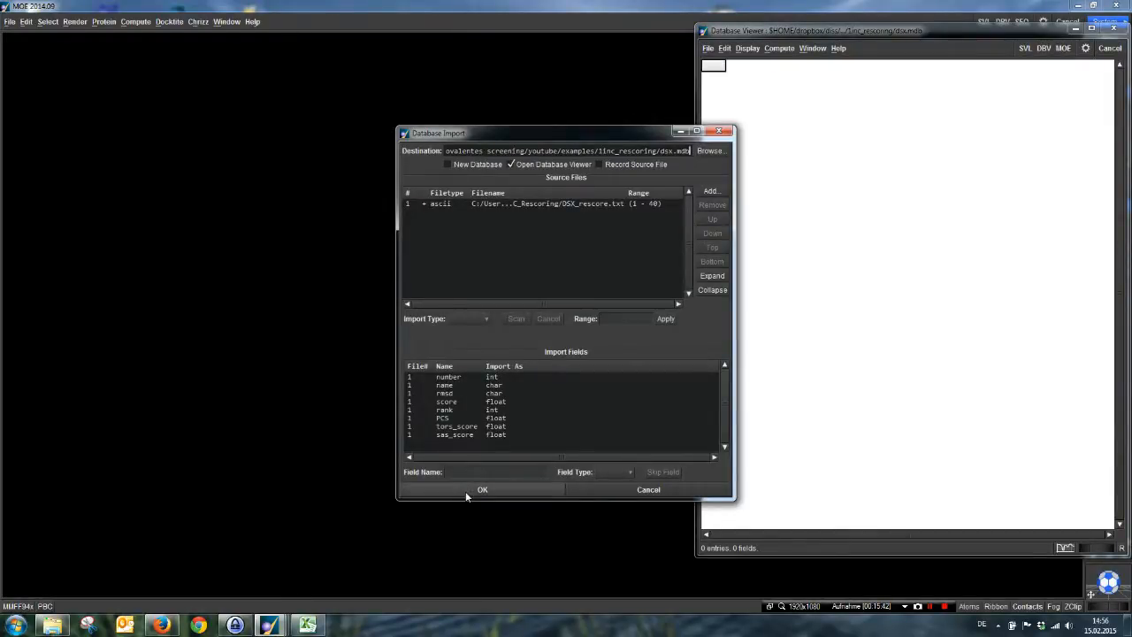
{"action": "left_click", "coordinate": [481, 488]}
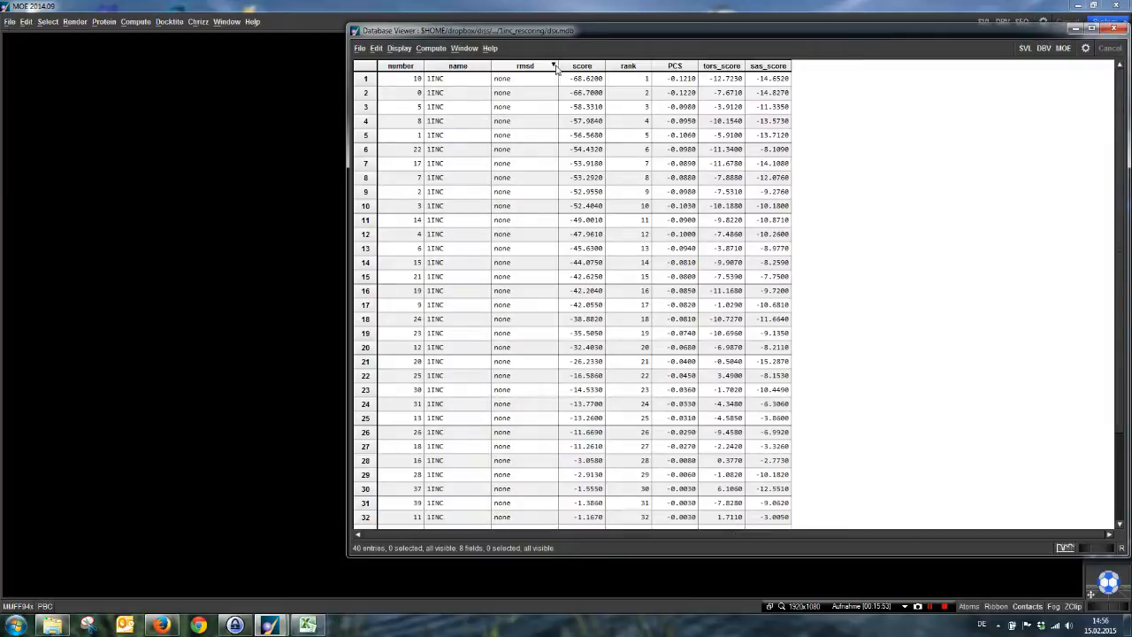
Delete the rmsd and rank fields from the DSX score database.
{"action": "left_click", "coordinate": [524, 66]}
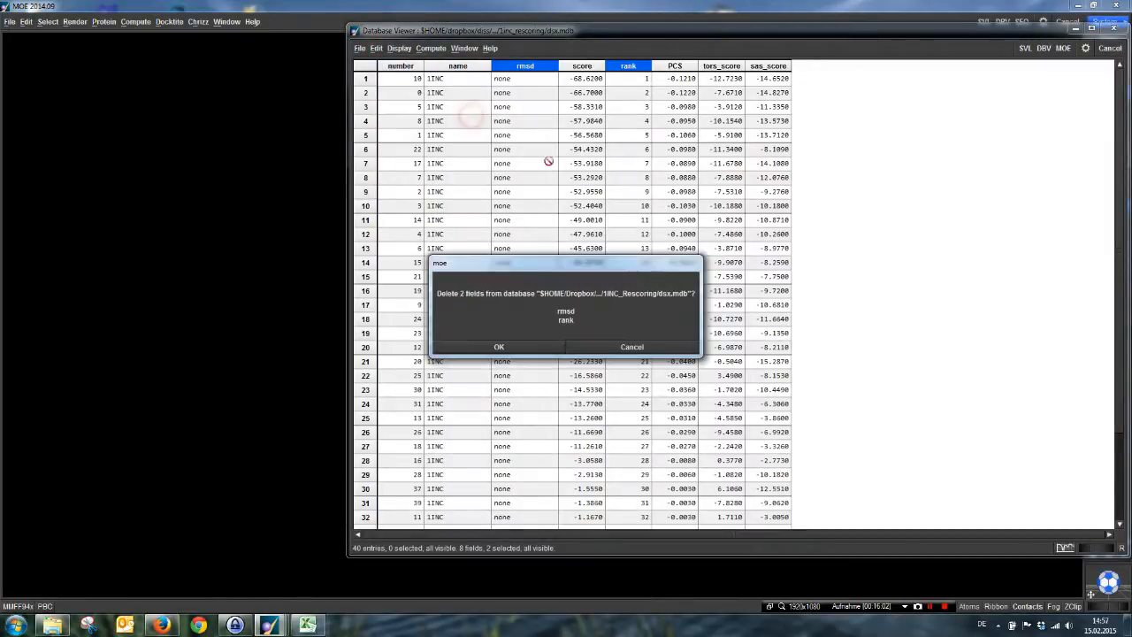
{"action": "left_click", "coordinate": [499, 345]}
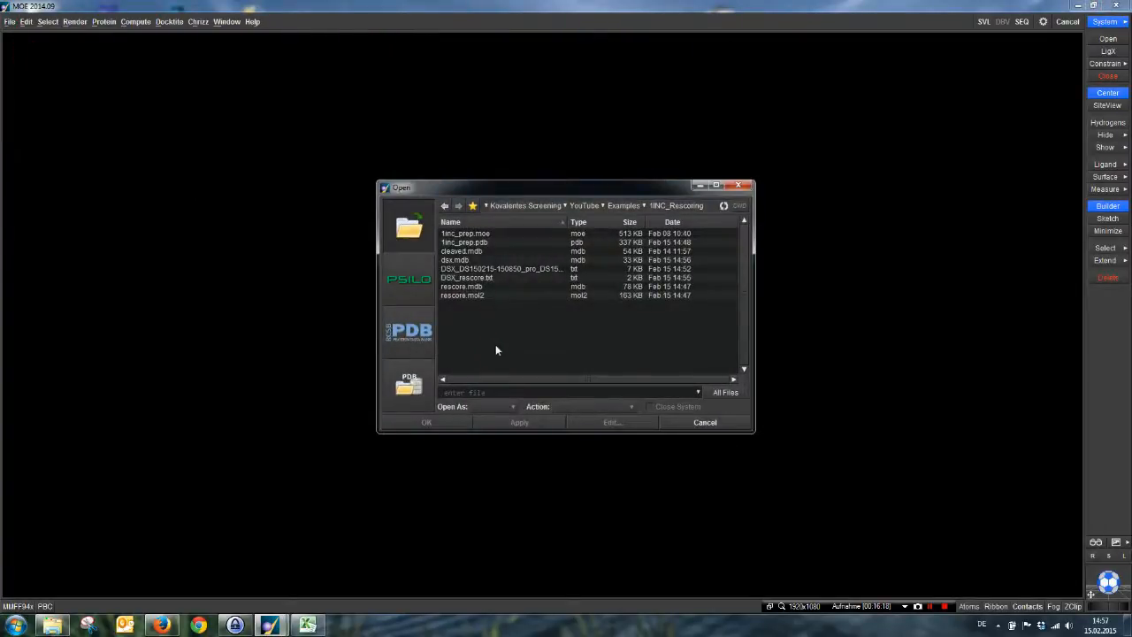
Open rescore.mdb in the viewer and start a database merge.
{"action": "left_click", "coordinate": [460, 287]}
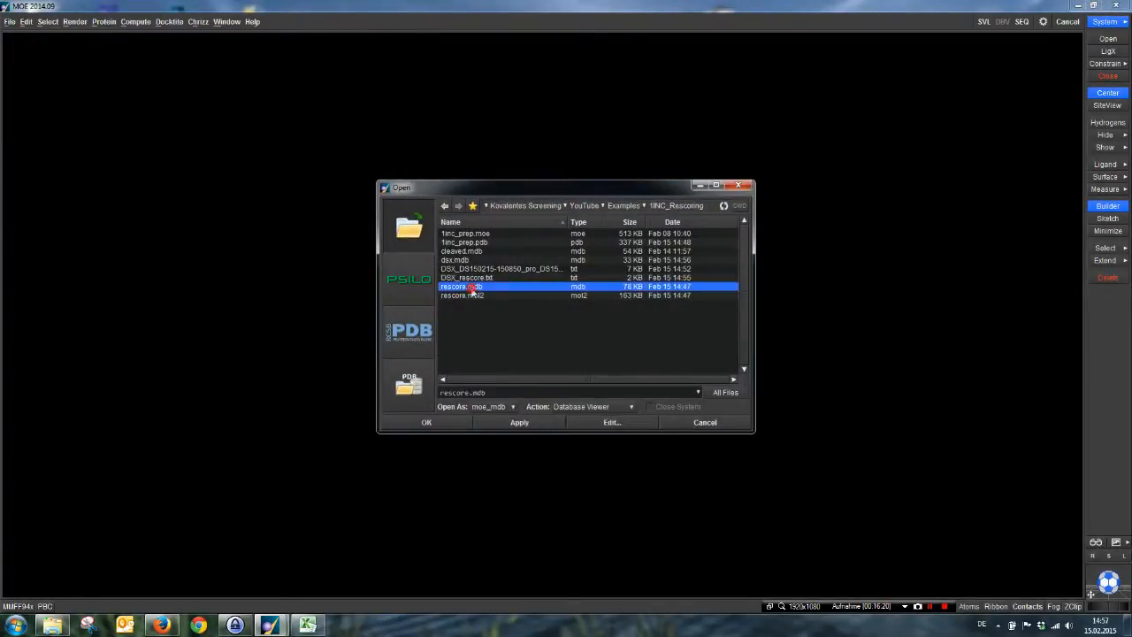
{"action": "left_click", "coordinate": [426, 421]}
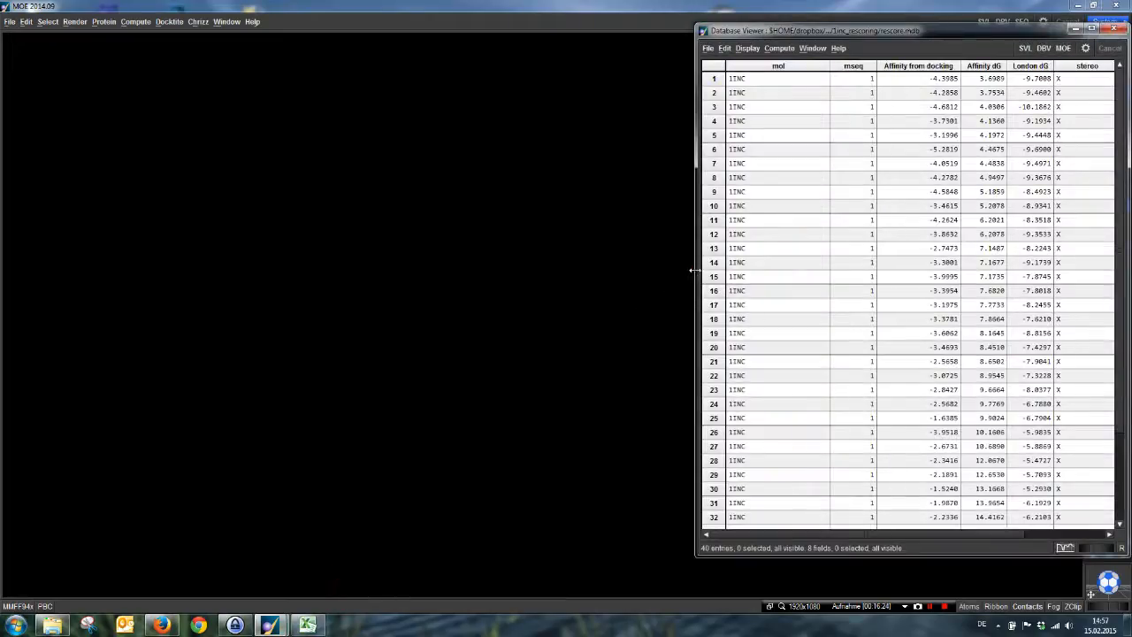
{"action": "left_click", "coordinate": [350, 47]}
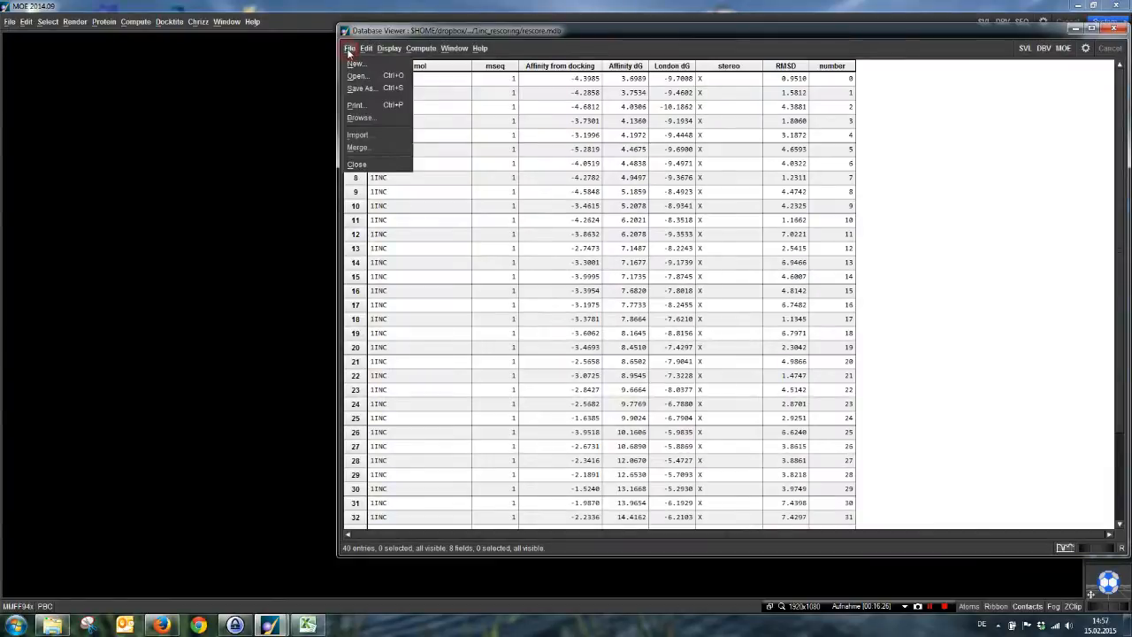
{"action": "left_click", "coordinate": [358, 148]}
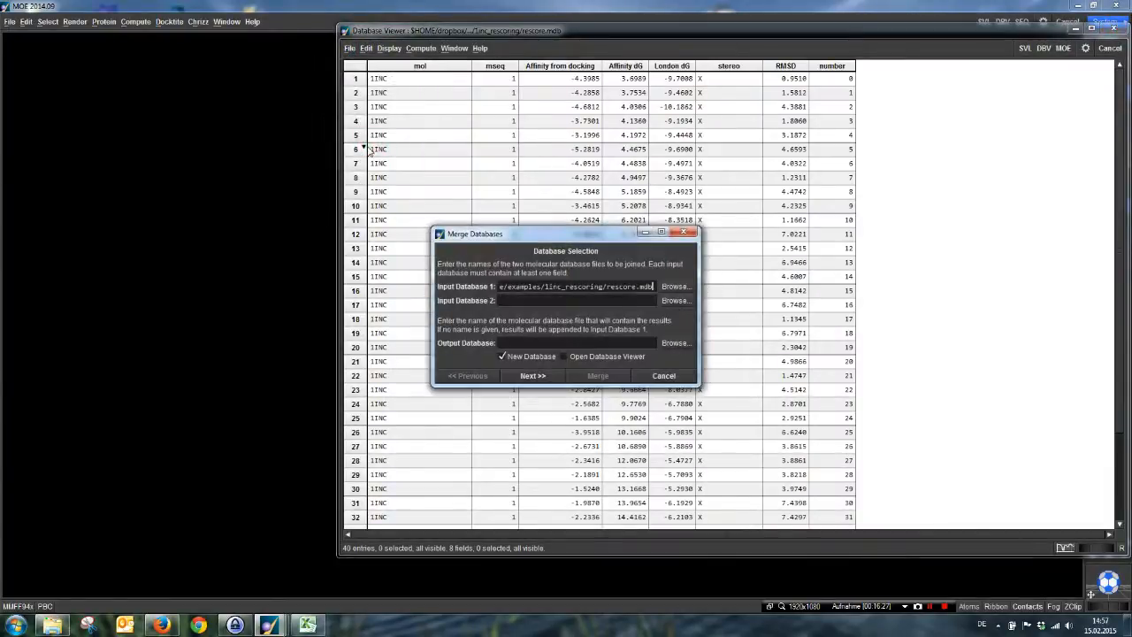
Set dsx.mdb as Input Database 2, untick New Database to append to database 1, and continue.
{"action": "left_click", "coordinate": [676, 300]}
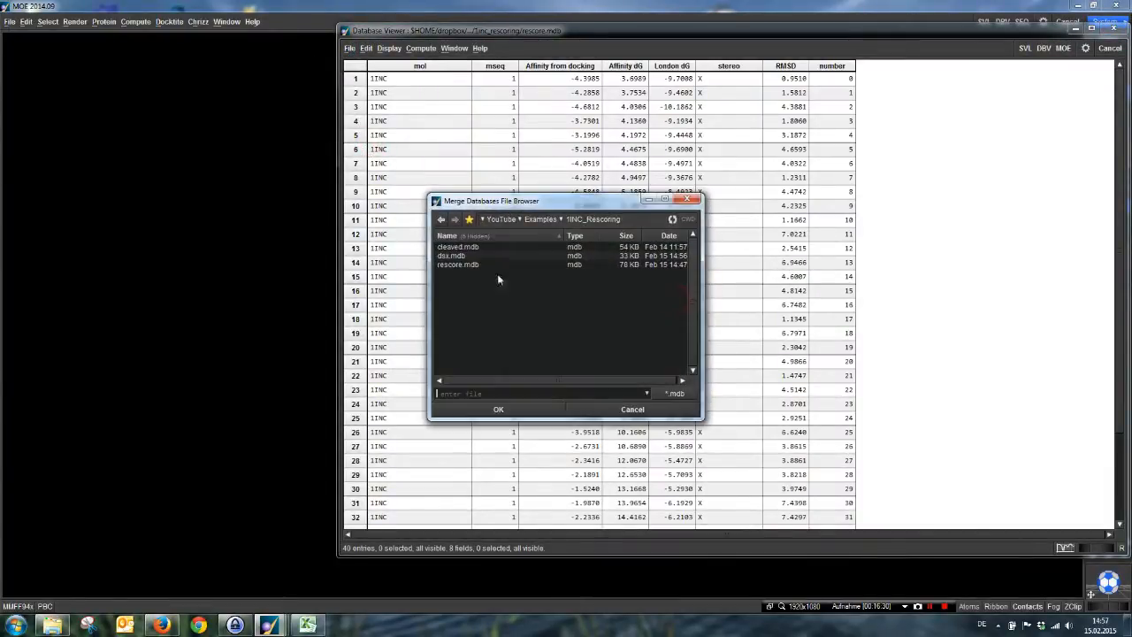
{"action": "left_click", "coordinate": [499, 408]}
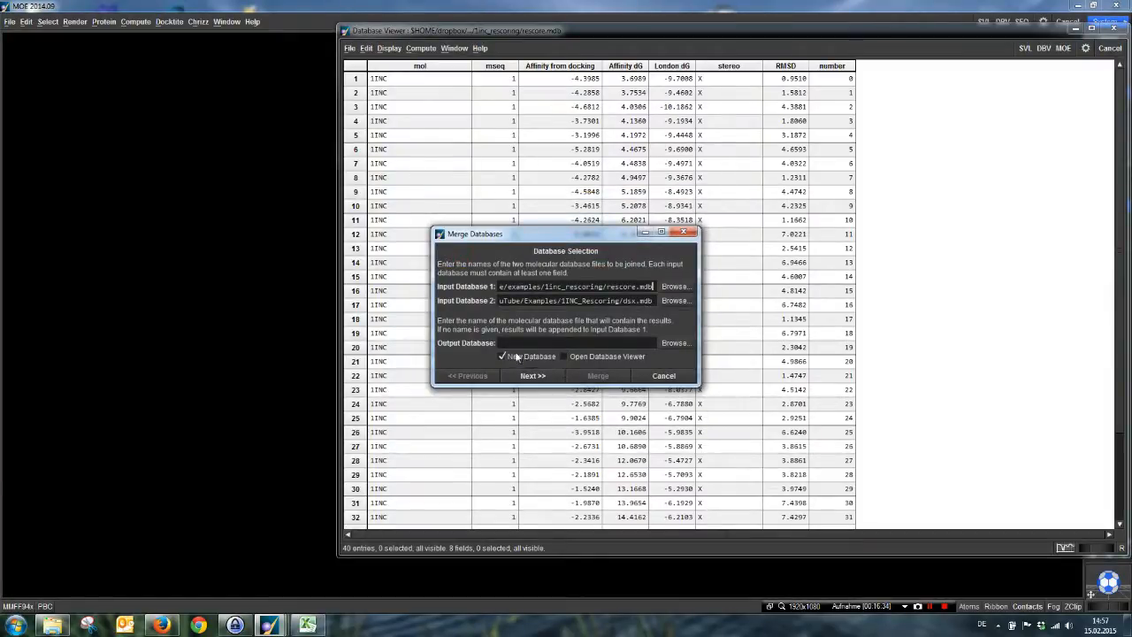
{"action": "left_click", "coordinate": [503, 357]}
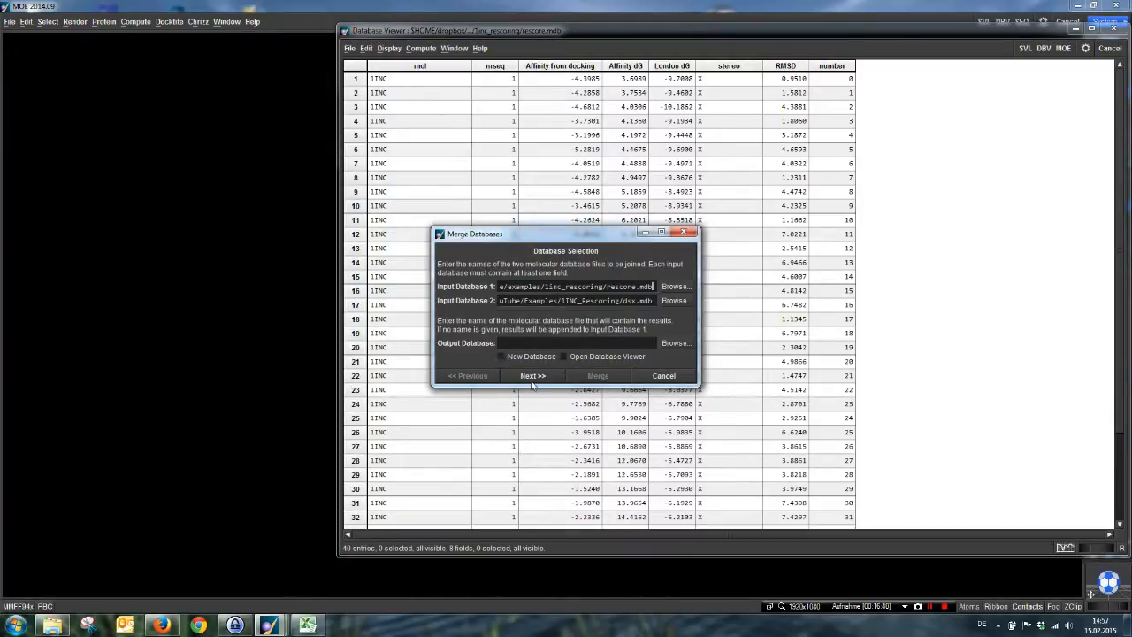
{"action": "left_click", "coordinate": [533, 375]}
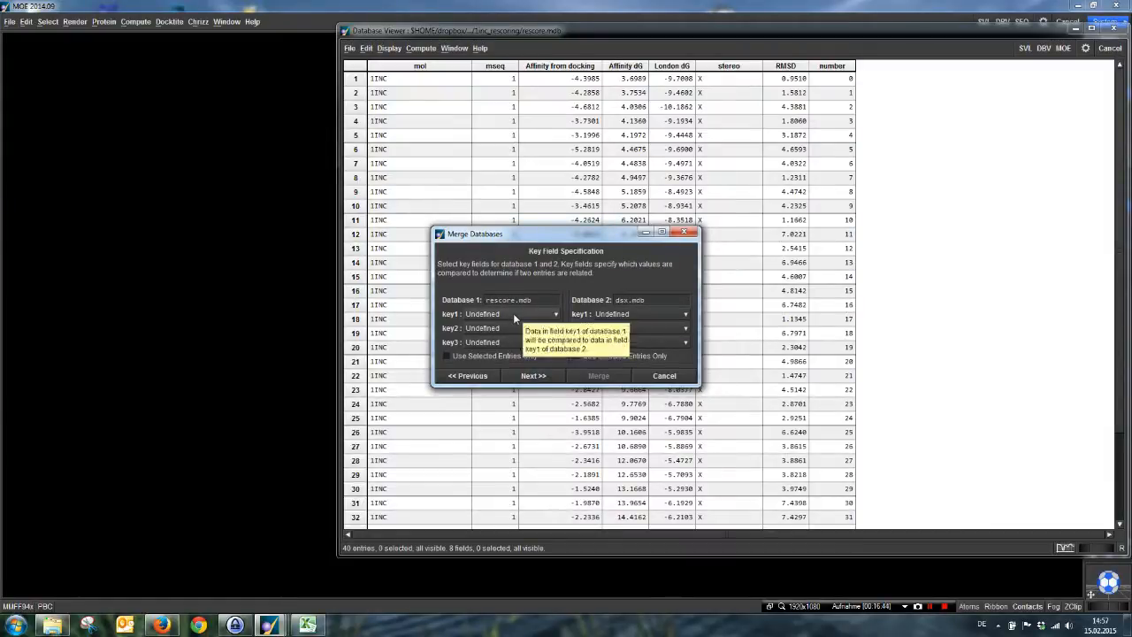
Set number as the key field for both databases.
{"action": "left_click", "coordinate": [558, 315]}
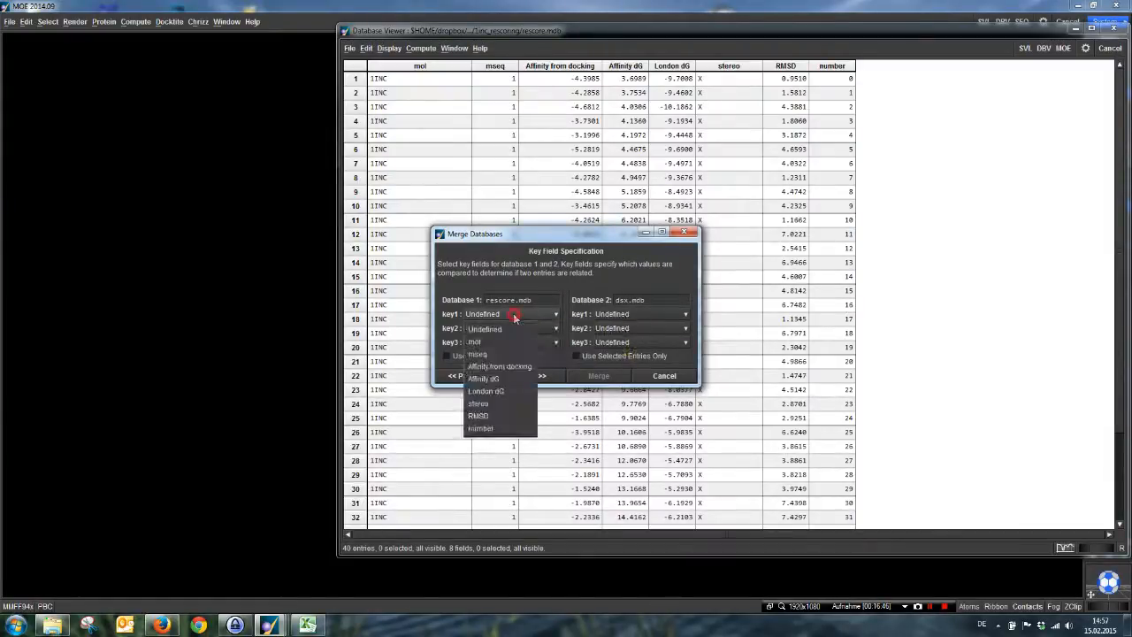
{"action": "left_click", "coordinate": [481, 429]}
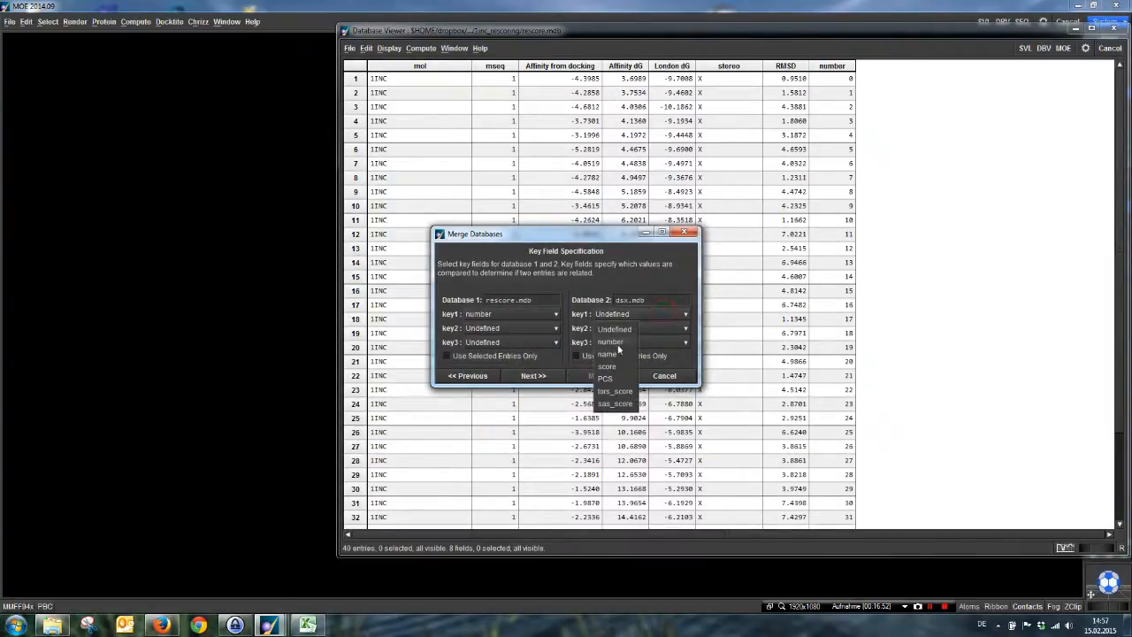
{"action": "left_click", "coordinate": [609, 341]}
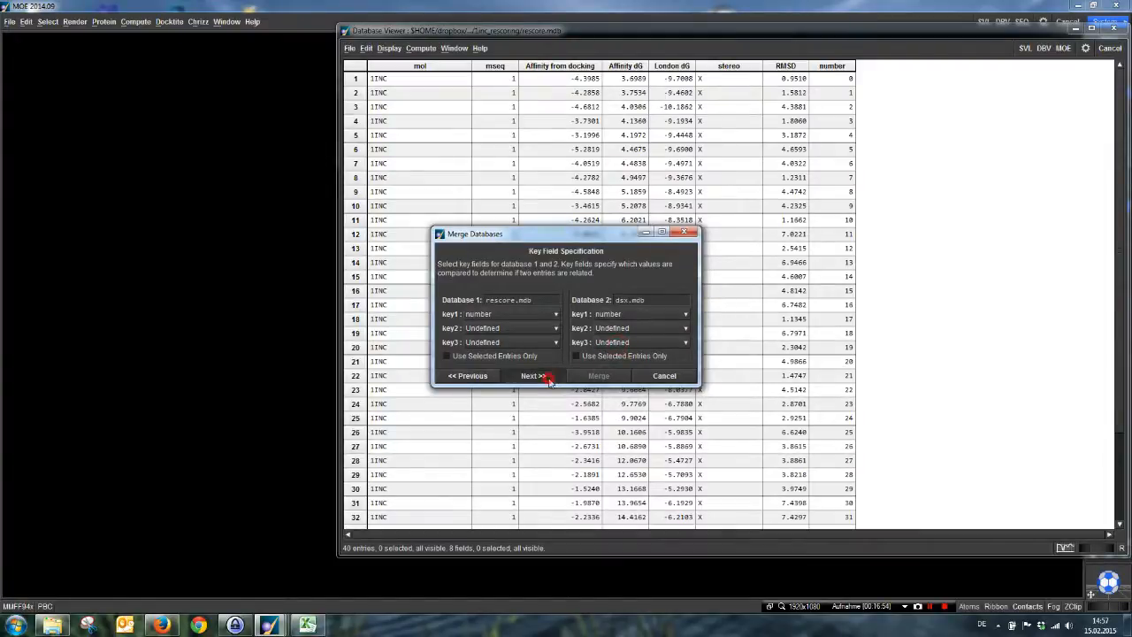
{"action": "left_click", "coordinate": [534, 375]}
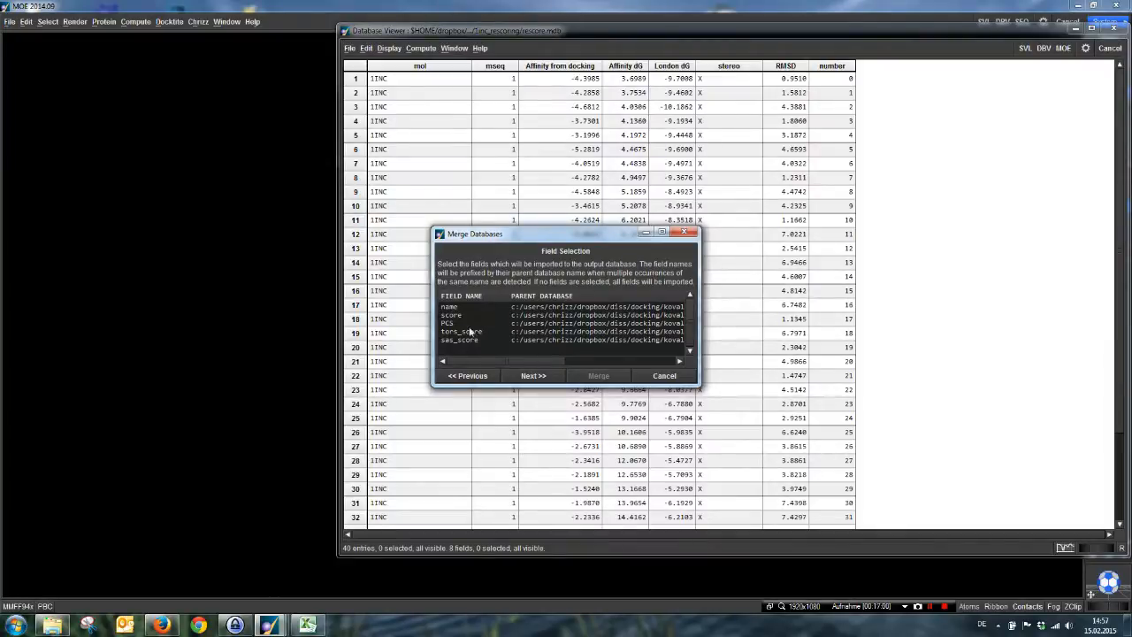
Merge the shared entries' DSX score fields into the pose database and dismiss the status report.
{"action": "left_click", "coordinate": [533, 375]}
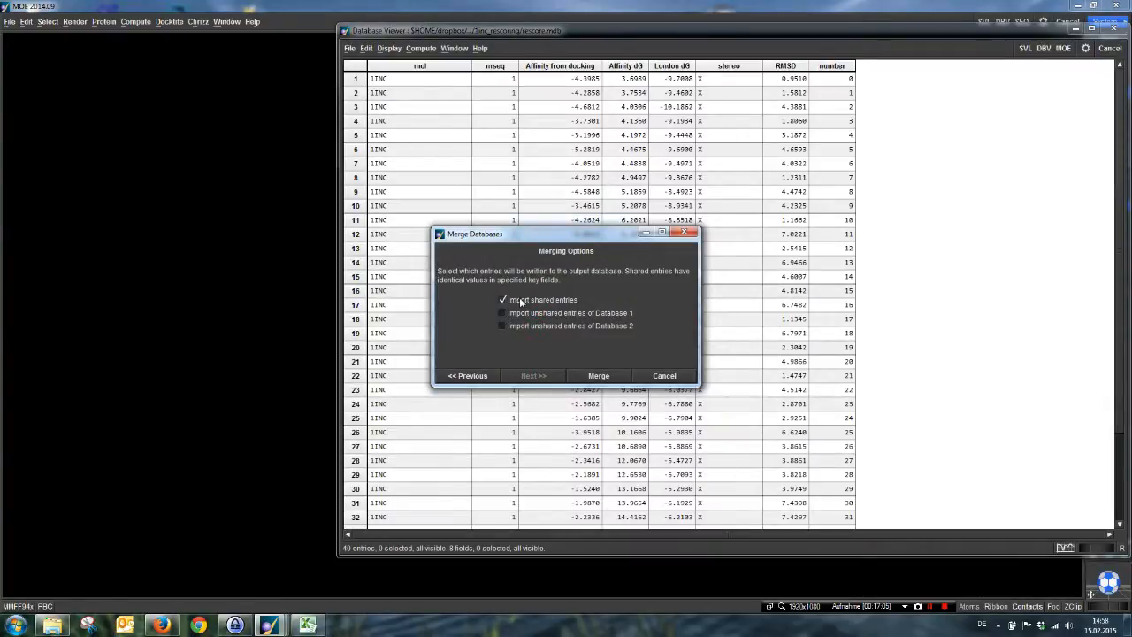
{"action": "mouse_move", "coordinate": [549, 301]}
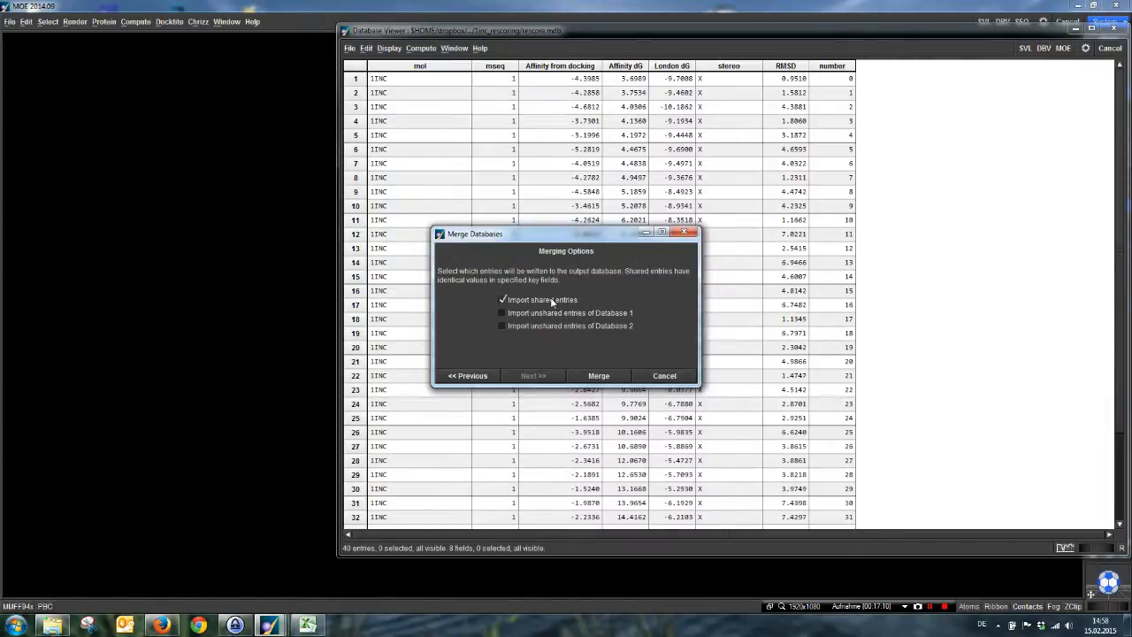
{"action": "mouse_move", "coordinate": [570, 370]}
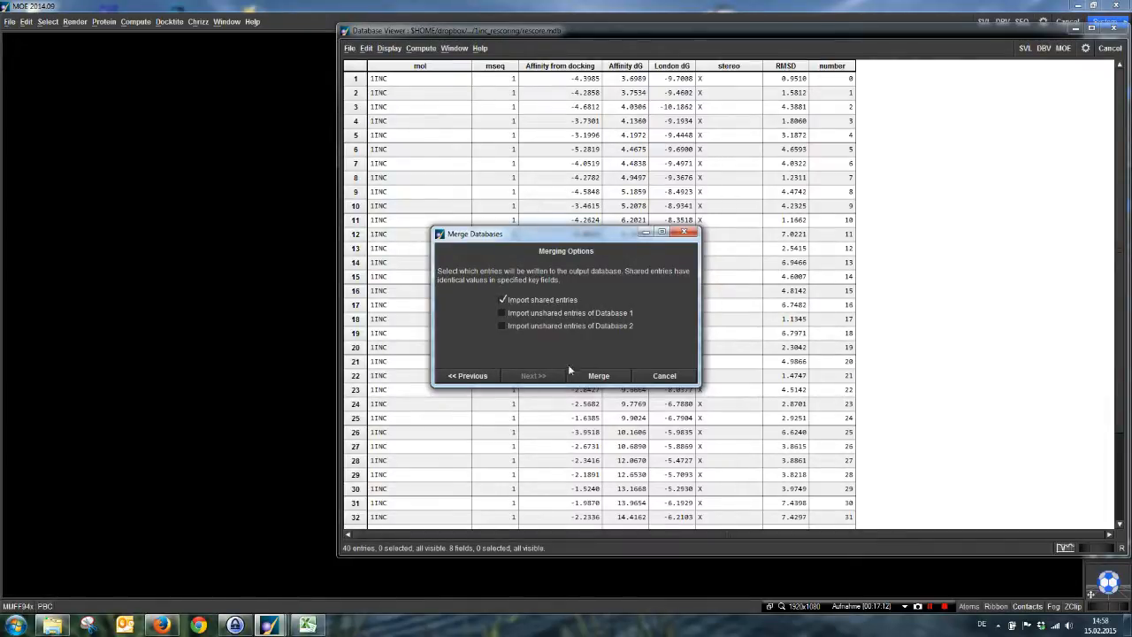
{"action": "left_click", "coordinate": [598, 375]}
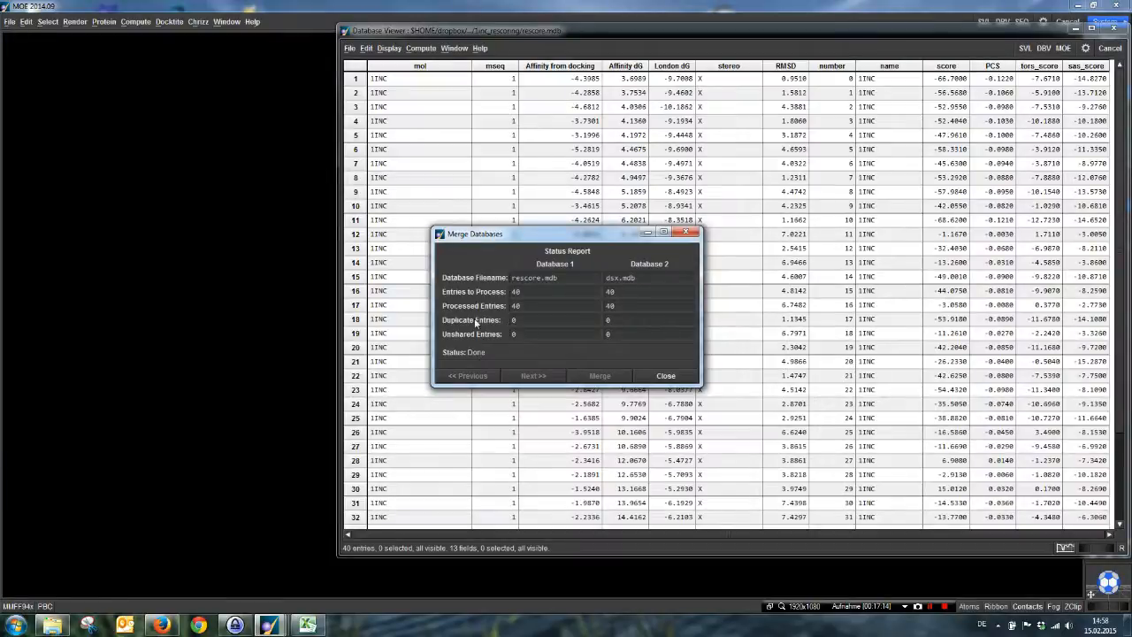
{"action": "mouse_move", "coordinate": [549, 336]}
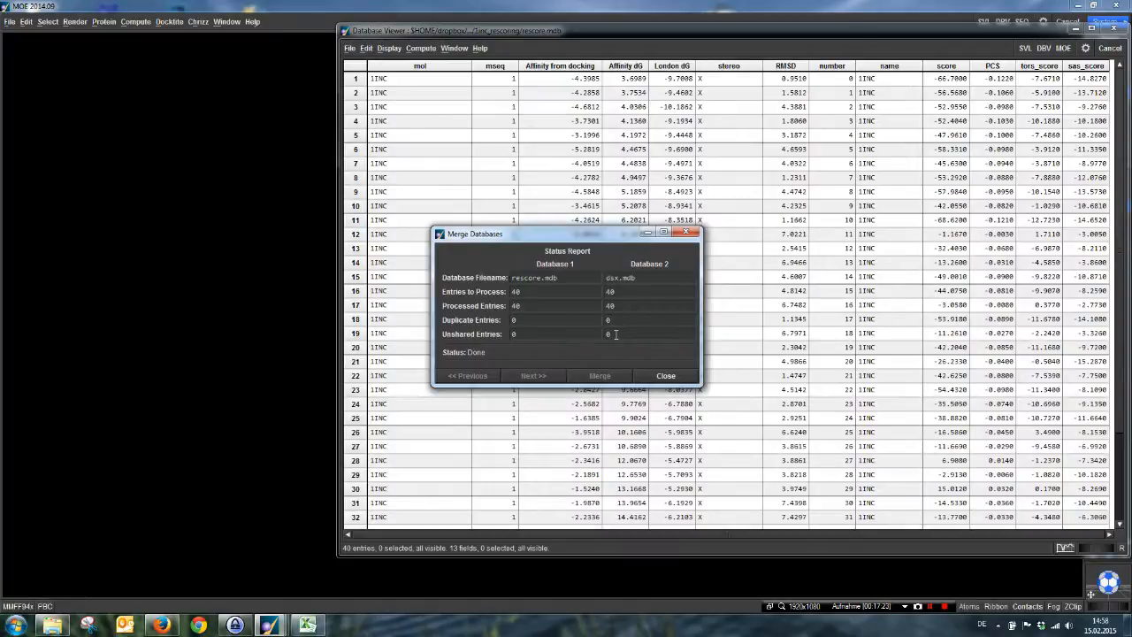
{"action": "left_click", "coordinate": [666, 375]}
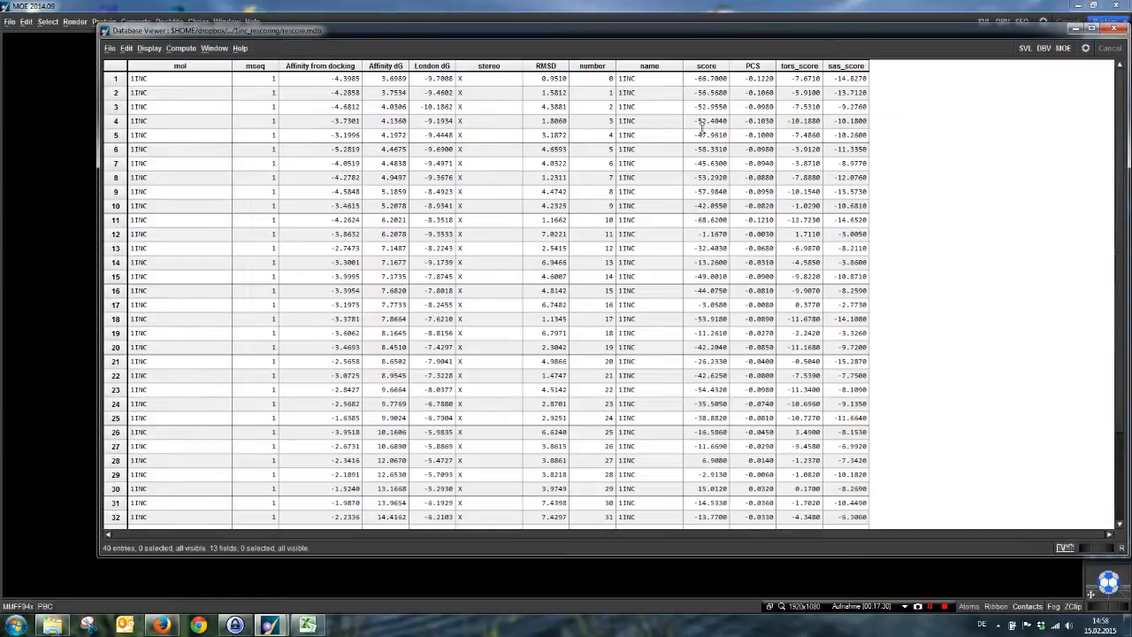
{"action": "mouse_move", "coordinate": [729, 107]}
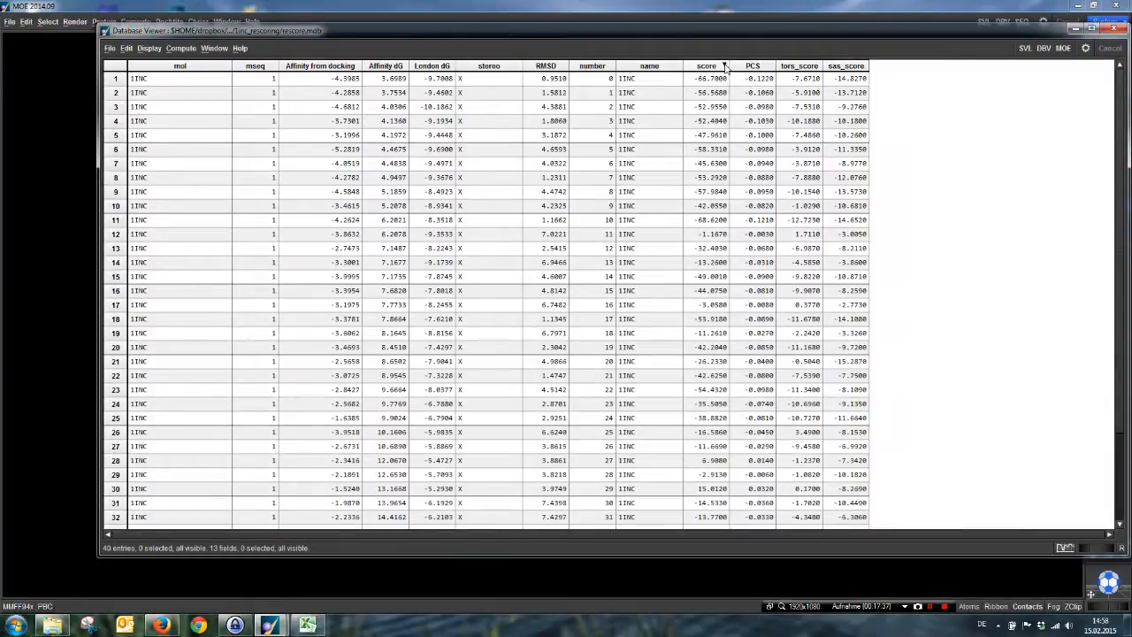
Sort the merged database ascending by the DSX score column.
{"action": "left_click", "coordinate": [726, 65]}
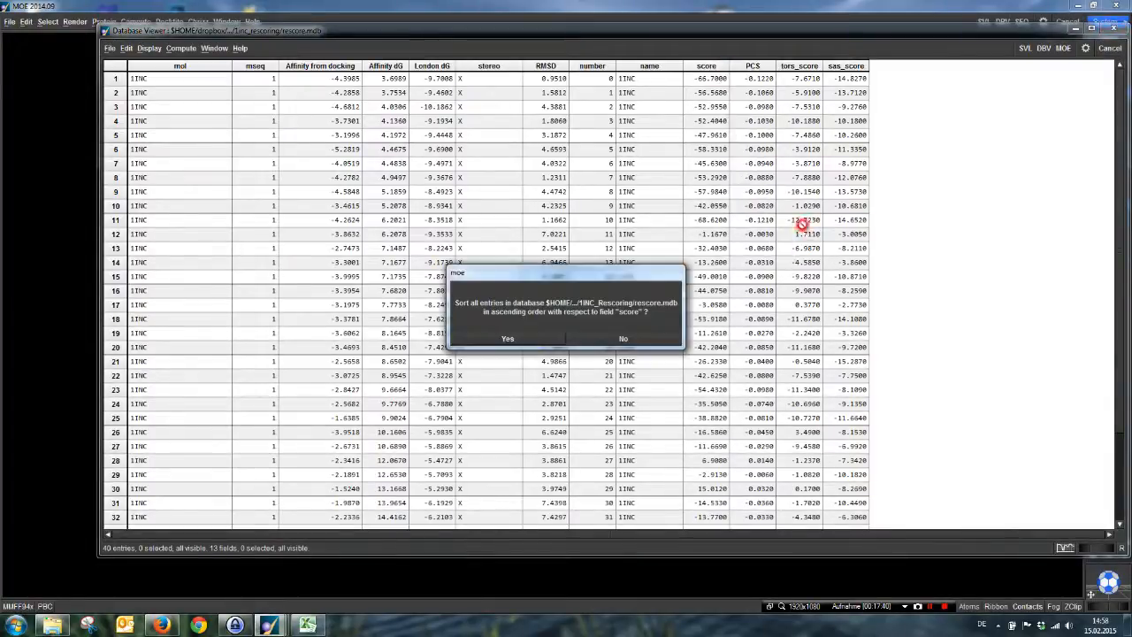
{"action": "left_click", "coordinate": [506, 338]}
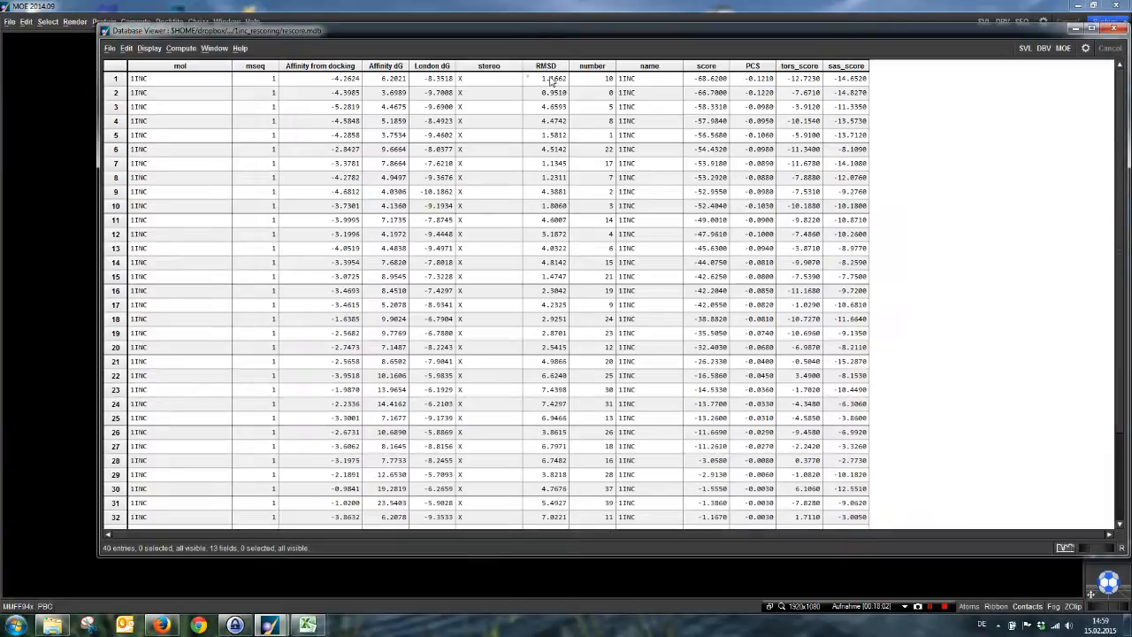
{"action": "mouse_move", "coordinate": [408, 87]}
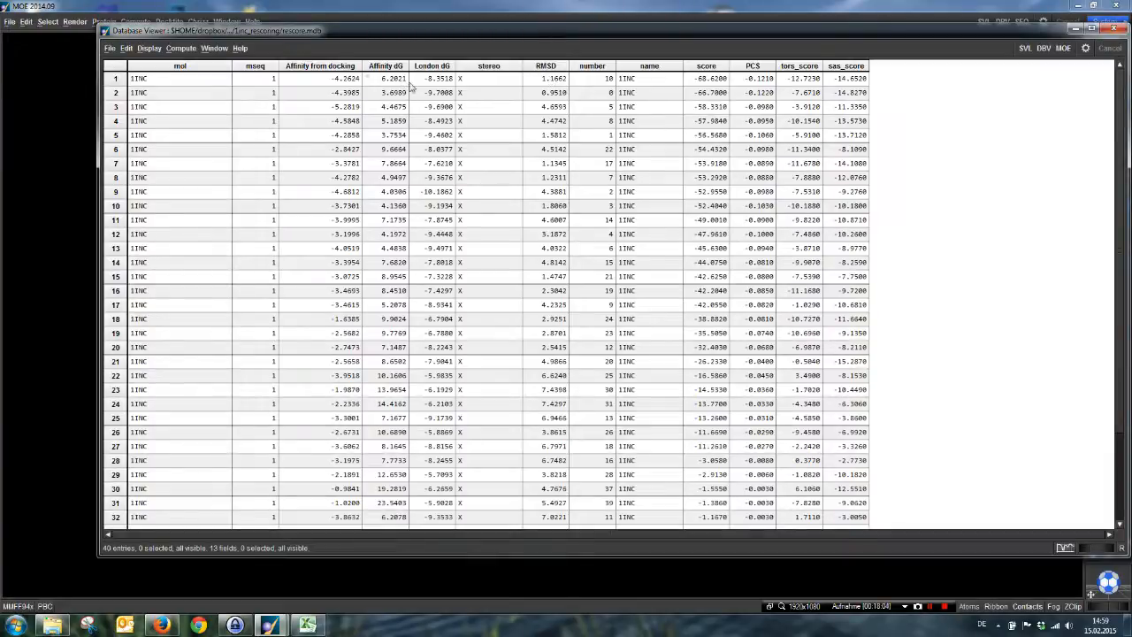